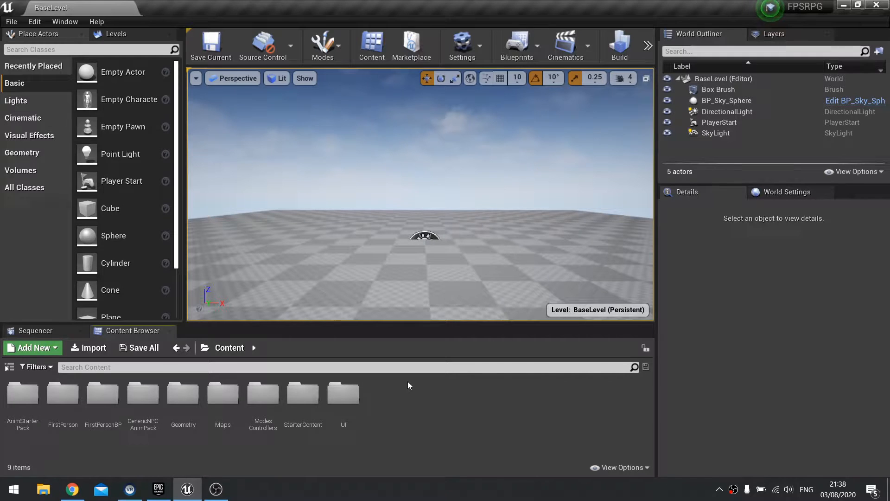
mouse_move(529, 185)
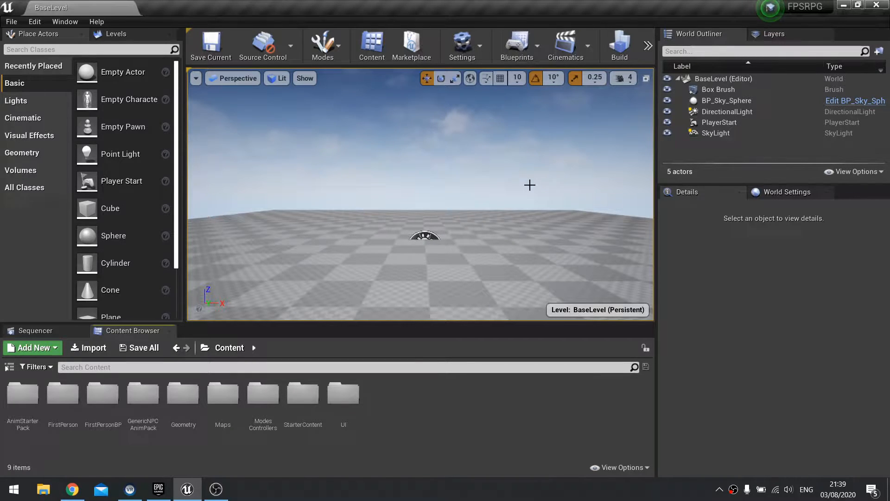
mouse_move(522, 180)
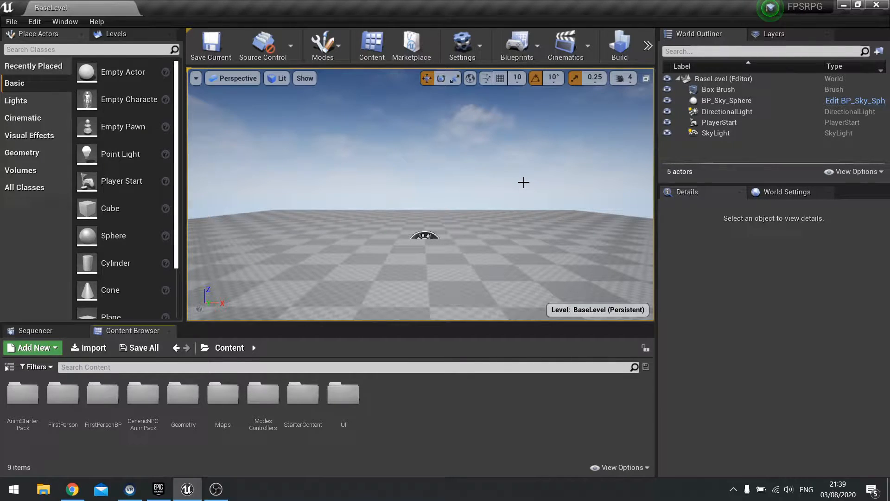
mouse_move(670, 48)
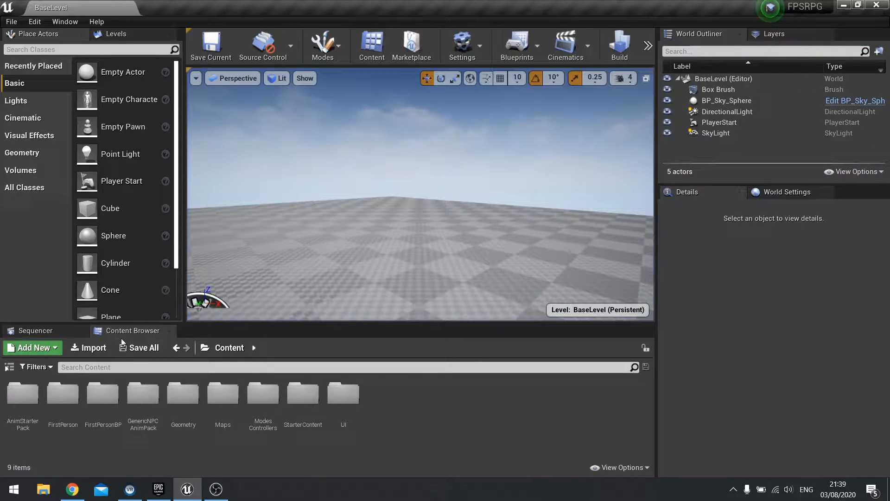
Open FirstPersonCharacter and remove the VR, Reset VR and Spawn projectile node groups.
double_click(103, 392)
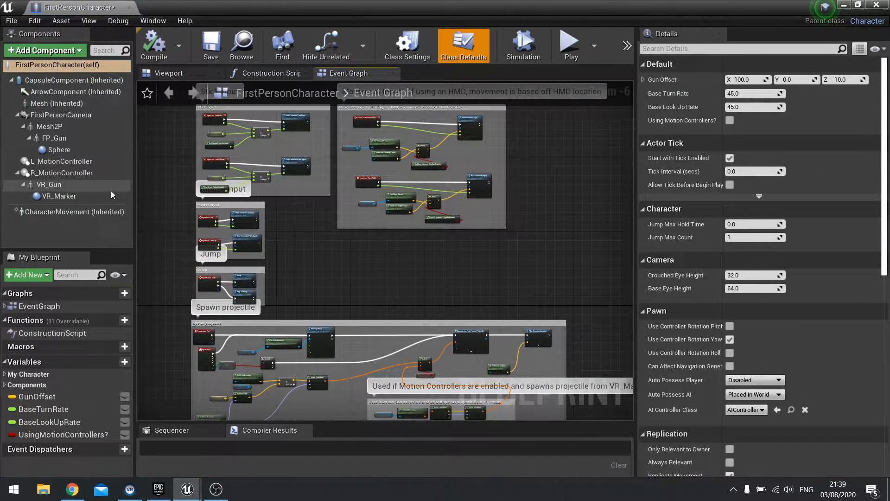
mouse_move(375, 237)
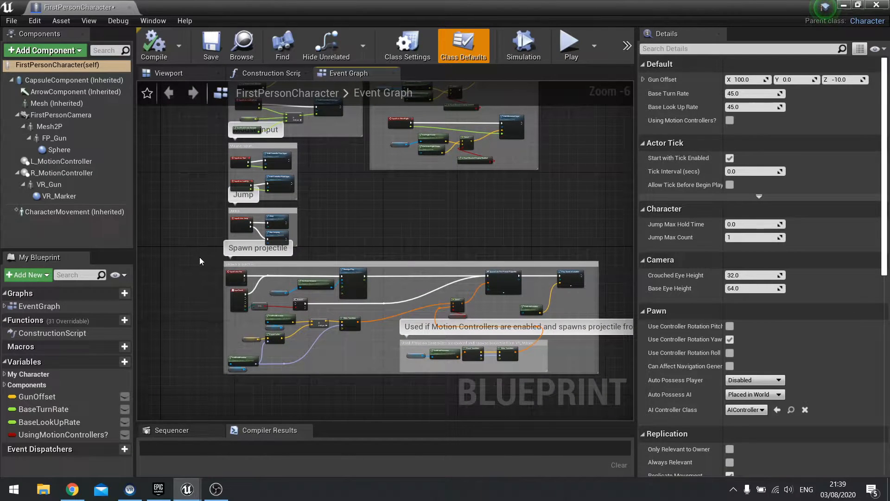
mouse_move(211, 232)
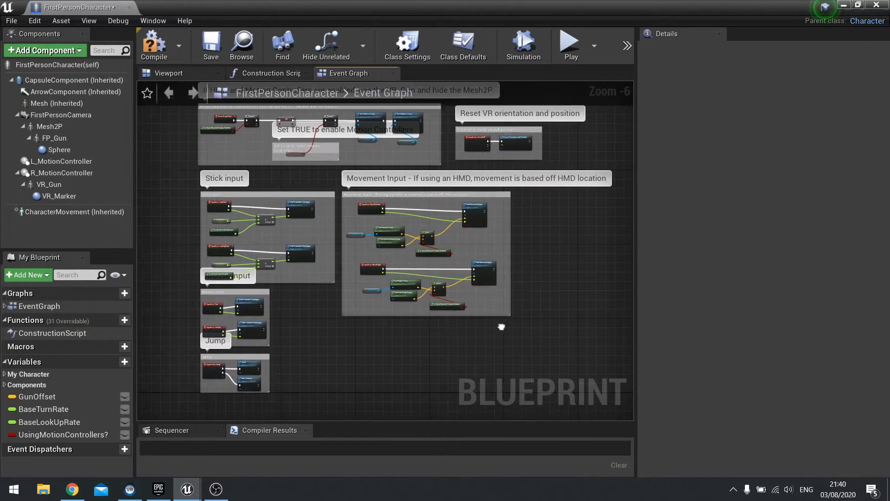
scroll("down", 3)
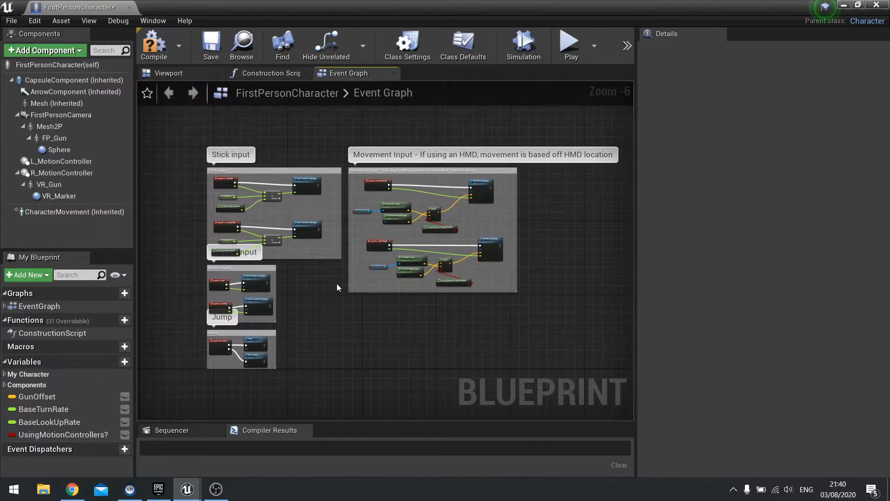
Delete L_MotionController, R_MotionController, VR_Gun, FP_Gun and Sphere, then select Mesh2P.
left_click(168, 72)
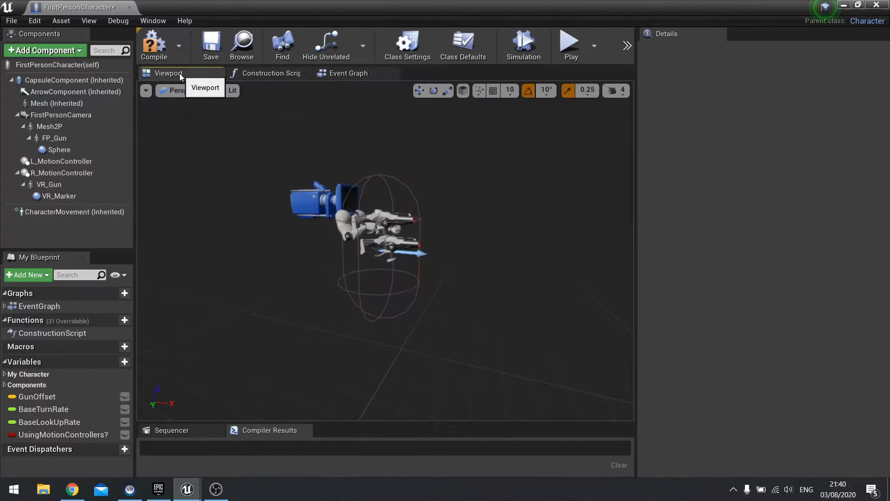
left_click(61, 161)
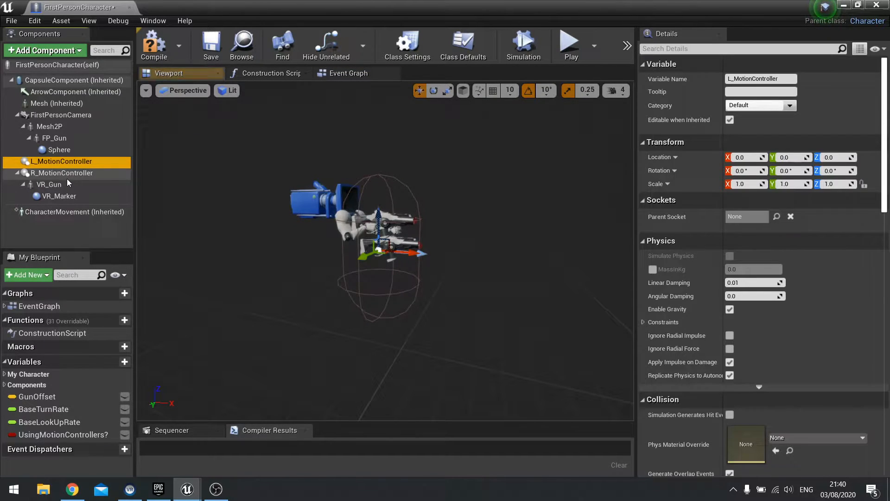
left_click(49, 184)
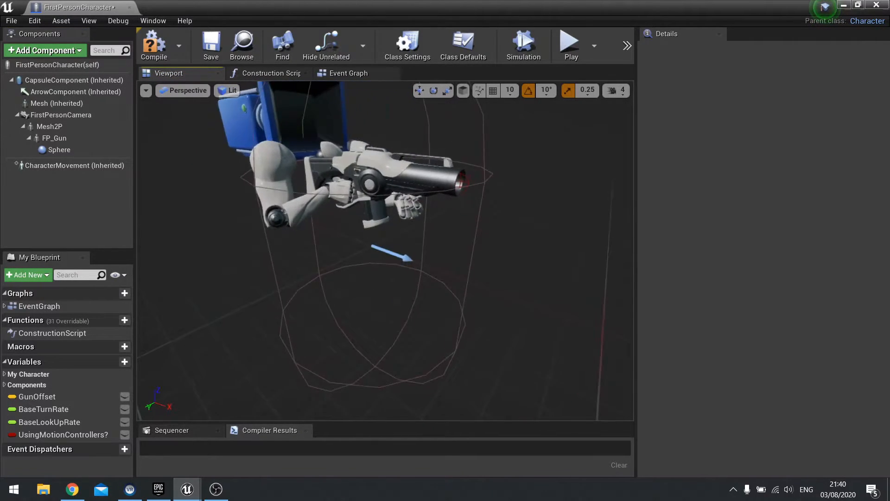
left_click(58, 149)
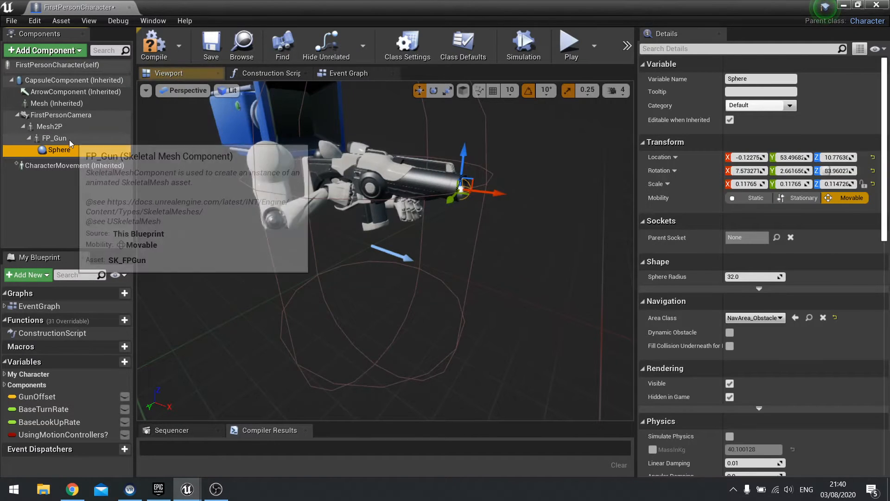
left_click(54, 138)
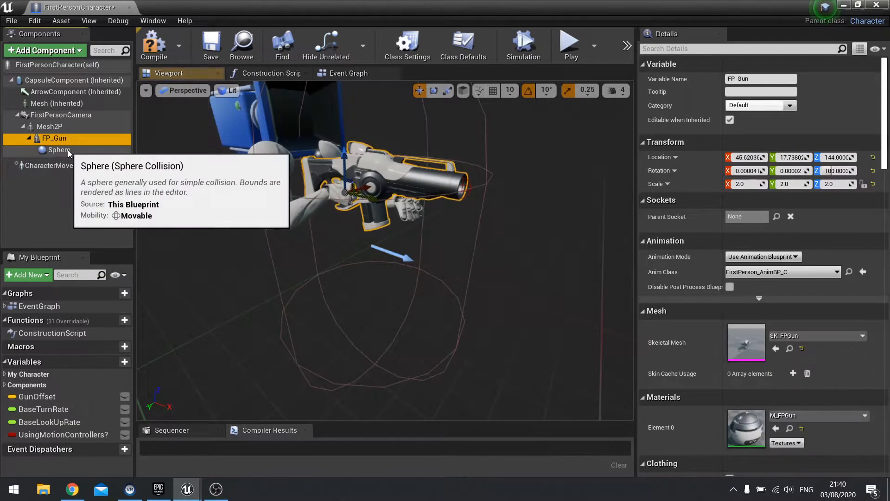
left_click(59, 150)
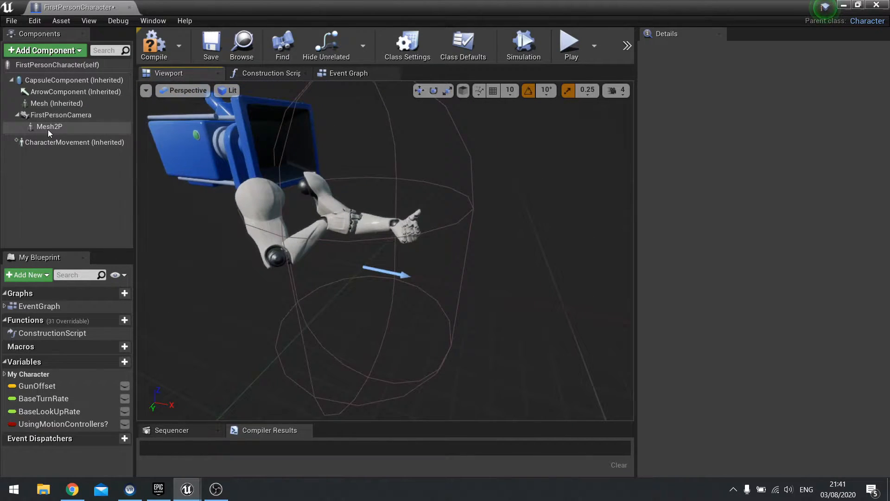
left_click(49, 126)
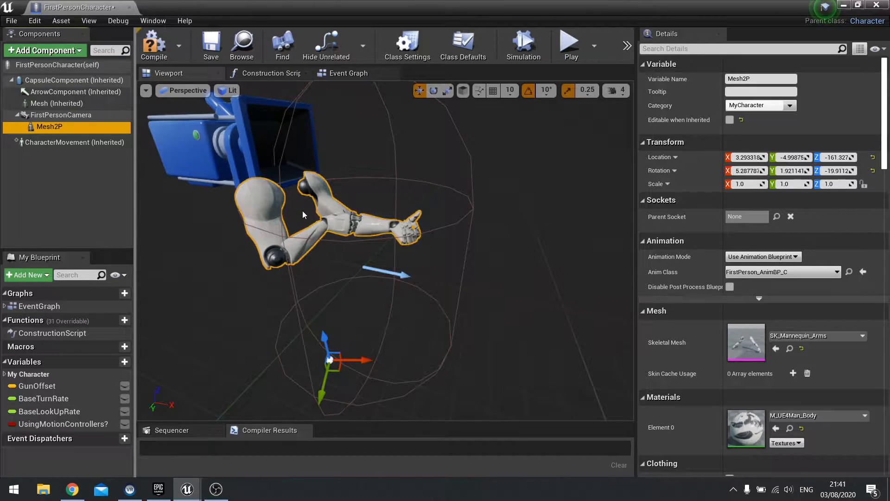
left_click(154, 45)
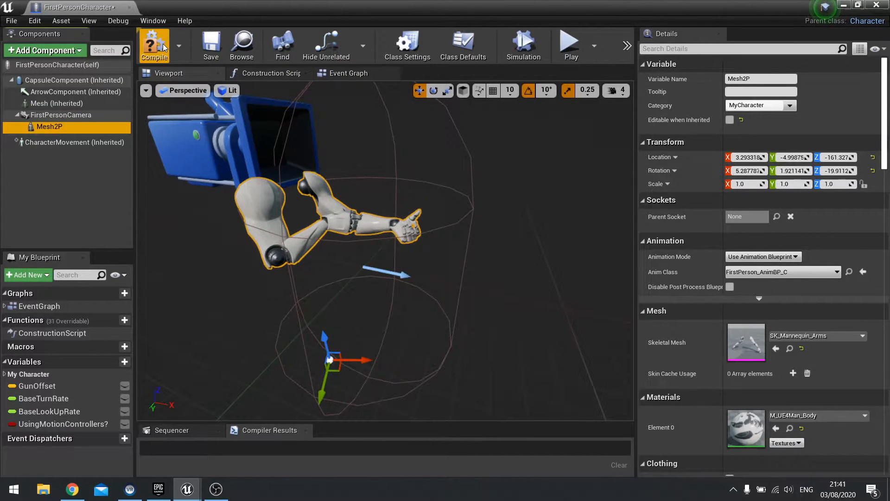
Delete the failing AttachComponentToComponent and Mesh2P nodes from the Construction Script and recompile.
left_click(153, 45)
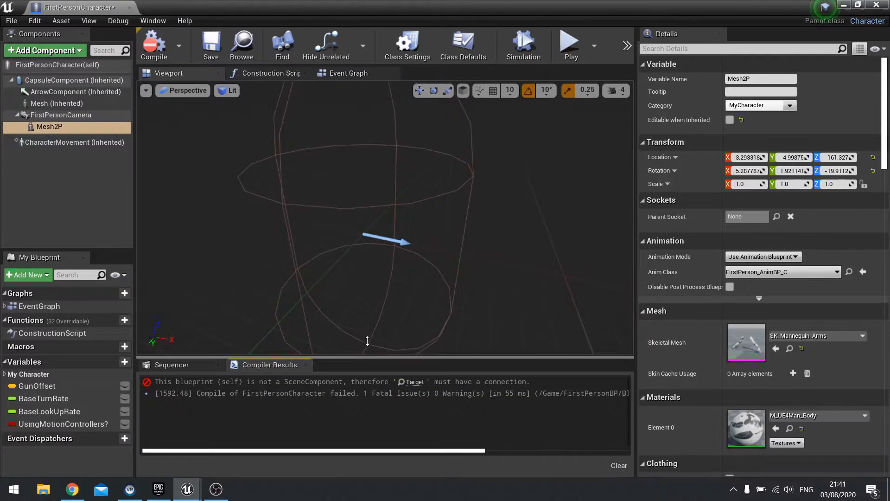
left_click(268, 72)
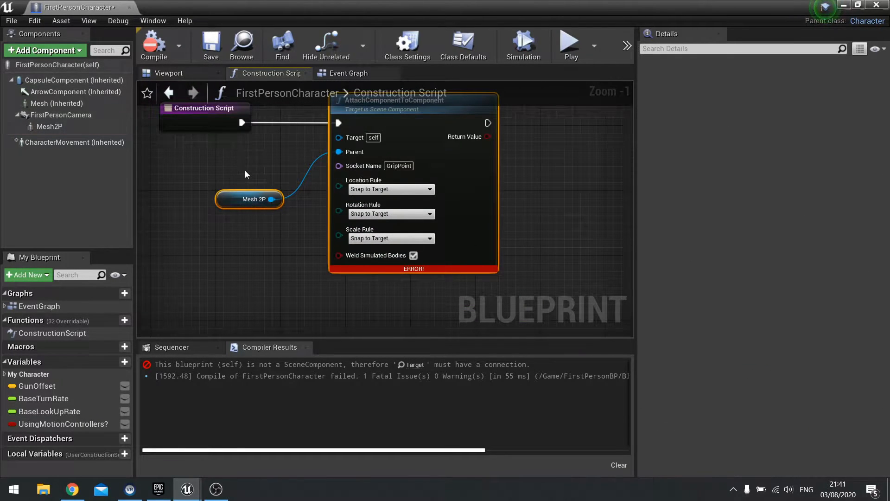
key("Delete")
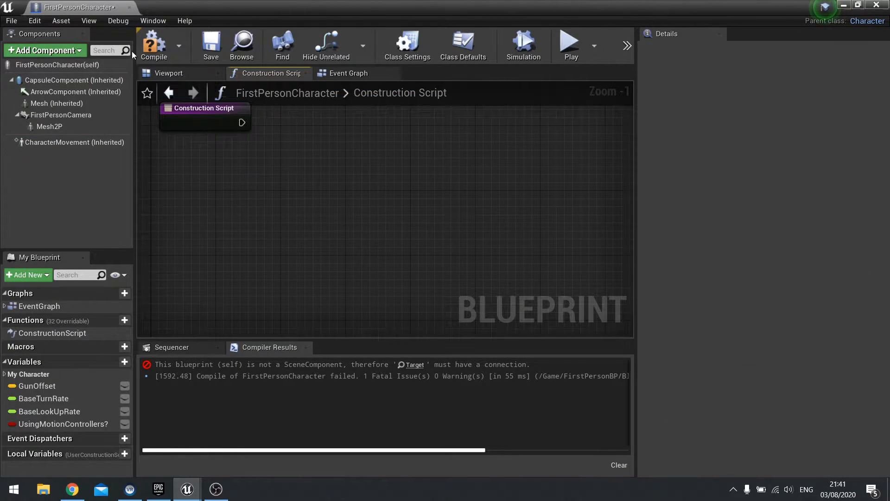
left_click(154, 45)
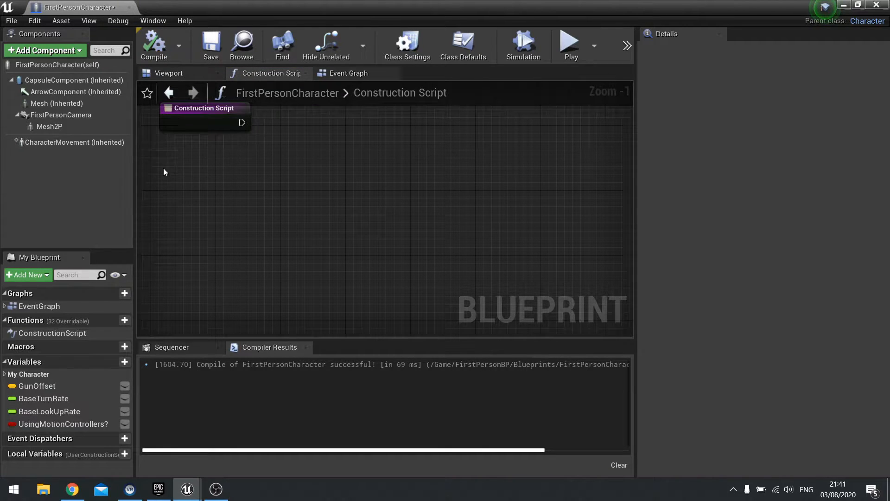
mouse_move(159, 211)
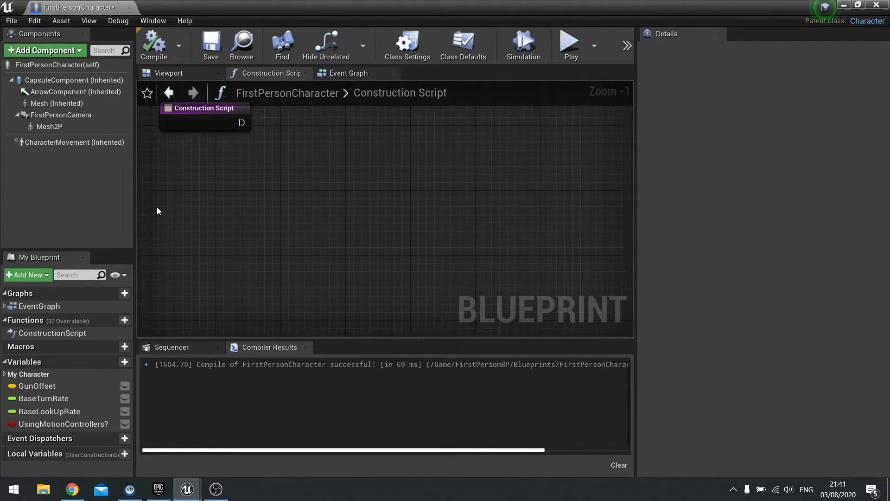
mouse_move(348, 73)
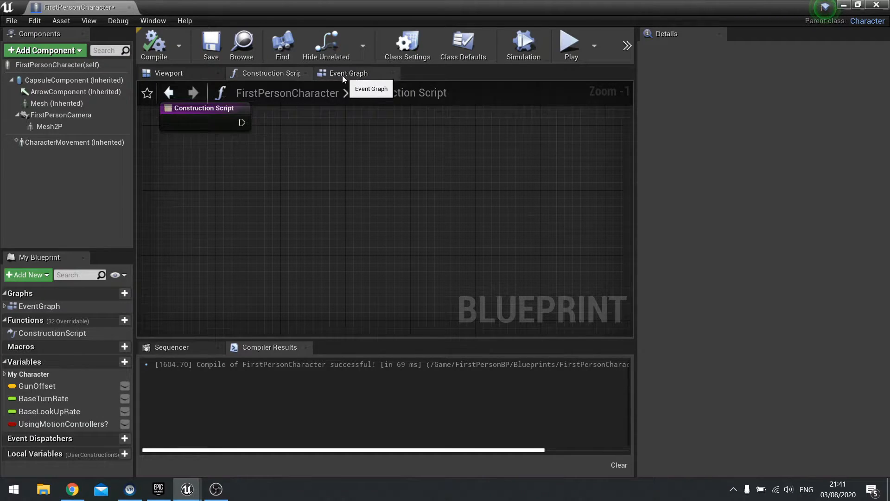
mouse_move(247, 203)
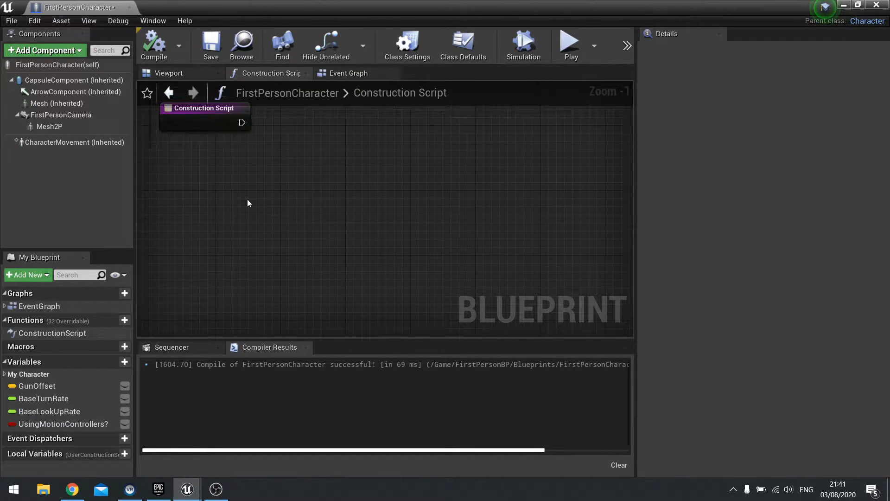
Review the Event Graph and return to the BaseLevel editor.
left_click(348, 72)
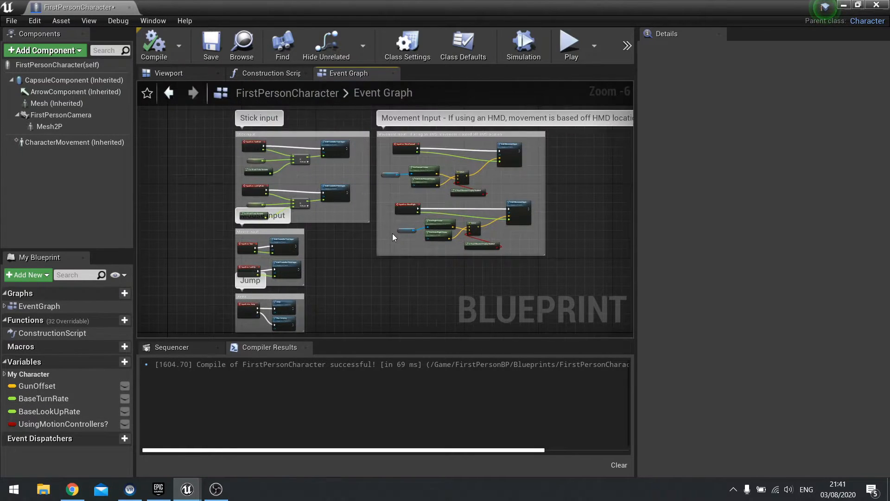
scroll("up", 3)
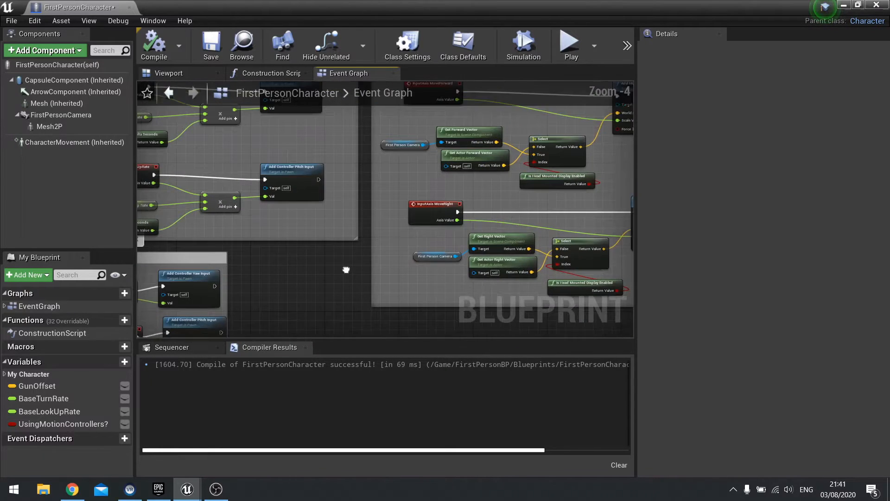
scroll("down", 3)
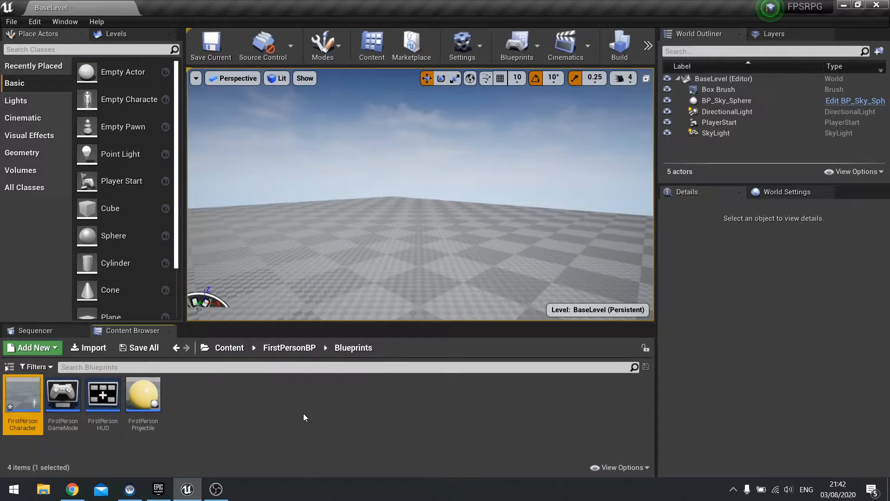
Create a Guns folder in Content and add an Actor blueprint named Weapon_Parent.
left_click(31, 347)
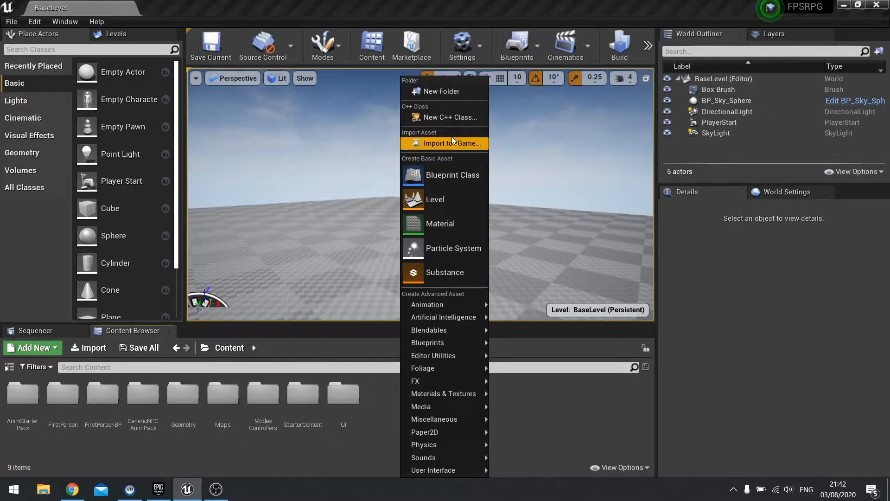
left_click(445, 91)
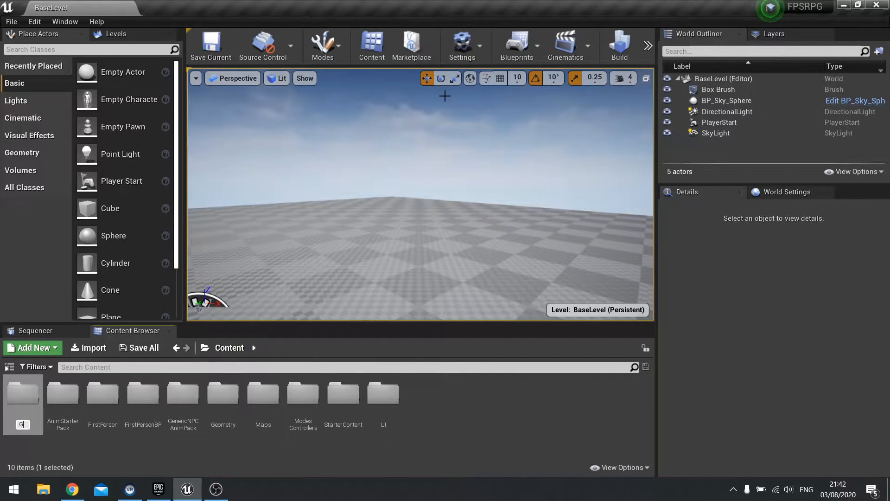
left_click(223, 393)
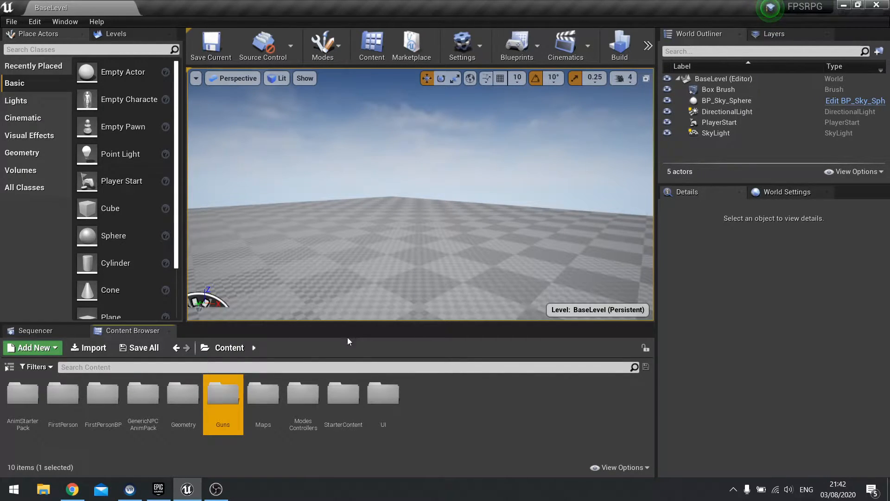
double_click(222, 392)
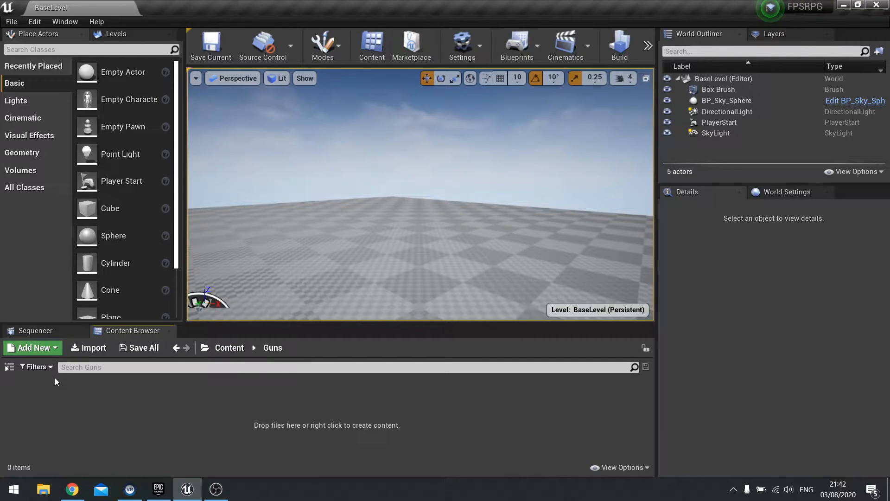
mouse_move(111, 177)
type("Weapon_Parent")
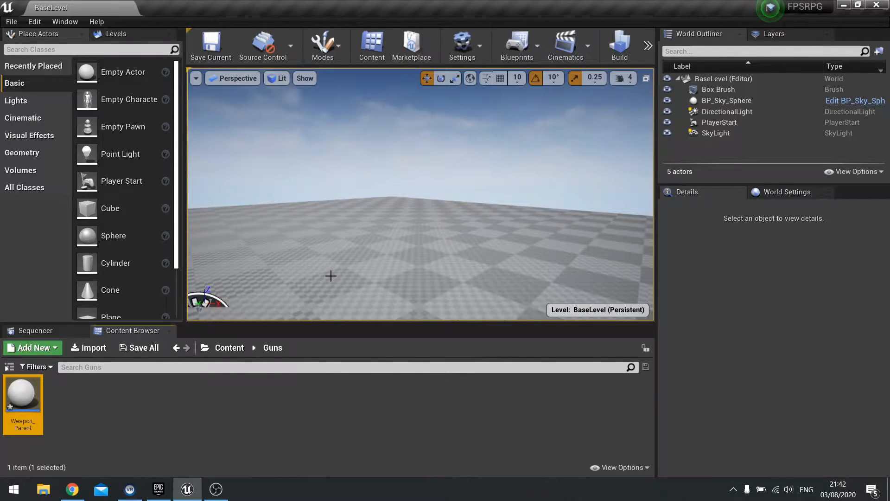
left_click(215, 367)
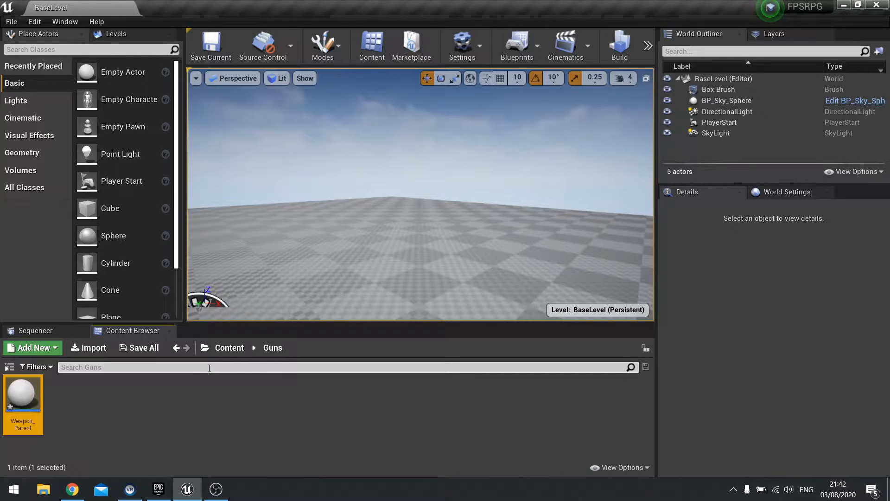
mouse_move(199, 386)
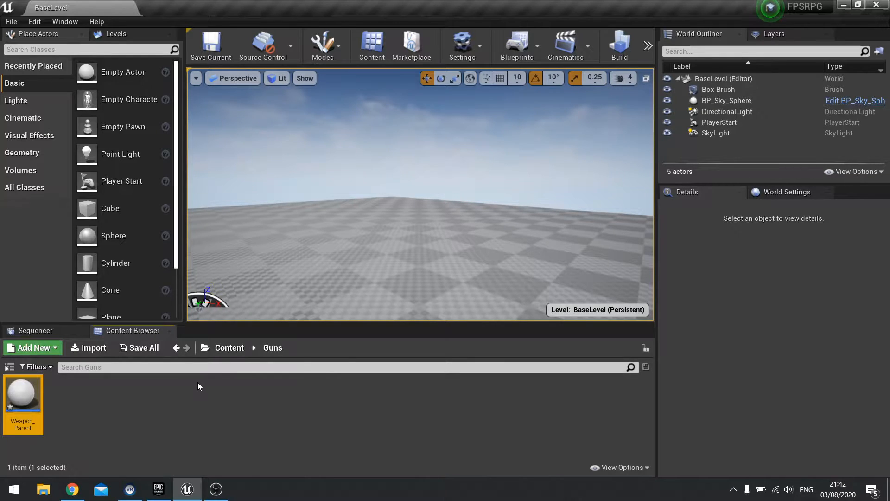
mouse_move(49, 447)
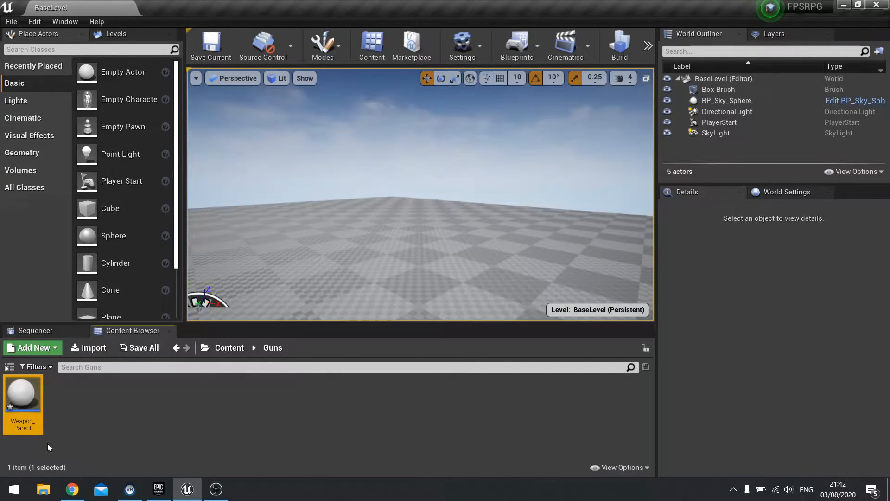
Open Weapon_Parent's Event Graph and delete its default event nodes.
double_click(22, 390)
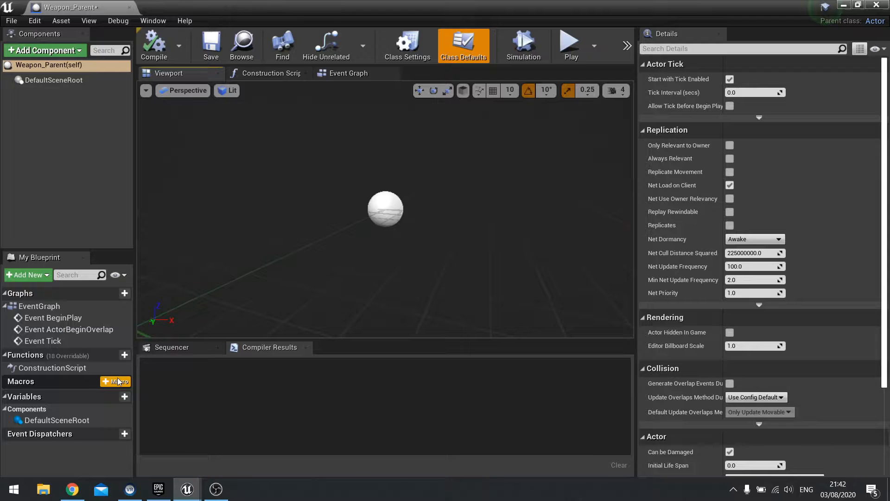
mouse_move(311, 90)
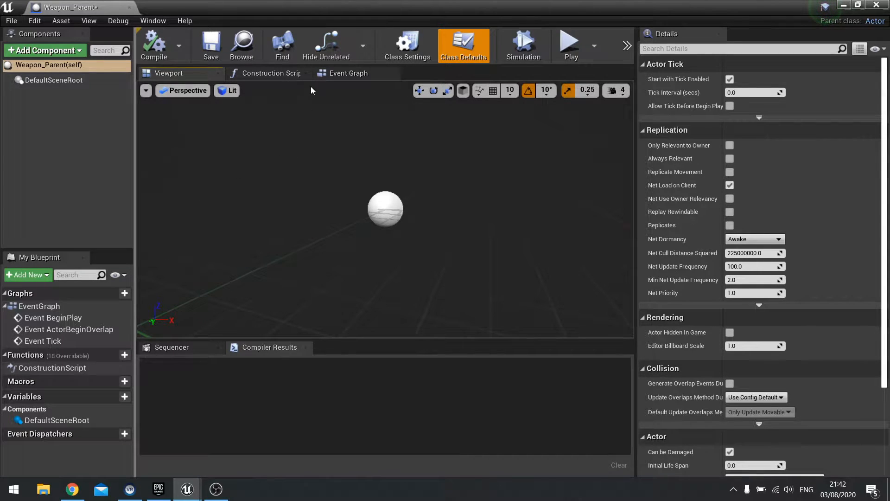
left_click(347, 73)
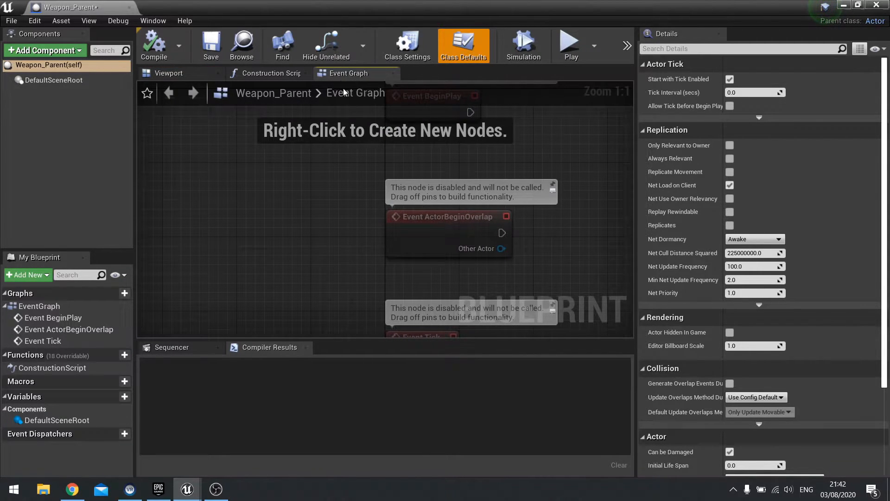
scroll("down", 3)
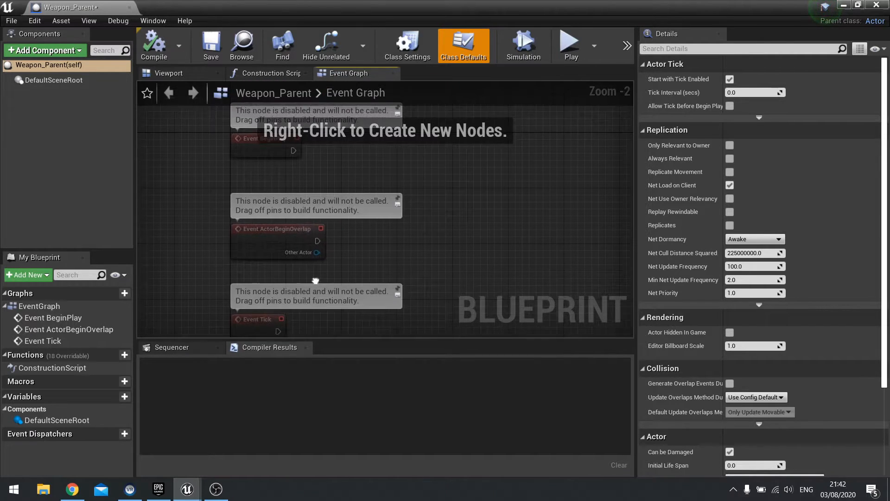
scroll("down", 3)
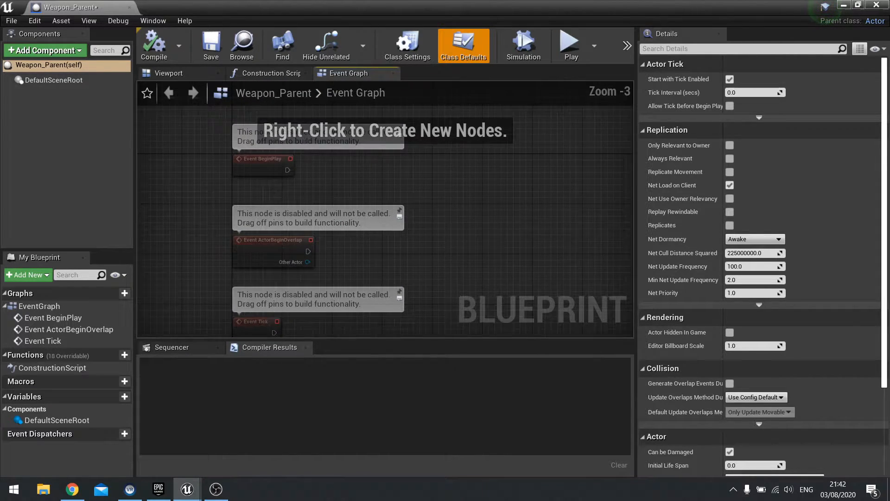
mouse_move(57, 420)
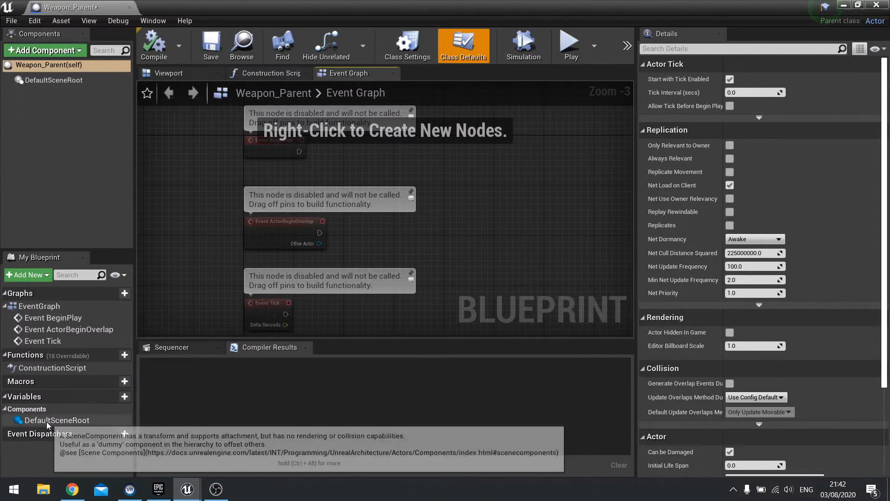
mouse_move(114, 397)
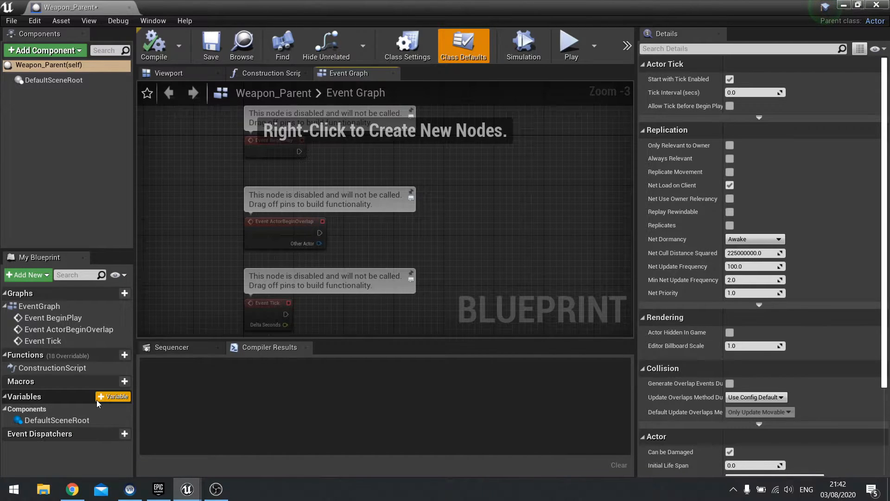
mouse_move(116, 362)
type("custo")
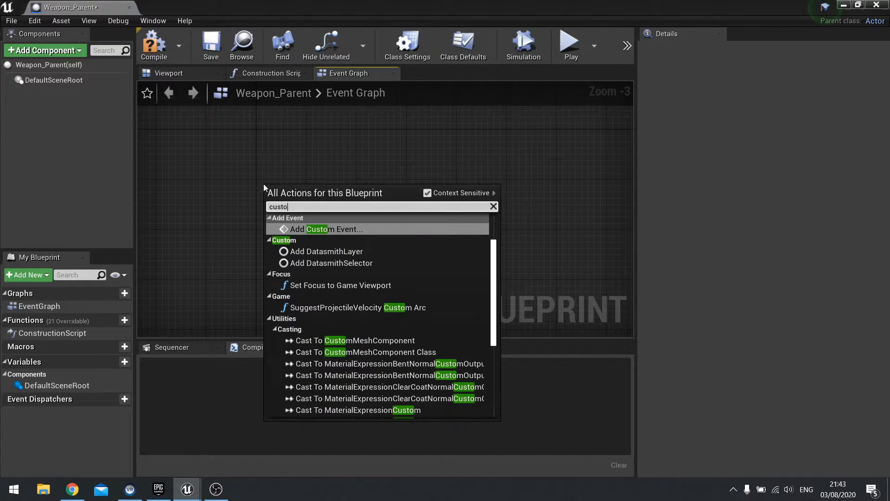
Add custom events named StartShooting and StopShooting to the graph.
left_click(321, 228)
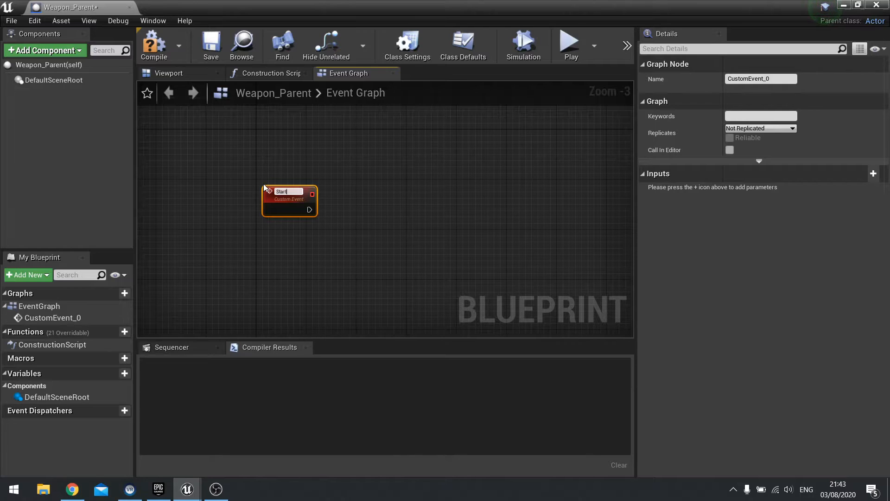
type("StartShooting")
type("custo")
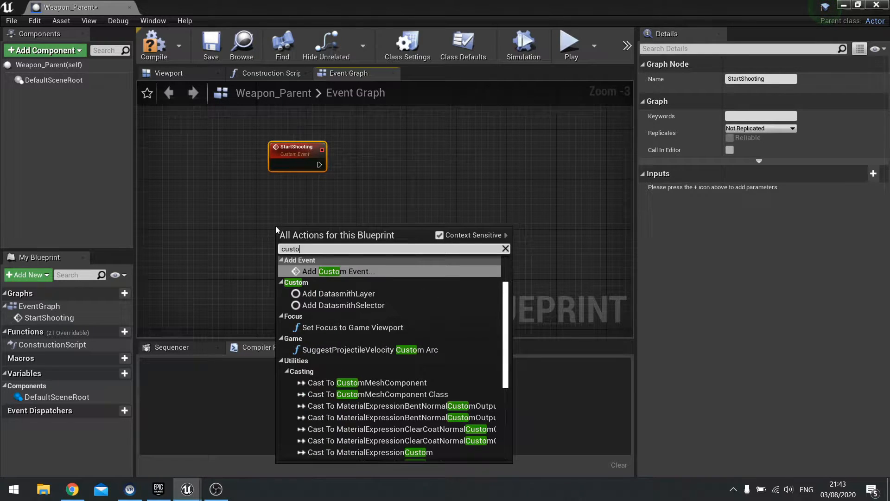
left_click(326, 270)
type("StopShooting")
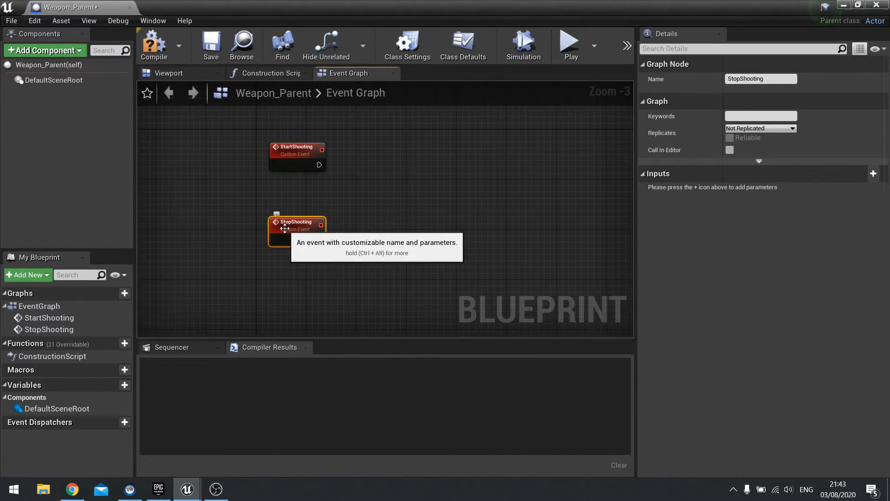
mouse_move(227, 252)
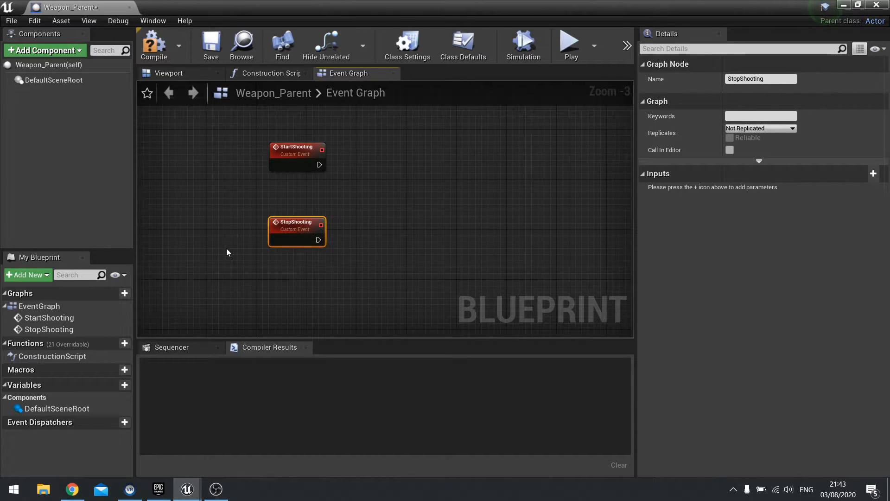
left_click(296, 147)
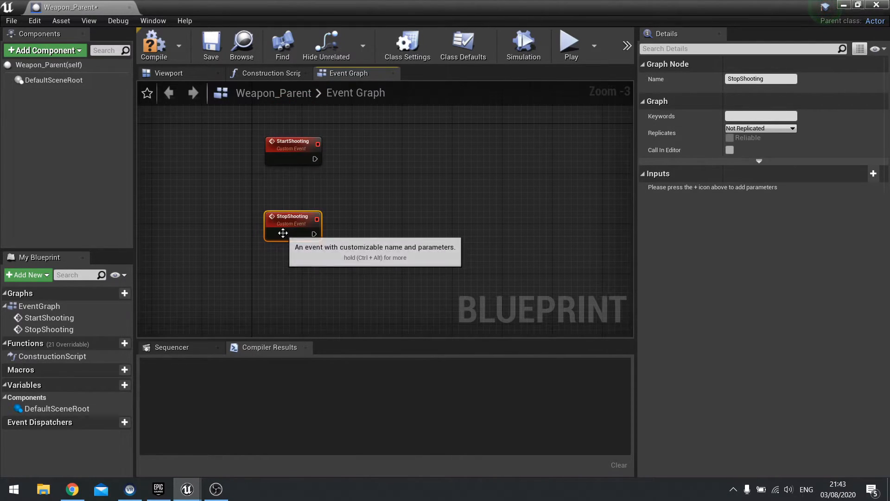
mouse_move(112, 343)
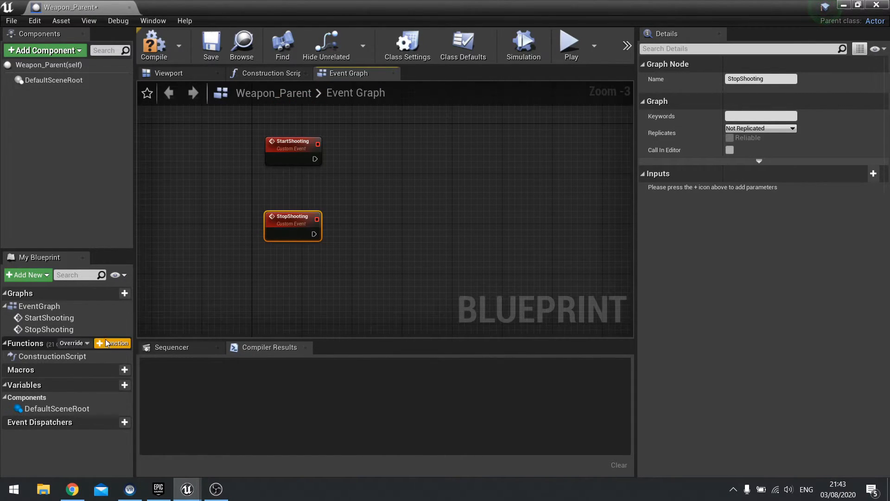
mouse_move(104, 347)
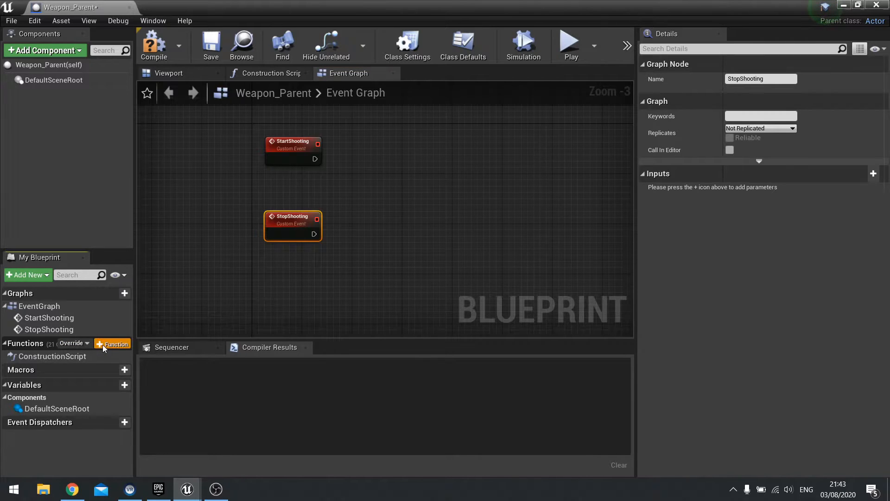
Add a function named FireBullet to Weapon_Parent.
left_click(112, 343)
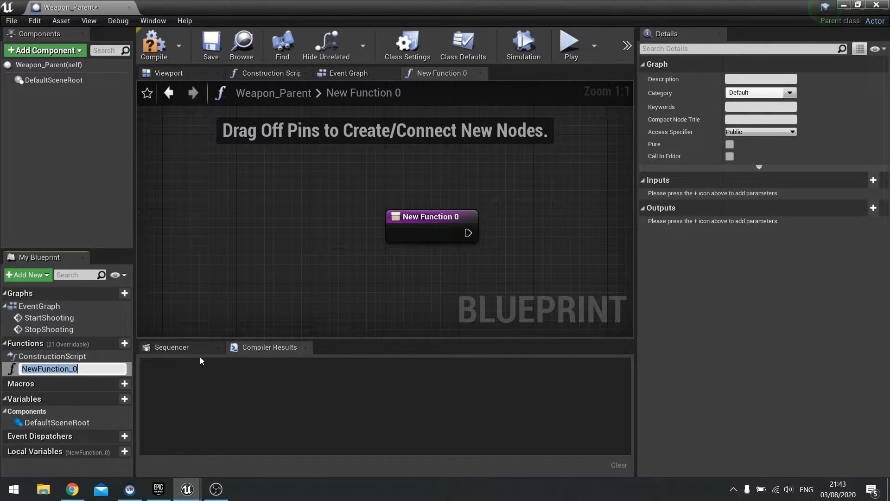
type("FireBullet")
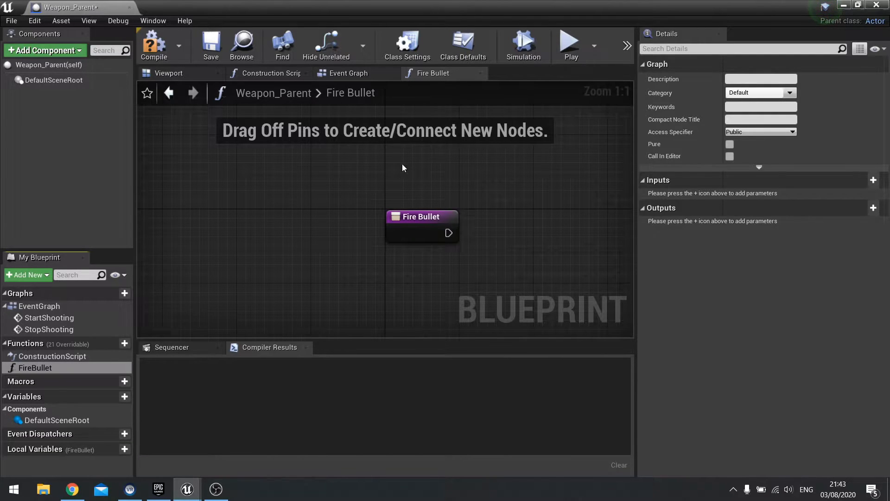
left_click(421, 216)
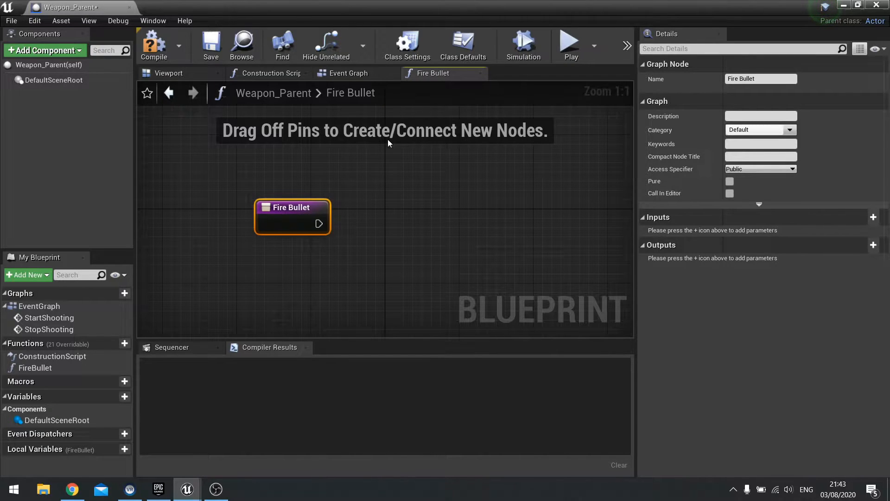
Switch between the FireBullet graph and Event Graph, ending on the Event Graph.
left_click(348, 72)
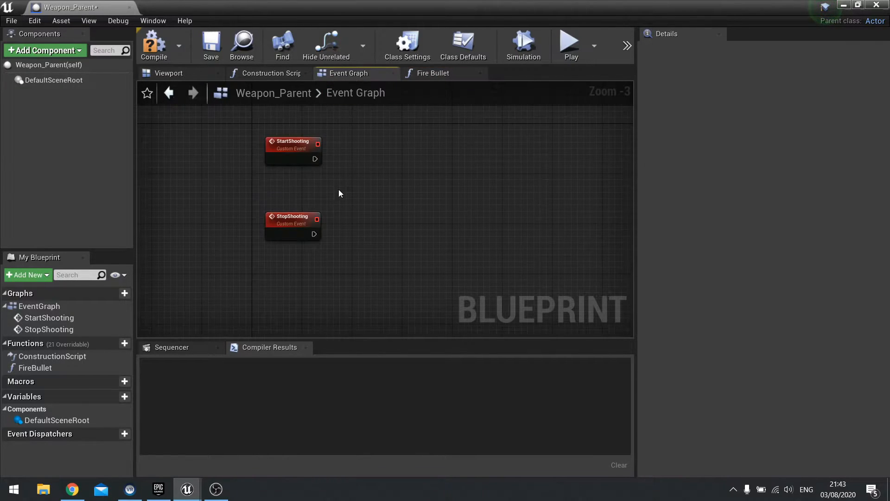
mouse_move(300, 212)
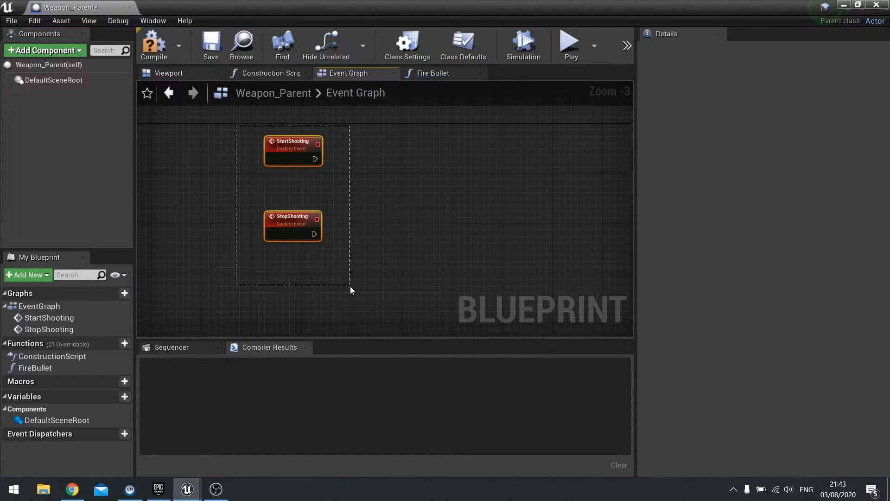
left_click(432, 73)
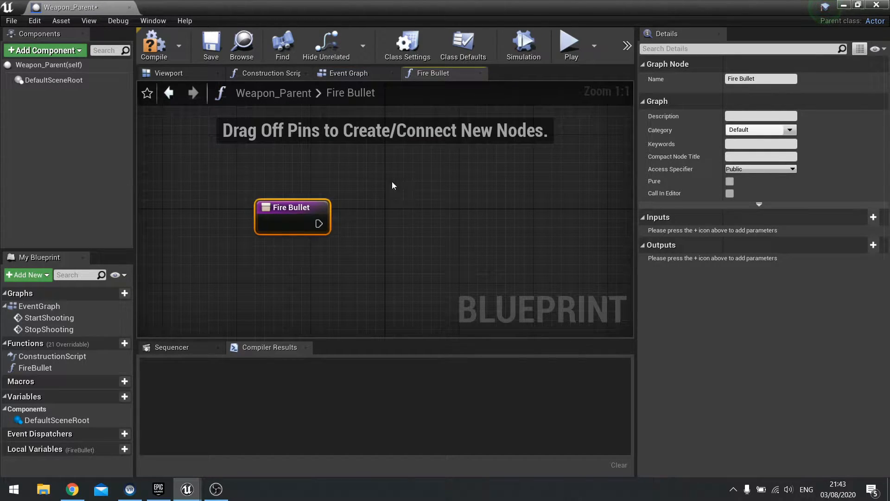
left_click(349, 73)
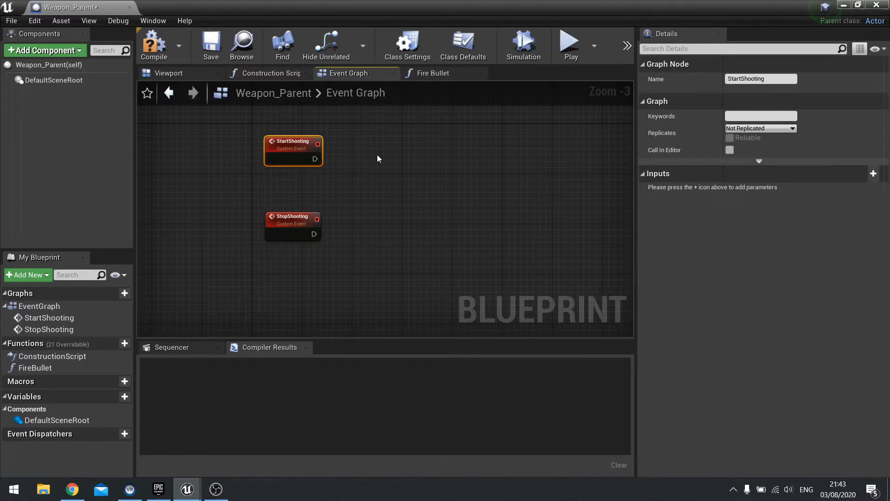
left_click(433, 73)
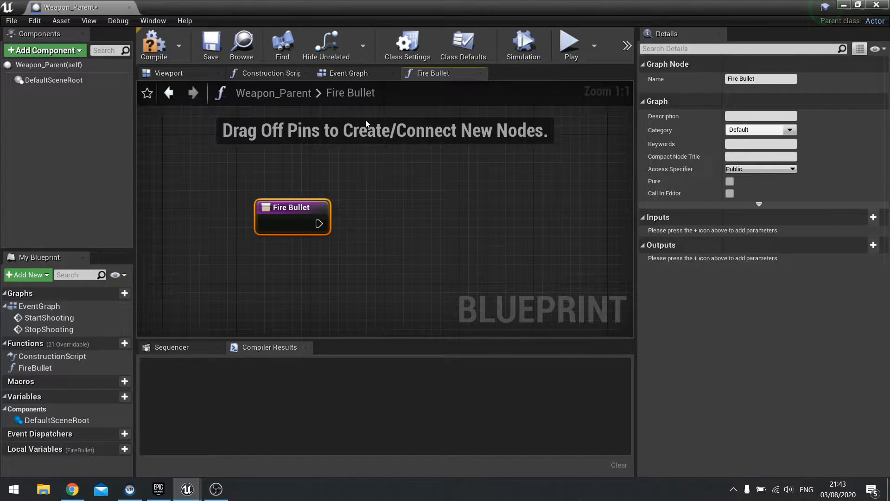
left_click(349, 73)
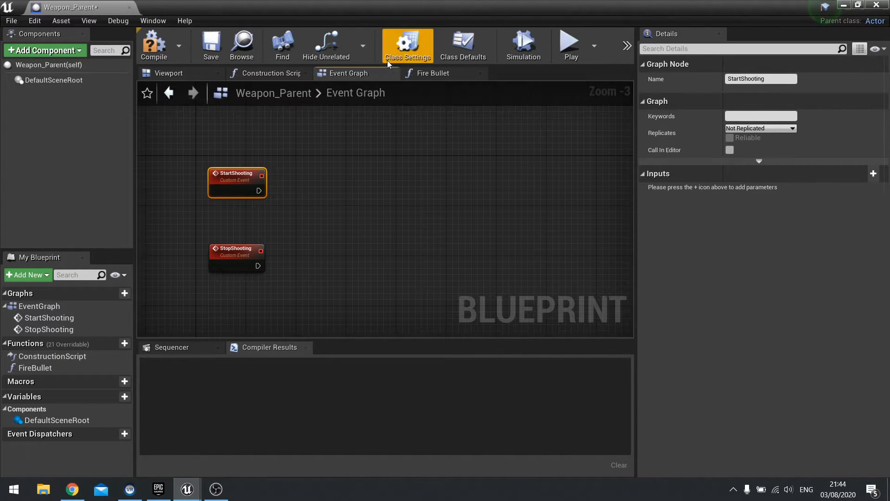
mouse_move(118, 351)
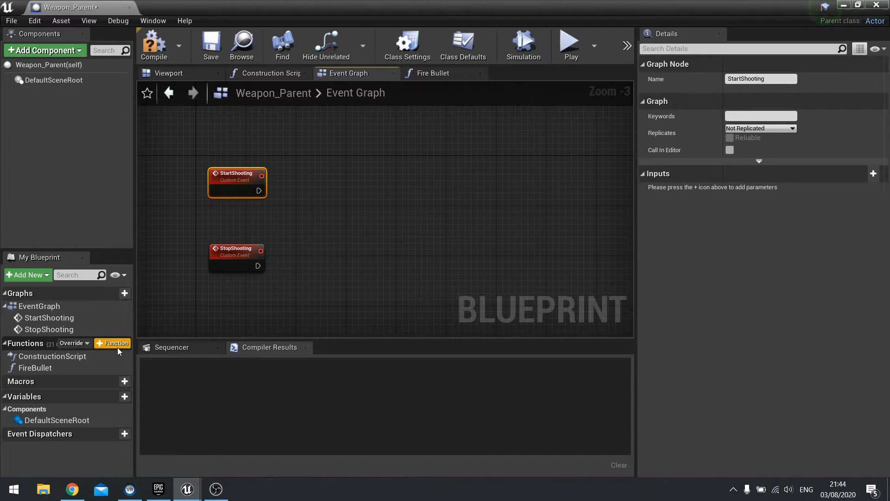
Add a Reload function, then add an AimDownSights custom event in the Event Graph.
left_click(112, 343)
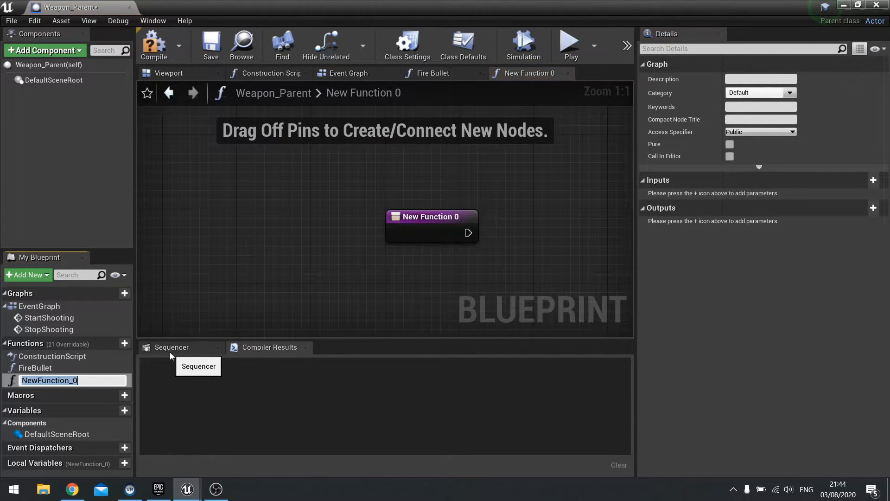
type("Reload")
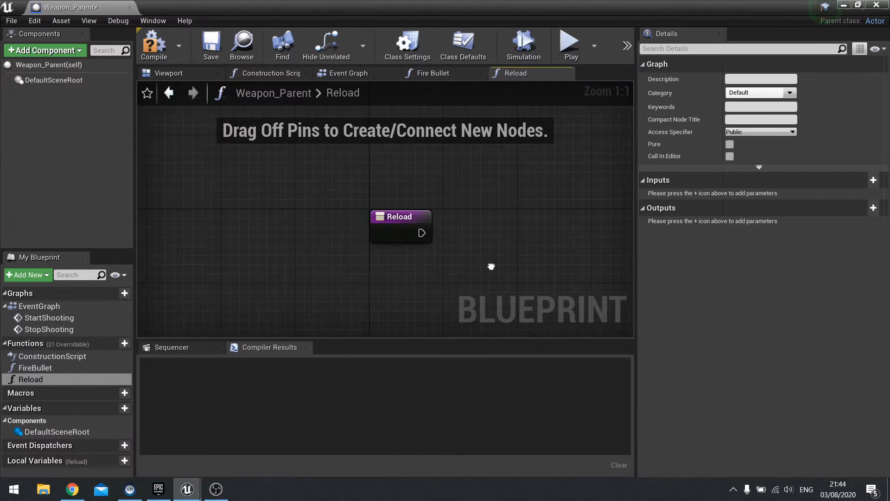
left_click(348, 72)
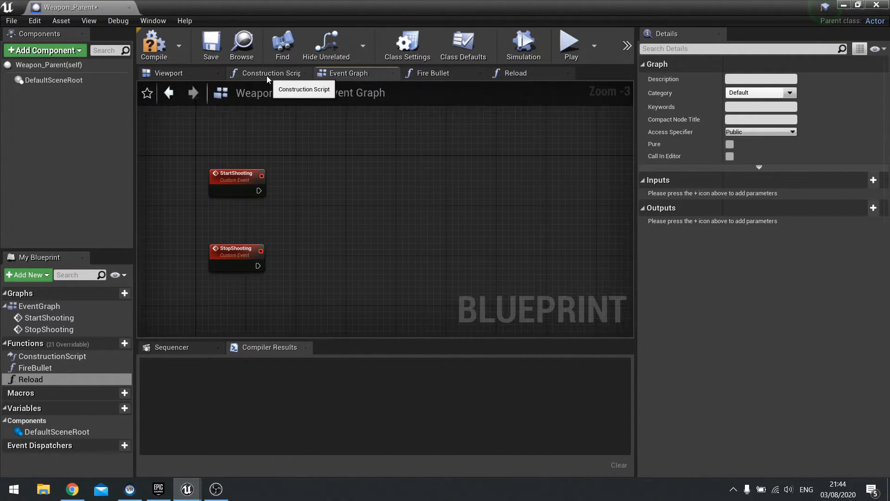
left_click(435, 73)
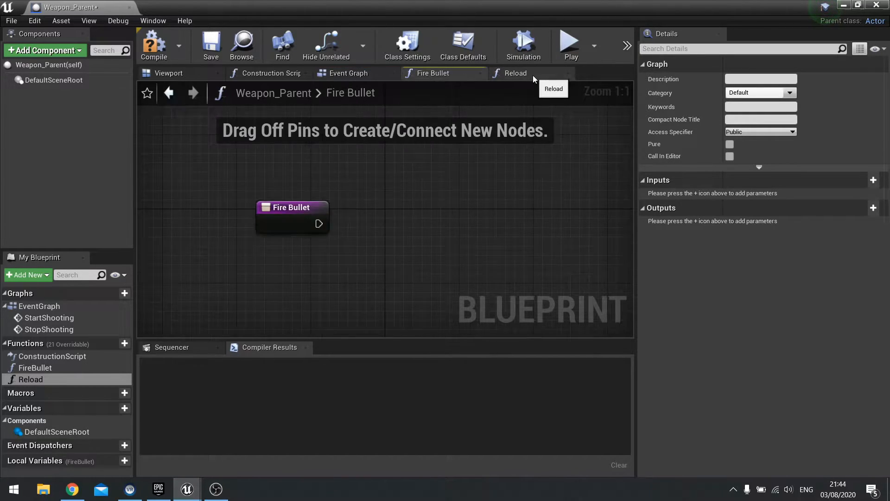
left_click(348, 72)
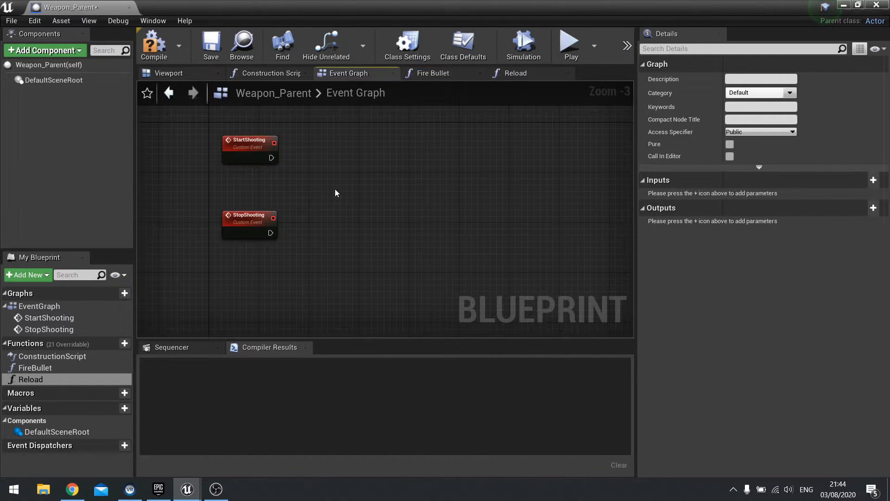
right_click(335, 193)
type("AimDownSights")
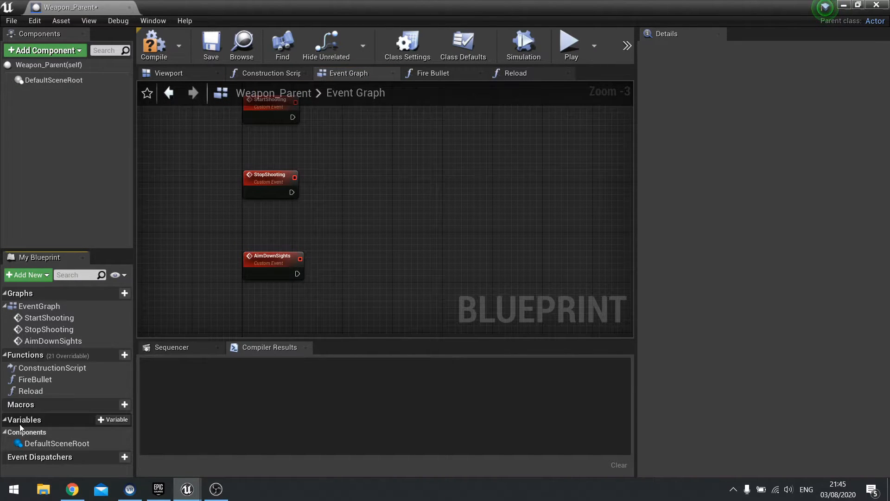
mouse_move(113, 419)
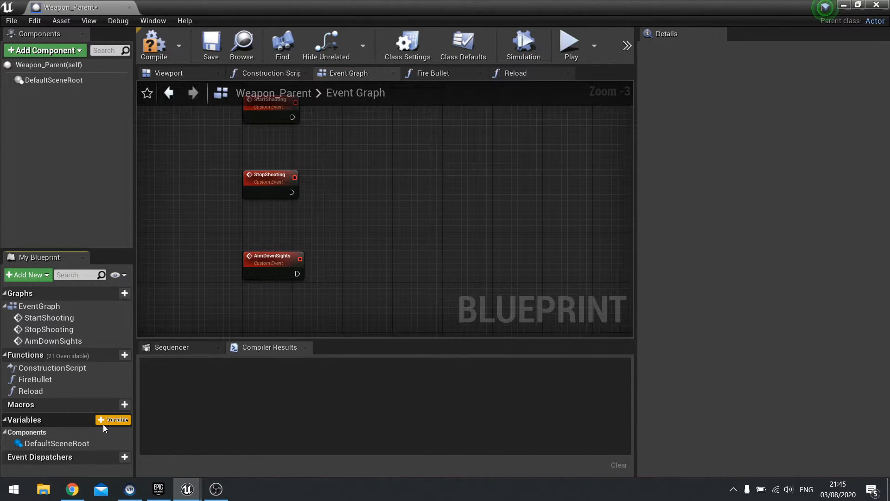
Create integer variables Ammo, ClipSize and AmmoTotal, then check each one's settings.
left_click(113, 419)
type("Ammo")
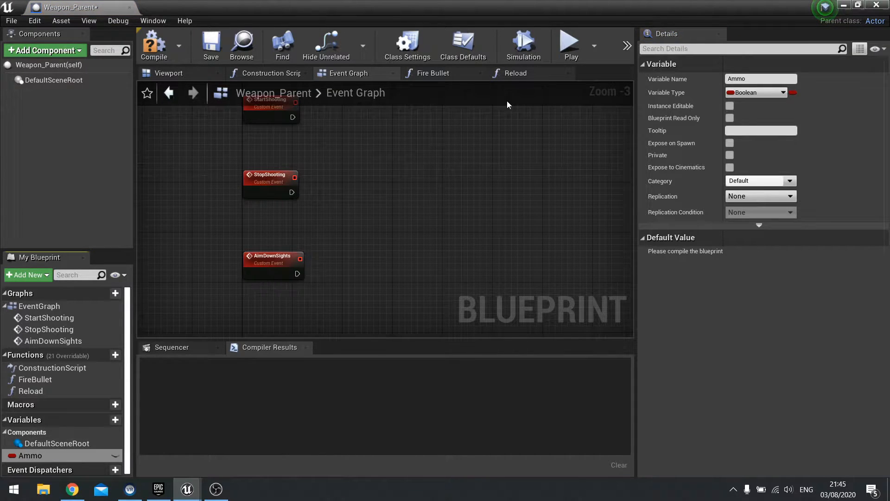
left_click(782, 92)
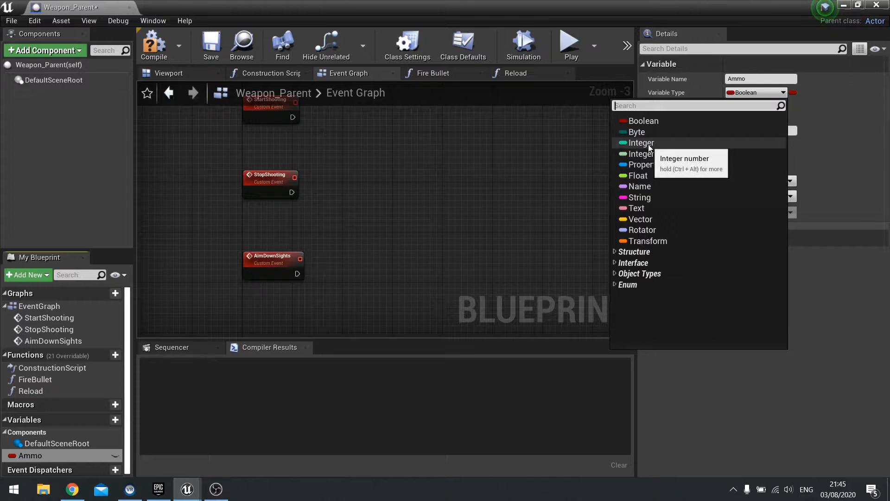
left_click(640, 142)
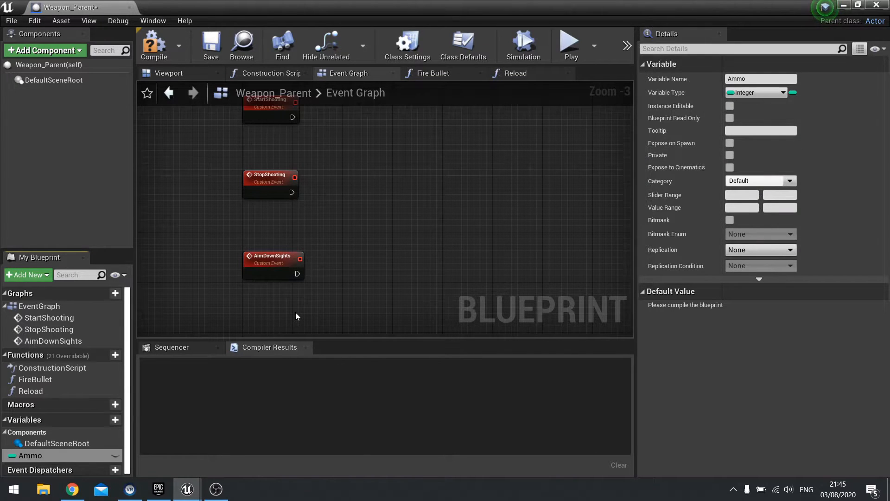
mouse_move(378, 420)
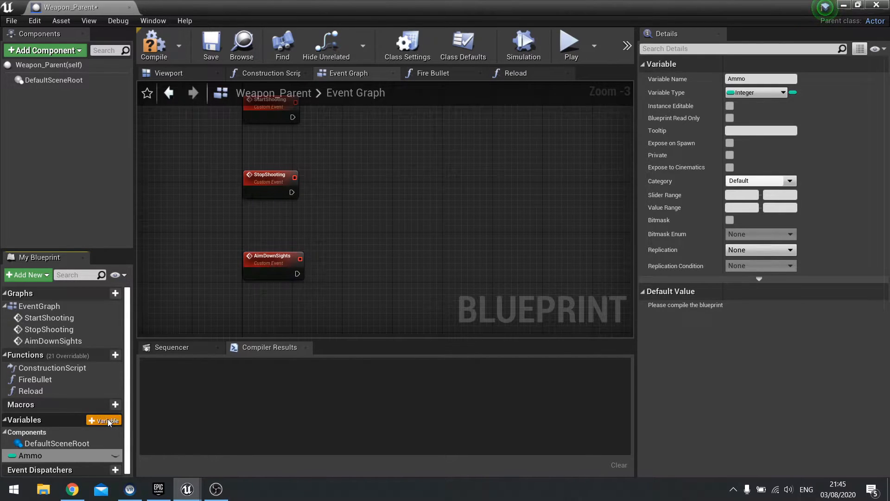
left_click(104, 419)
type("ClipSize")
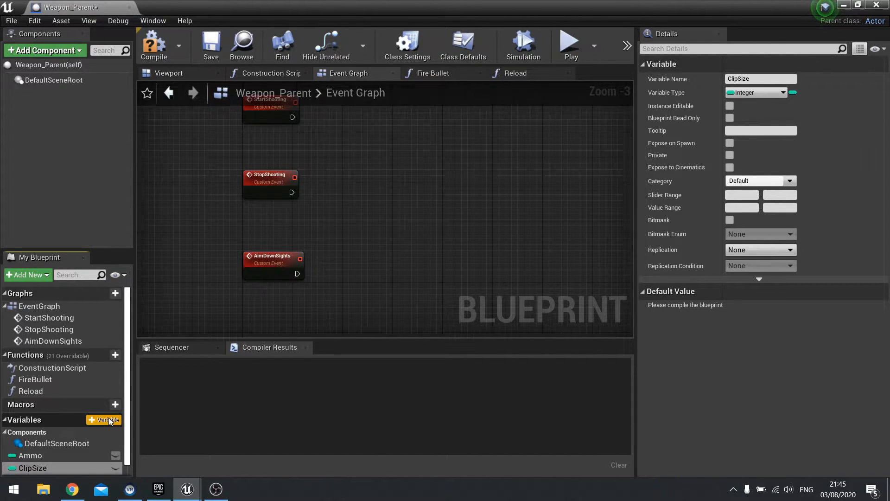
left_click(104, 419)
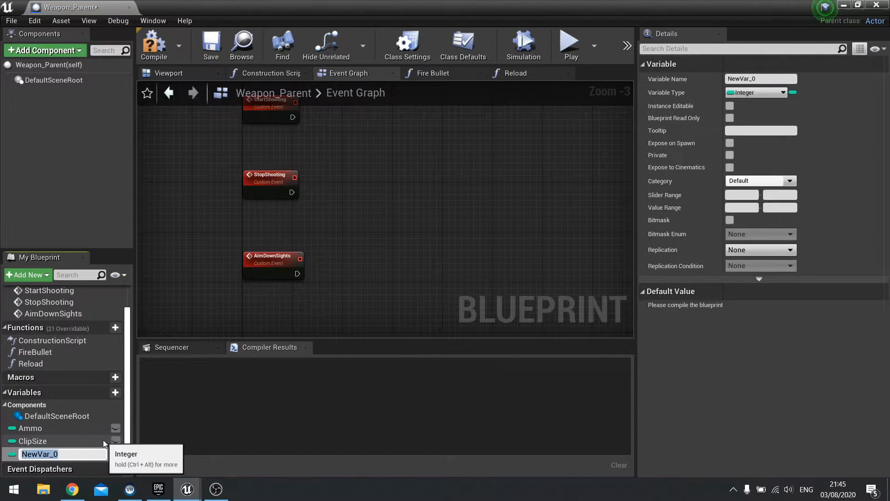
type("AmmoTotal")
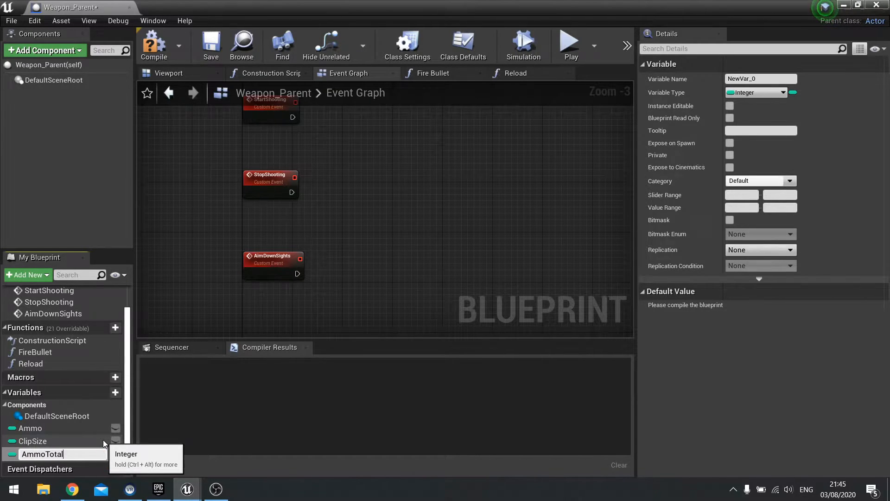
left_click(30, 429)
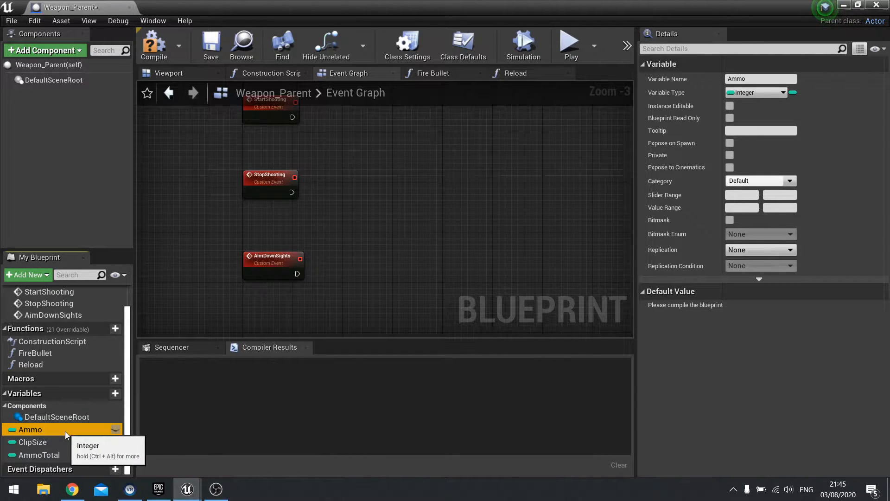
left_click(33, 442)
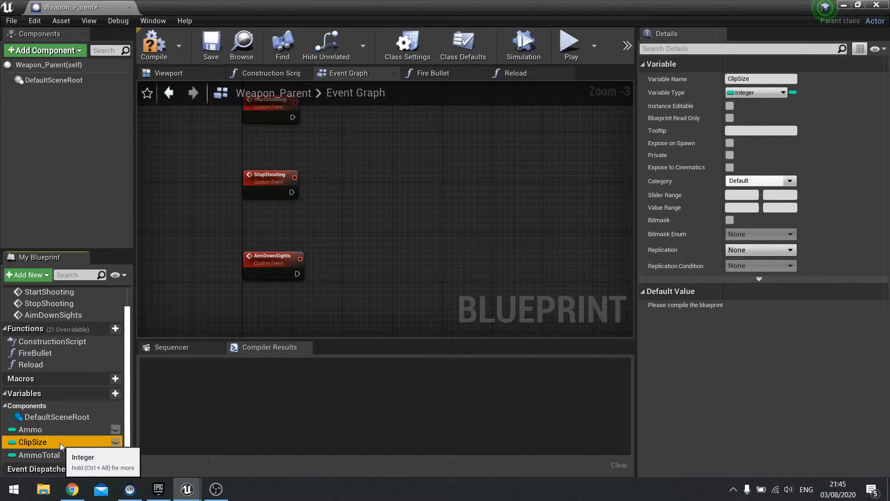
mouse_move(38, 455)
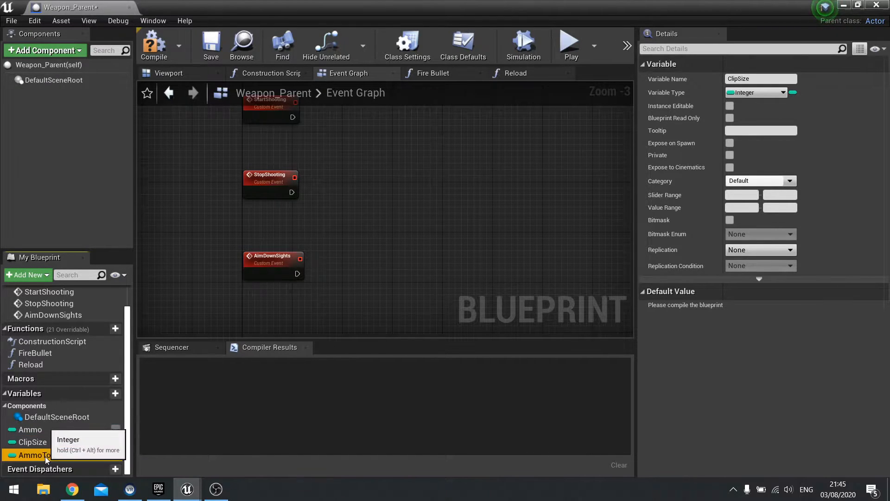
left_click(39, 454)
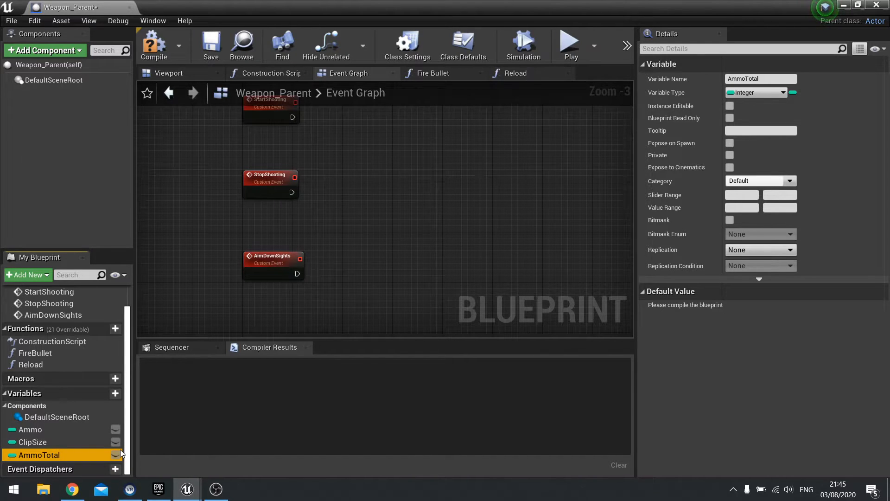
mouse_move(121, 466)
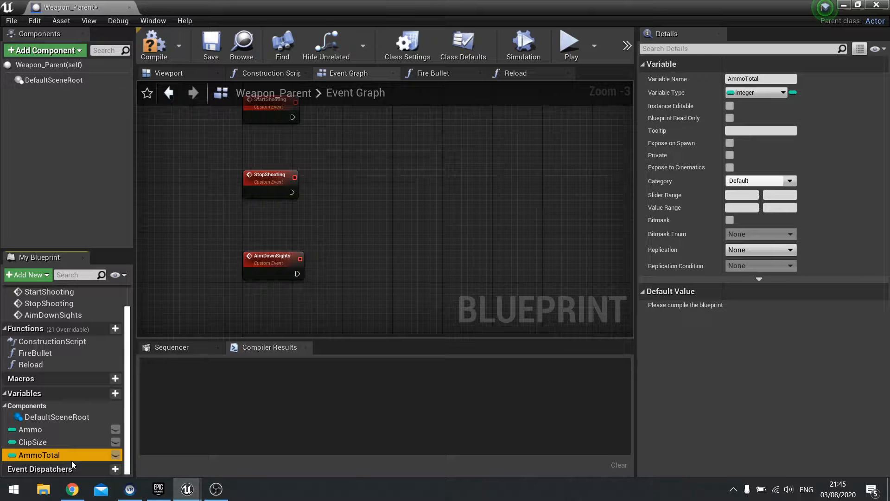
mouse_move(91, 447)
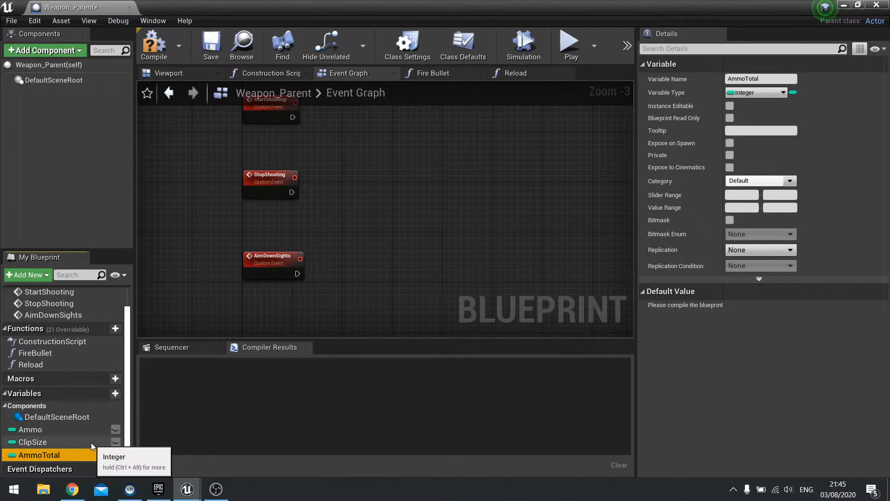
Add a float variable Damage and a variable named Accuracy.
left_click(103, 394)
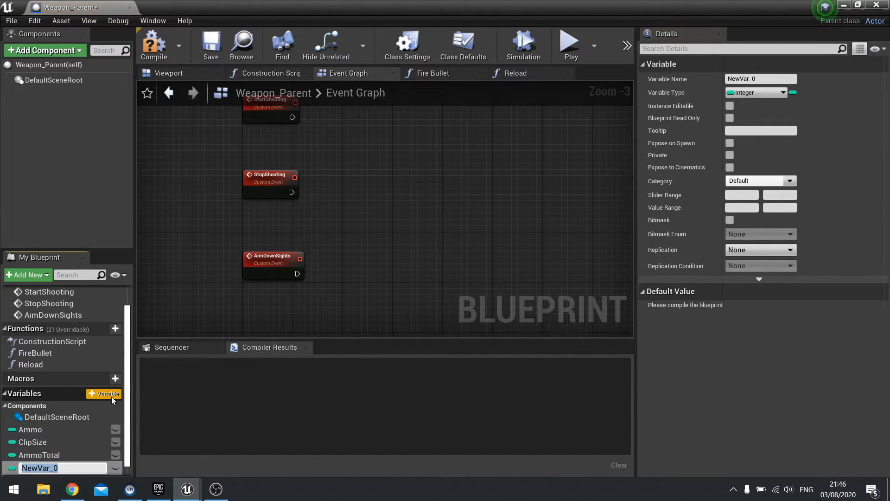
mouse_move(127, 406)
type("Damage")
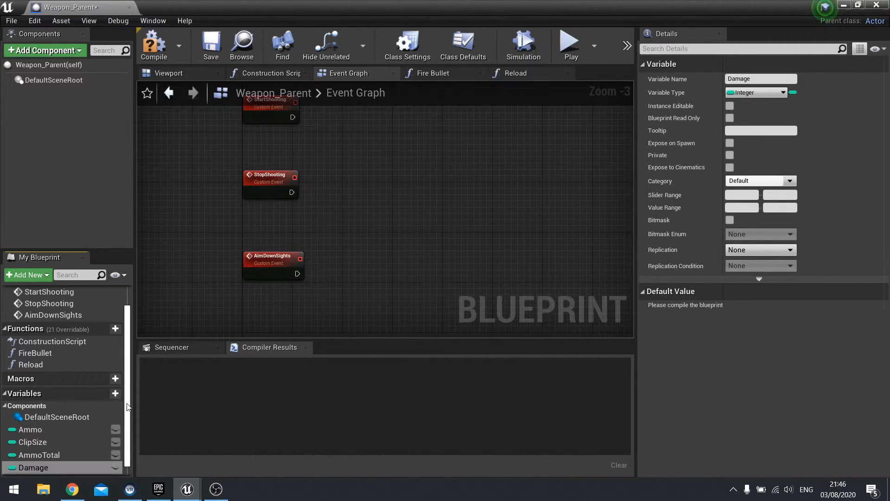
scroll("down", 3)
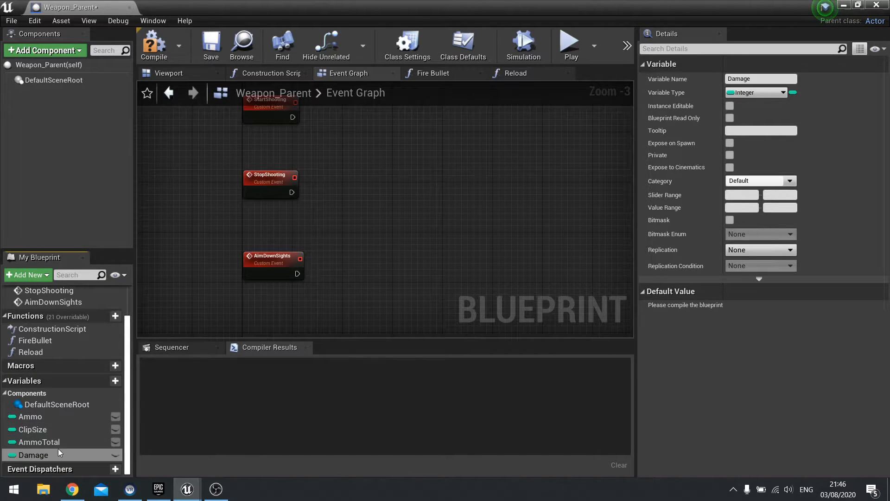
mouse_move(34, 455)
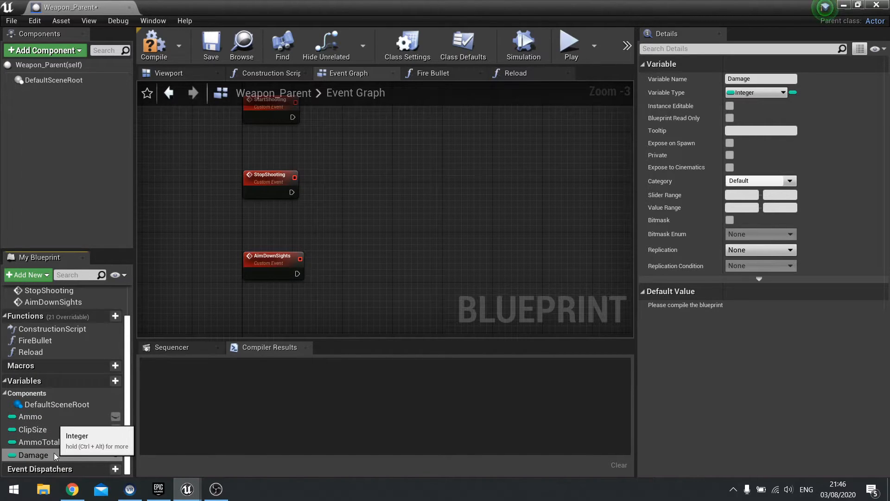
mouse_move(215, 405)
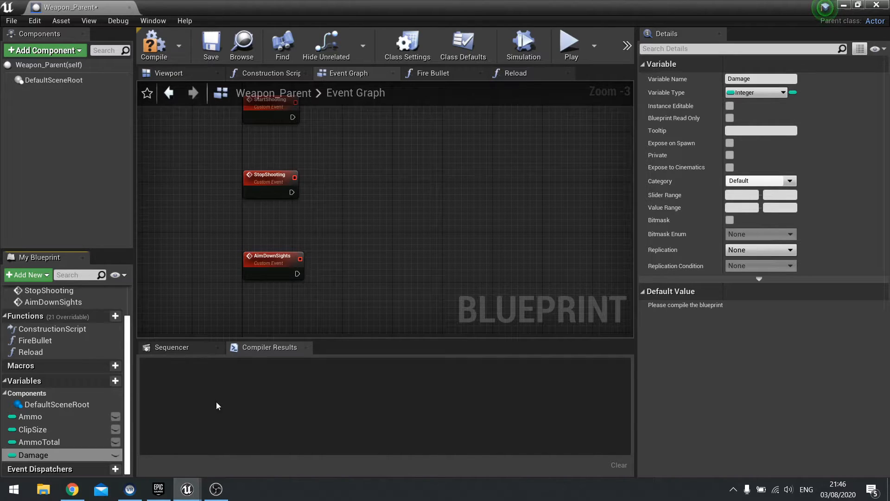
left_click(759, 91)
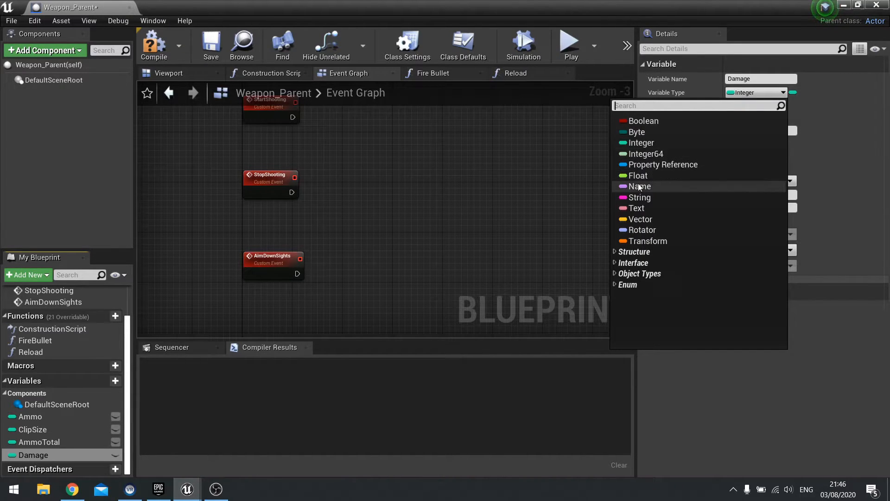
left_click(636, 175)
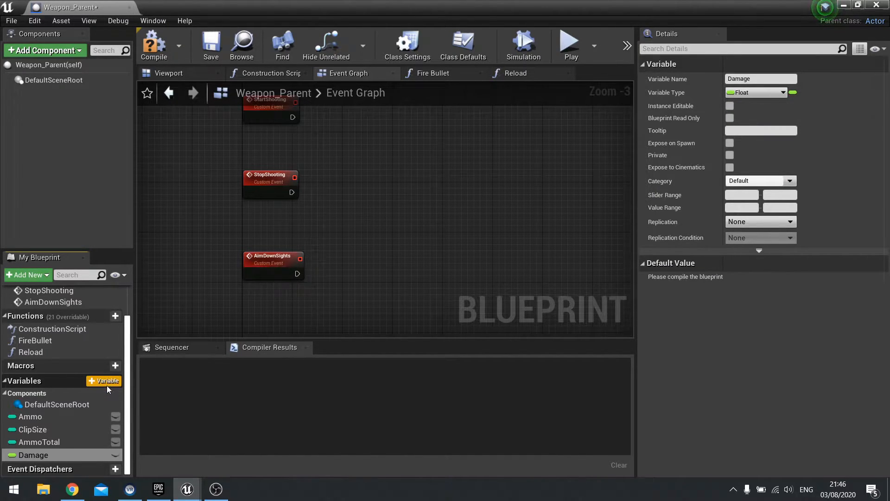
left_click(104, 380)
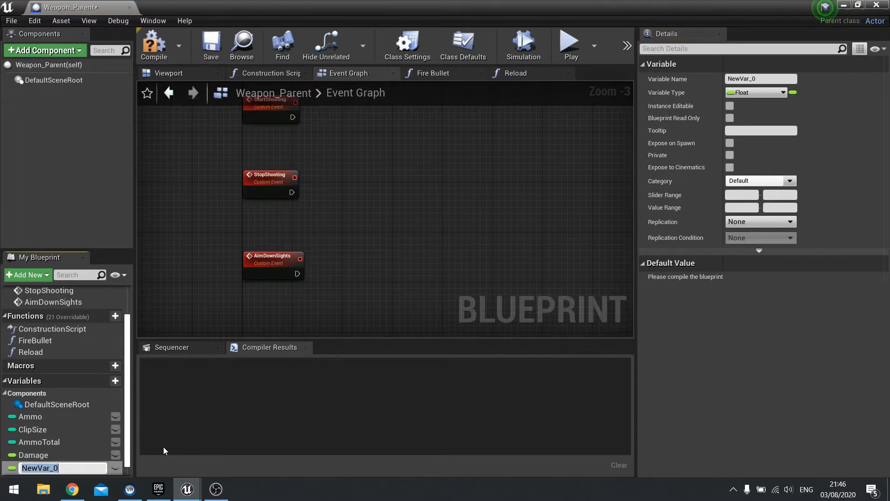
type("Accuracy")
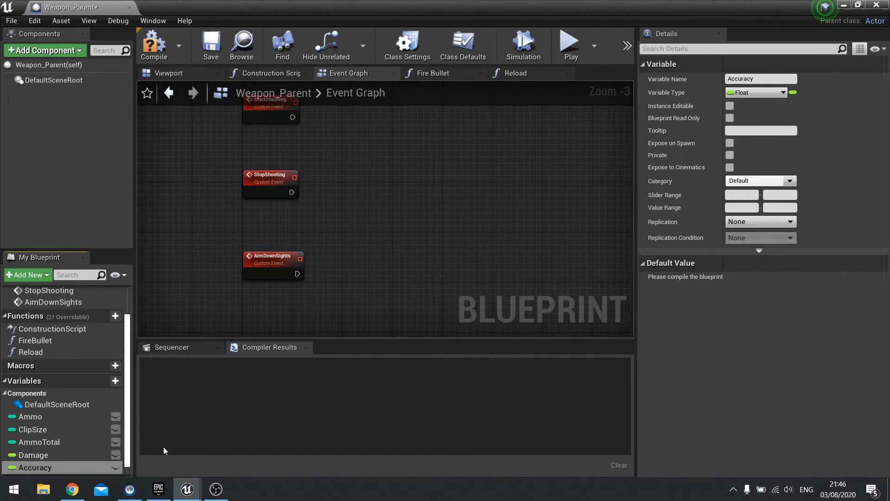
Add the FireRate variable, compile Weapon_Parent, and select Damage.
scroll("down", 3)
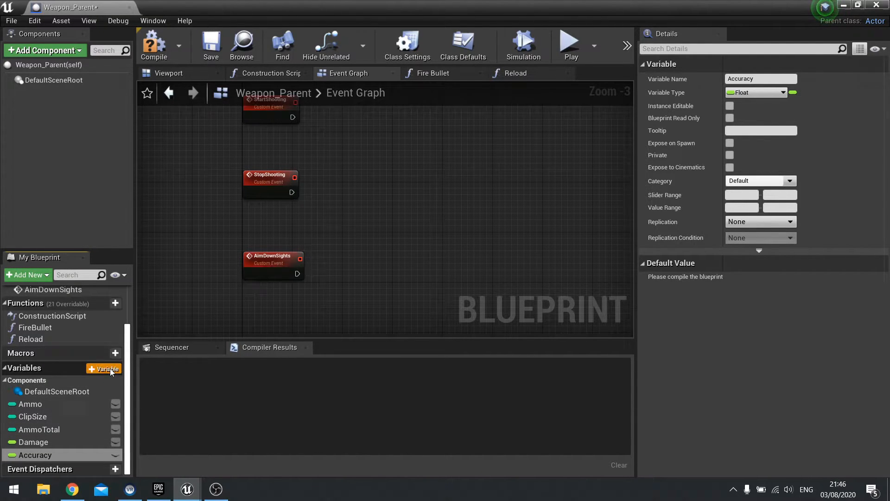
left_click(104, 367)
type("FireRate")
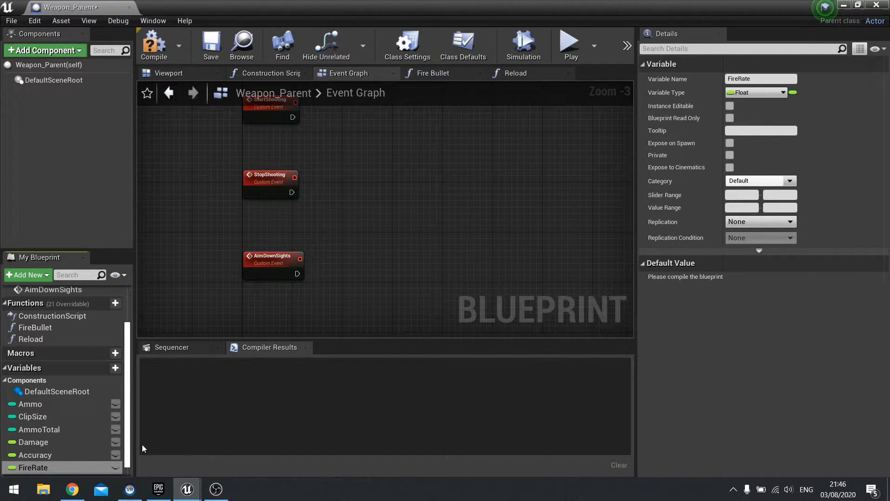
mouse_move(606, 416)
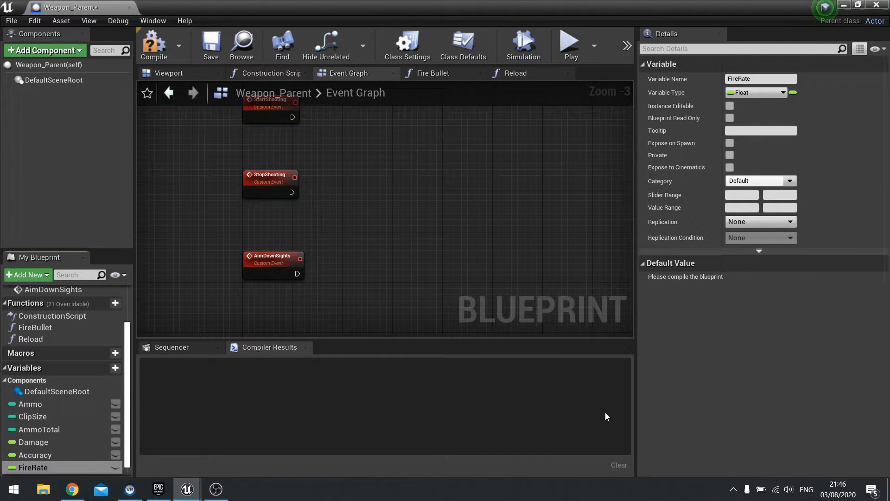
left_click(154, 46)
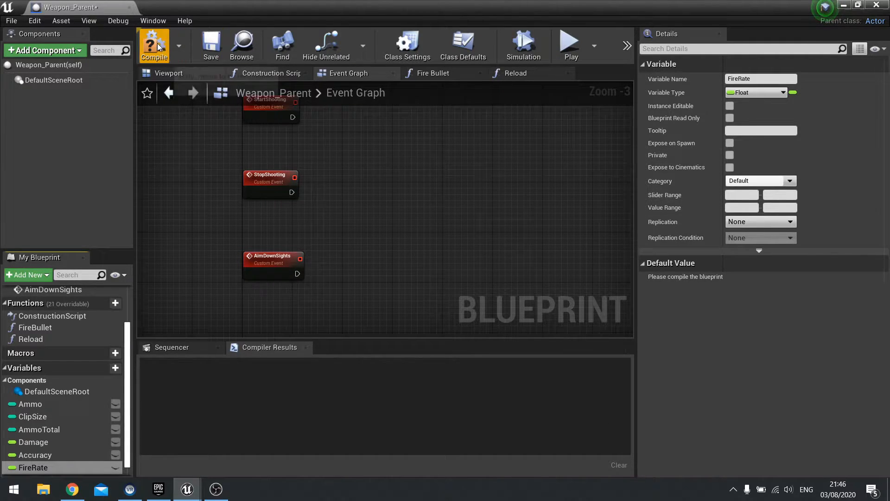
left_click(153, 46)
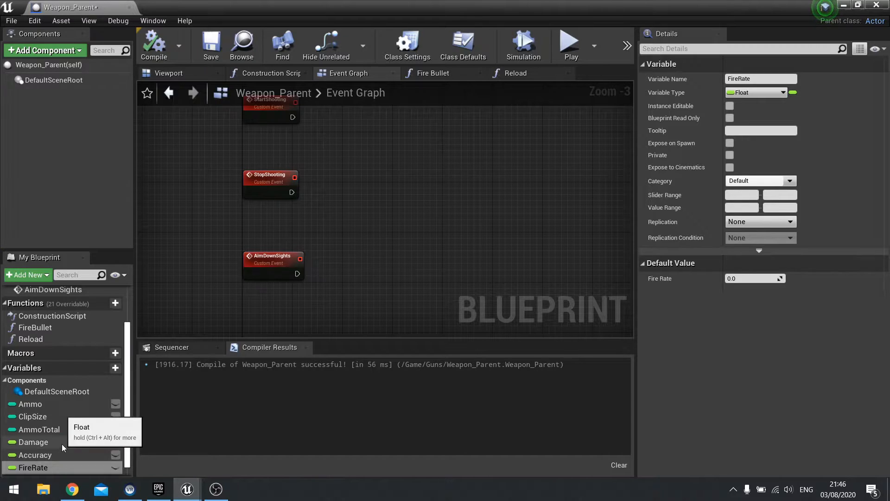
left_click(33, 442)
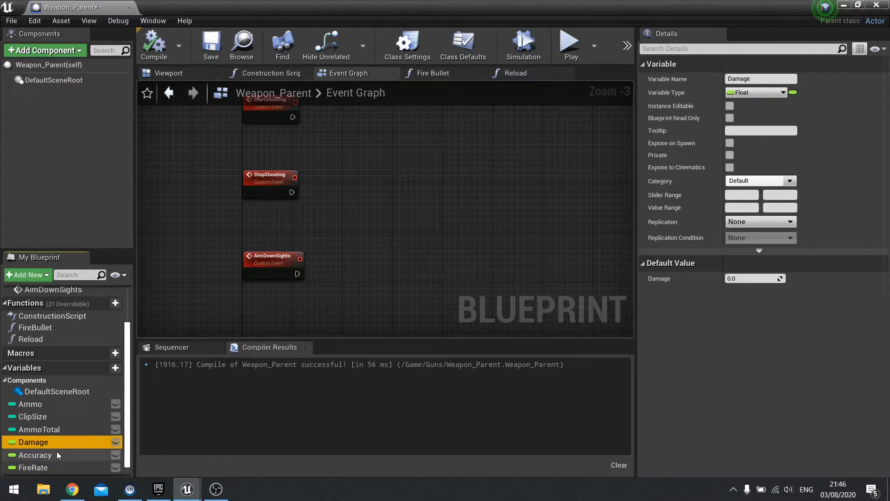
mouse_move(34, 442)
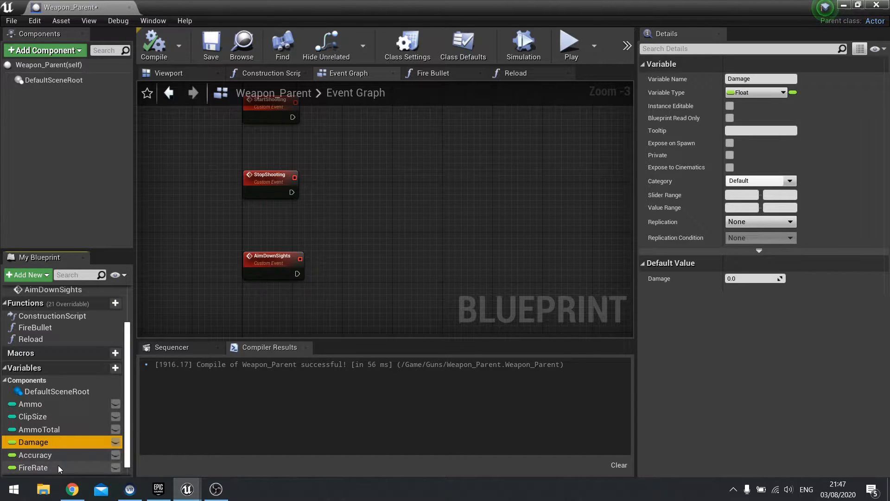
mouse_move(422, 260)
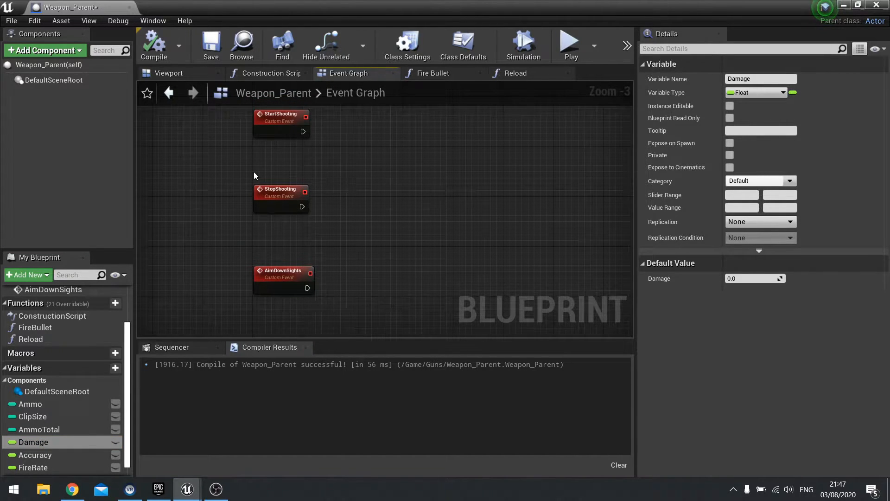
mouse_move(88, 66)
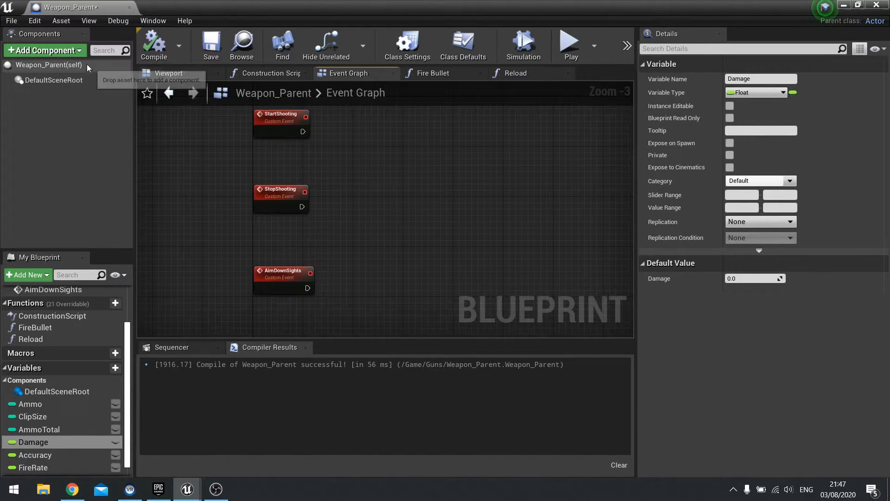
mouse_move(86, 54)
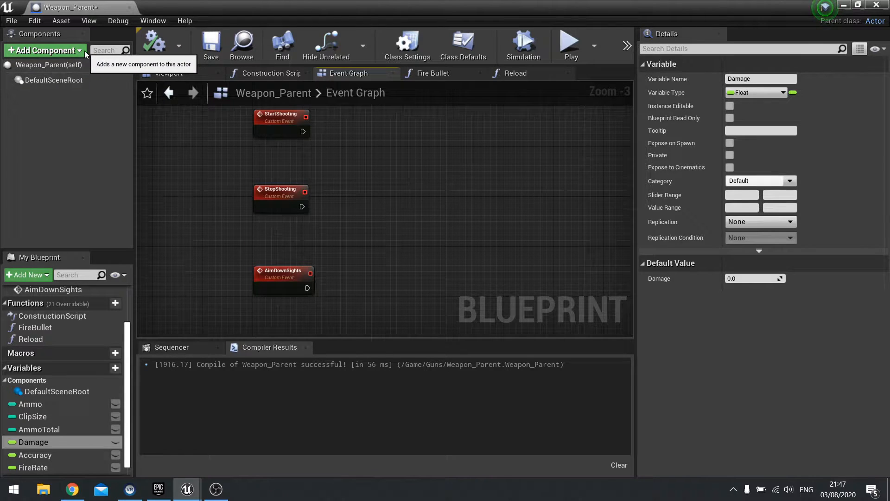
In Weapon_Parent's Viewport, add a Skeletal Mesh component named GunMesh.
left_click(168, 72)
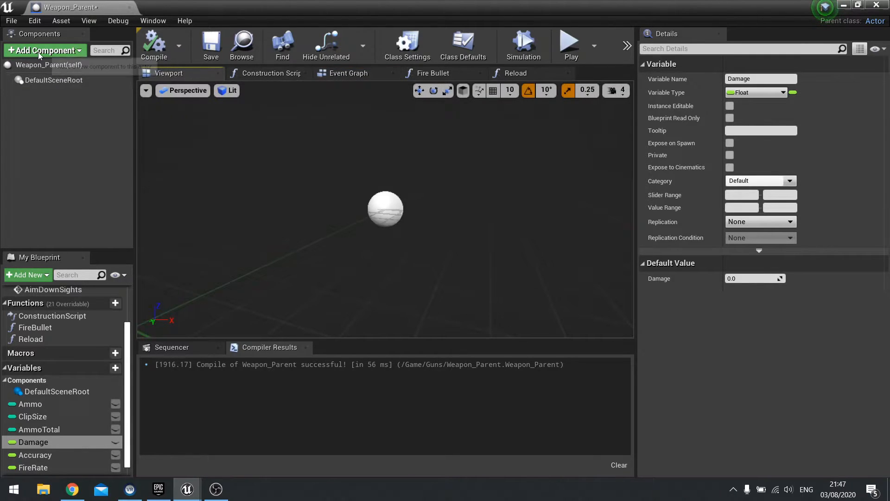
left_click(44, 50)
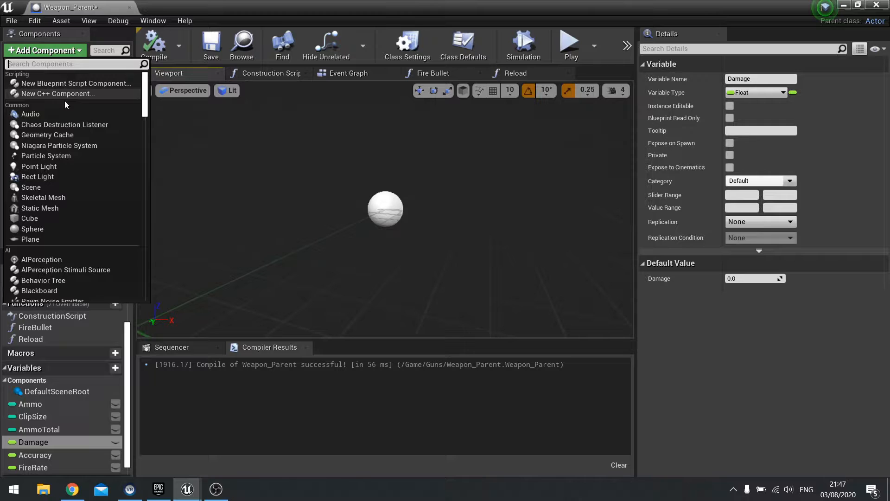
mouse_move(43, 197)
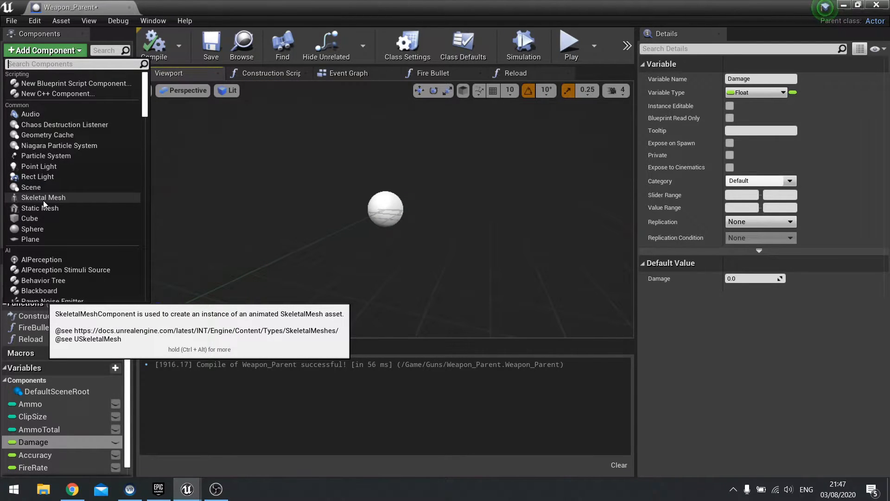
mouse_move(31, 187)
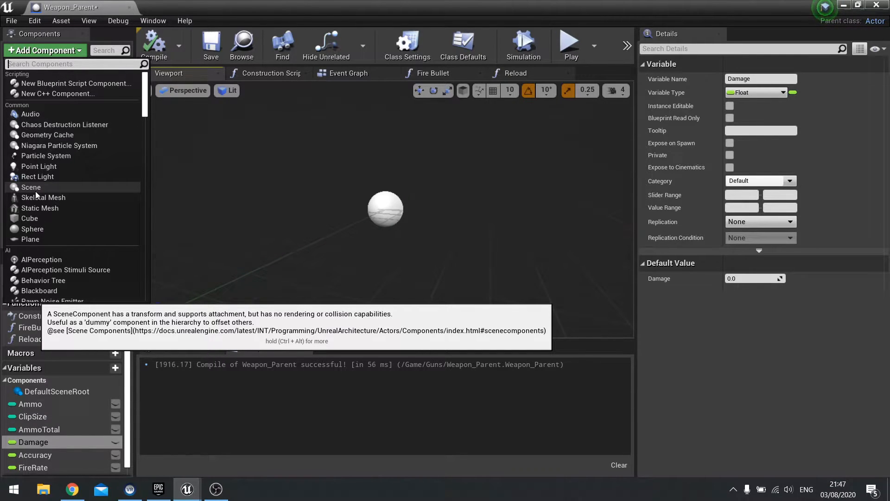
mouse_move(43, 197)
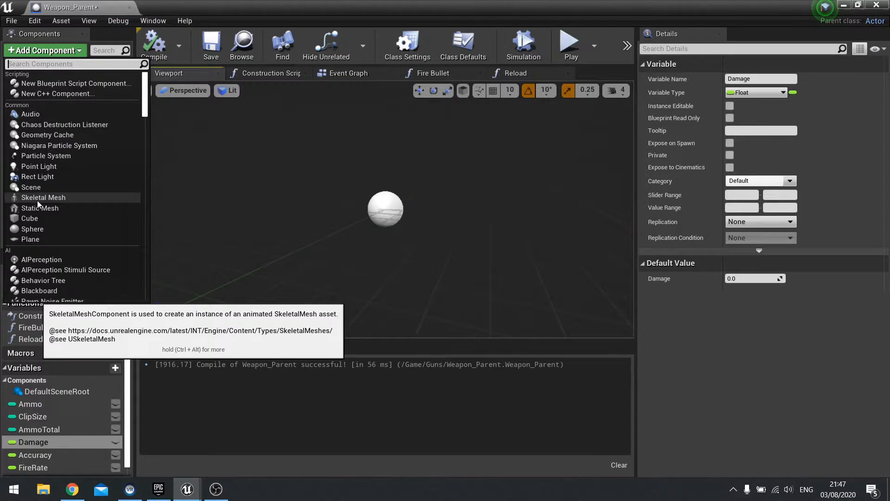
left_click(43, 197)
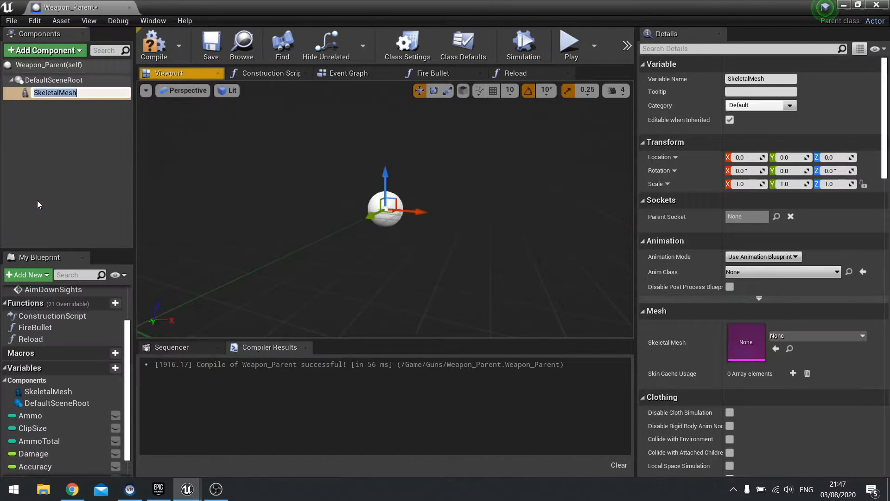
type("Gu")
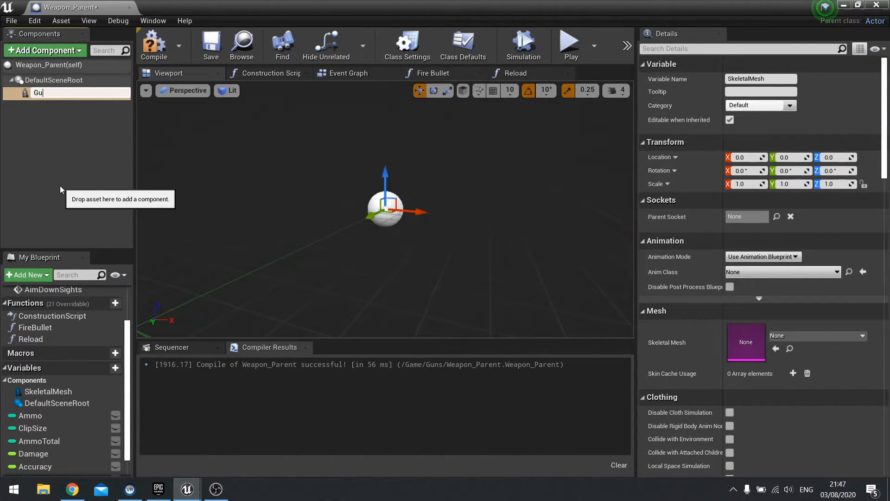
type("GunMesh")
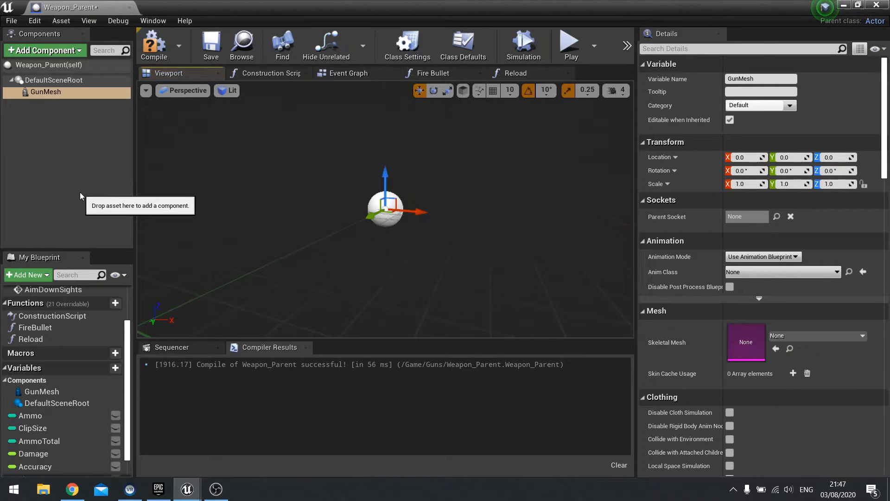
Set GunMesh's Skeletal Mesh to SK_FPGun and open that mesh asset.
left_click(862, 336)
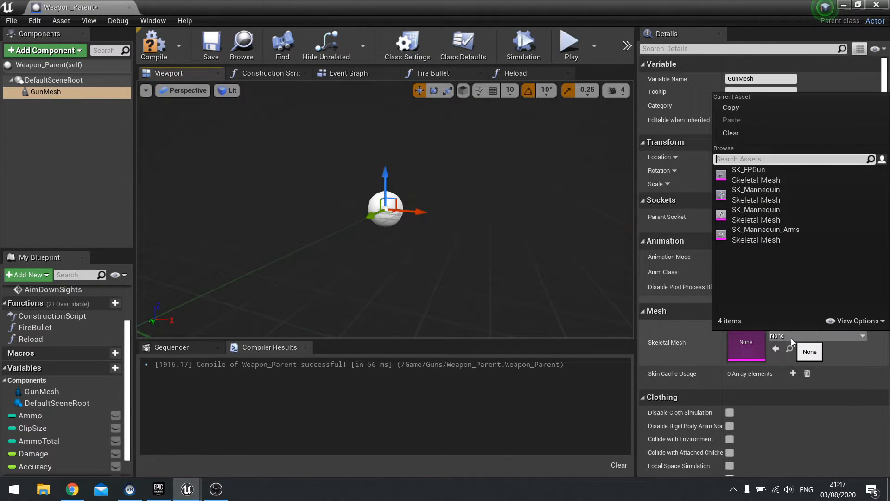
left_click(749, 169)
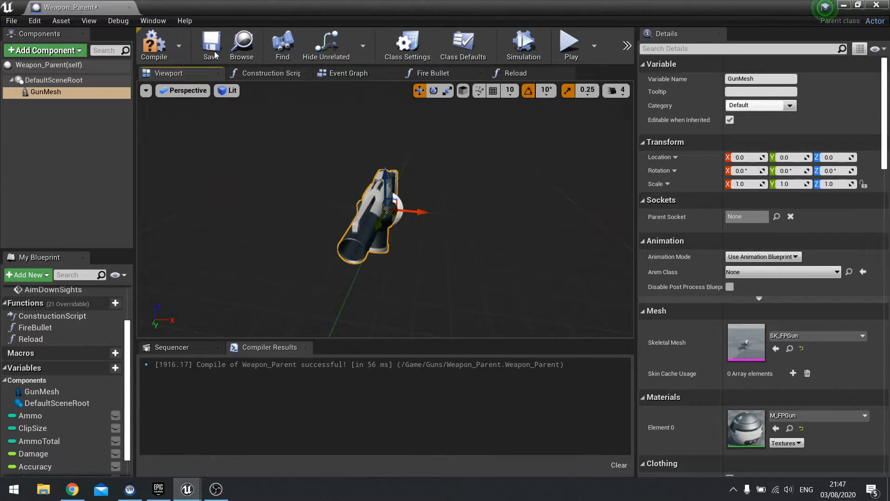
mouse_move(91, 131)
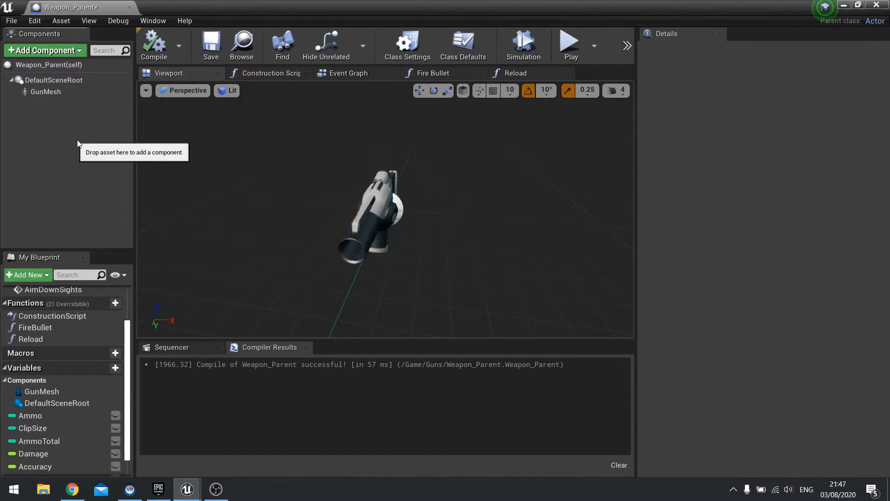
left_click(45, 92)
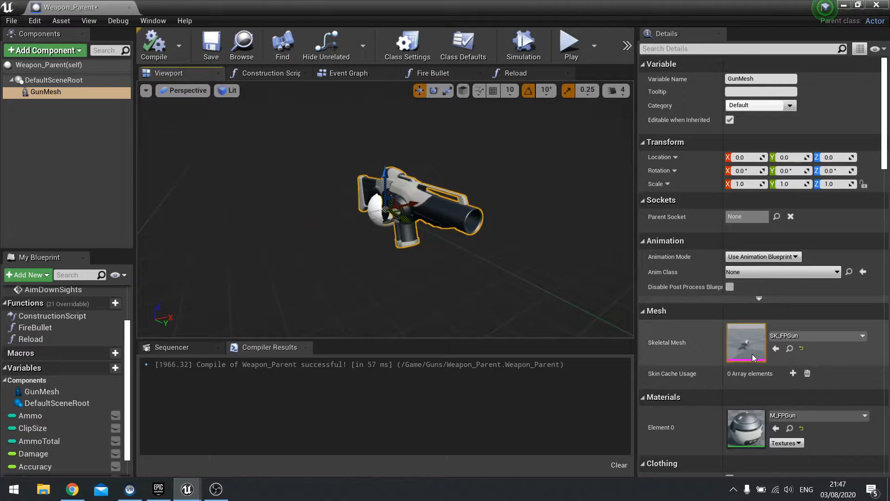
mouse_move(746, 341)
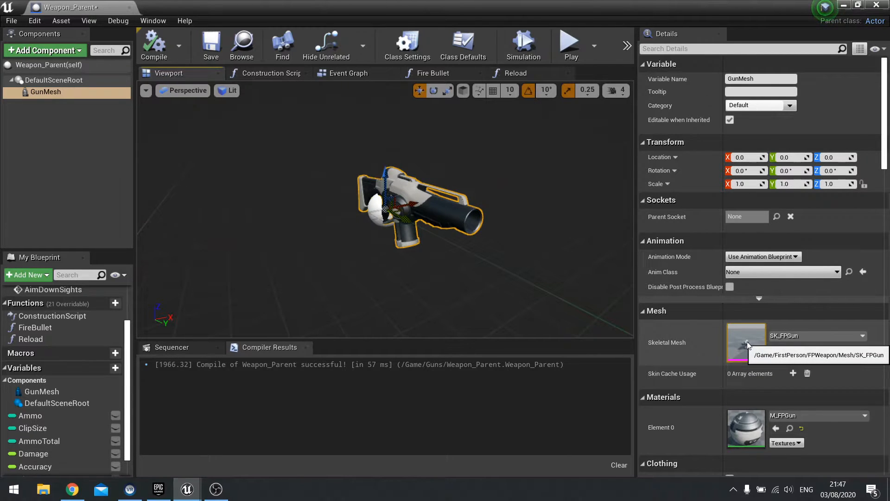
double_click(746, 335)
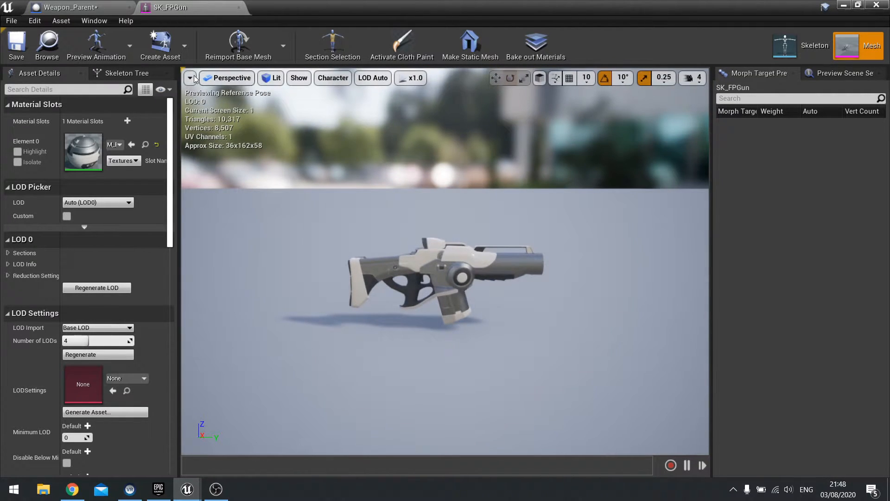
Inspect the Muzzle and Ammo sockets in SK_FPGun's Skeleton Tree, then return to Weapon_Parent.
left_click(125, 73)
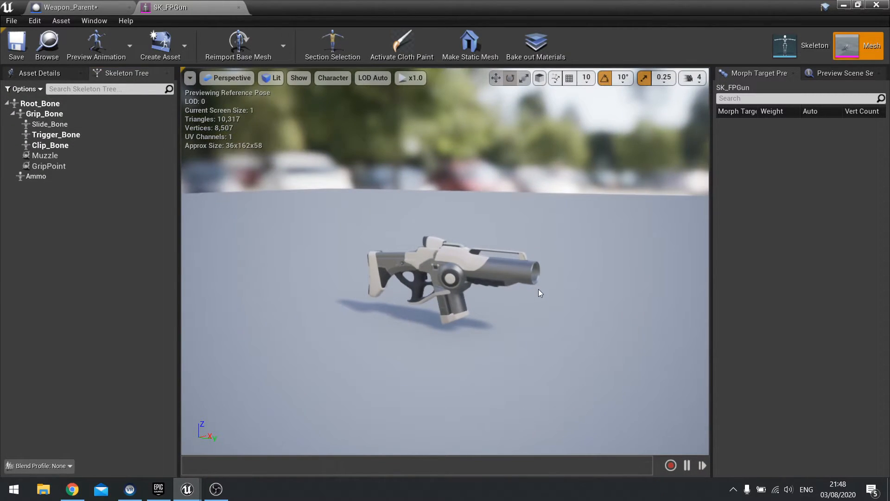
mouse_move(45, 154)
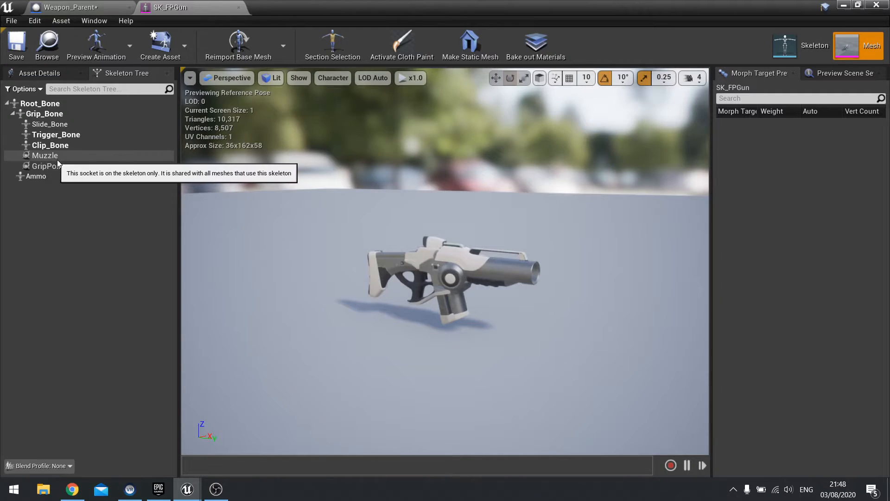
left_click(45, 155)
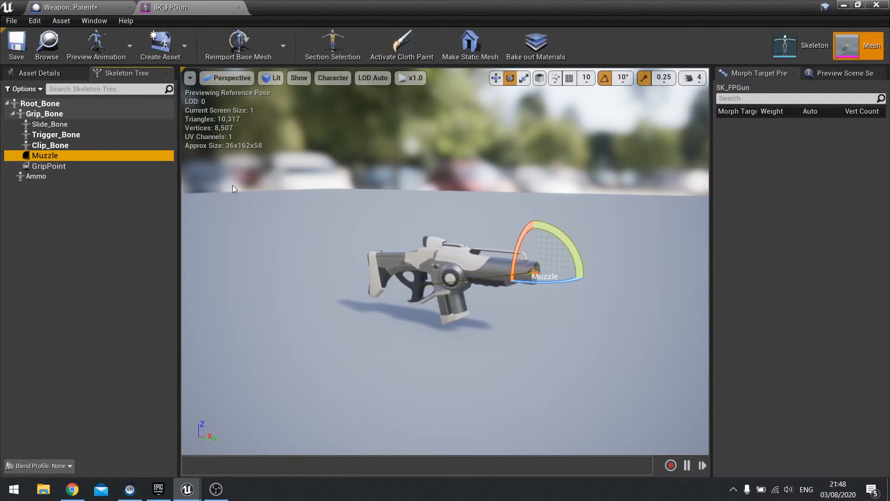
mouse_move(48, 166)
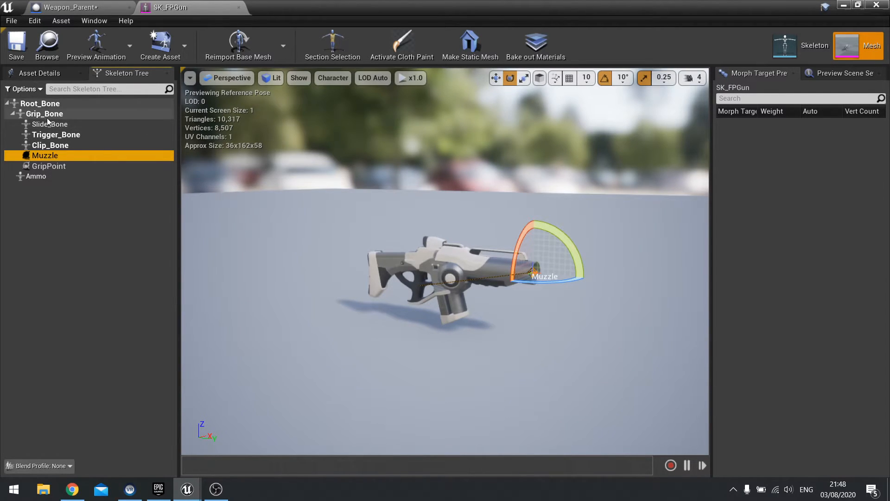
mouse_move(46, 158)
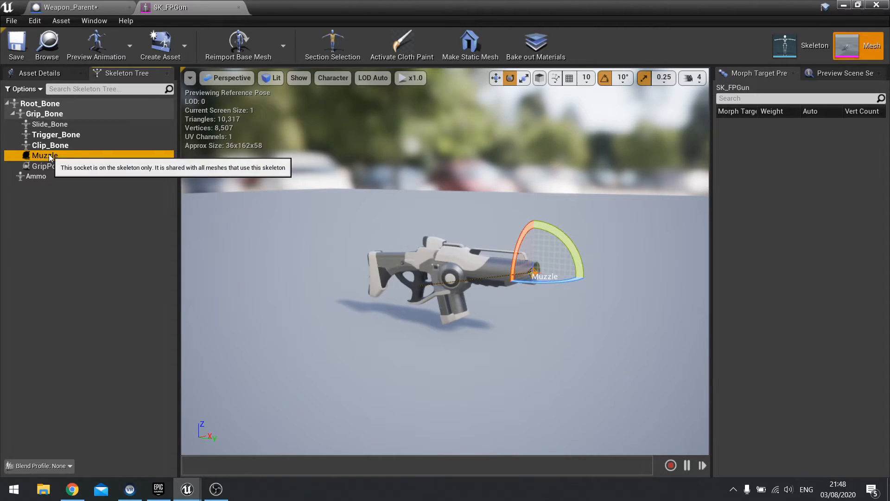
right_click(44, 155)
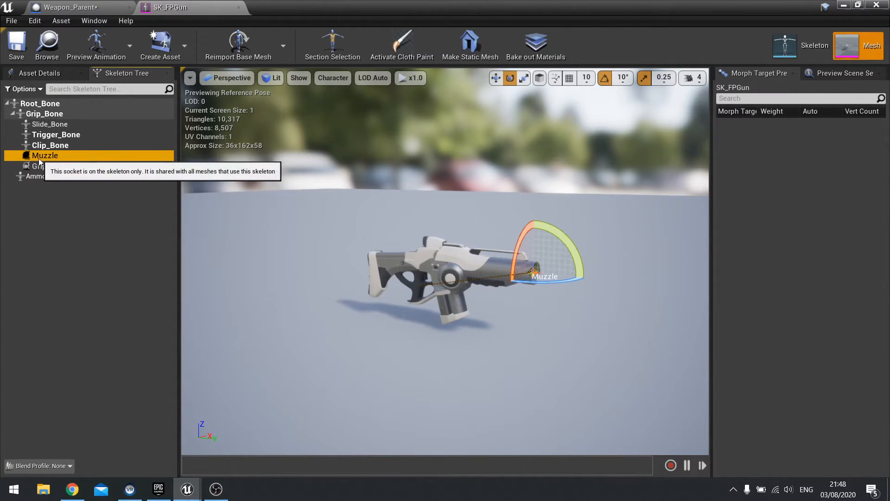
mouse_move(51, 165)
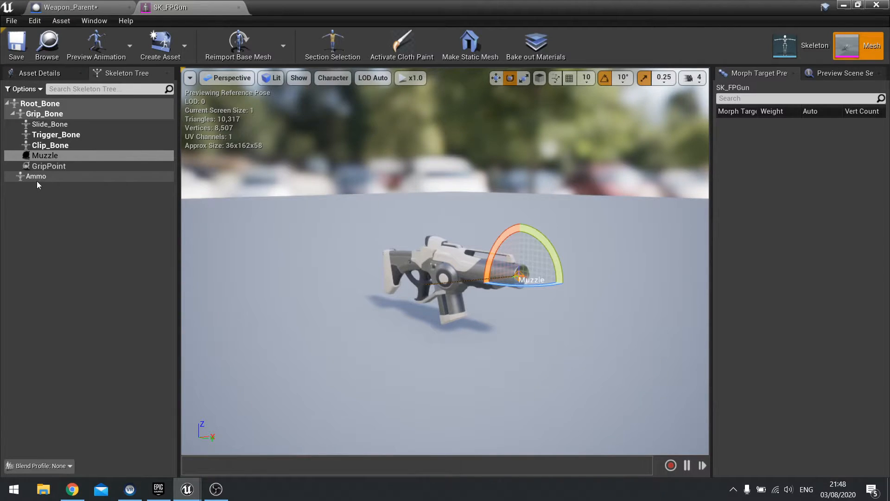
left_click(35, 177)
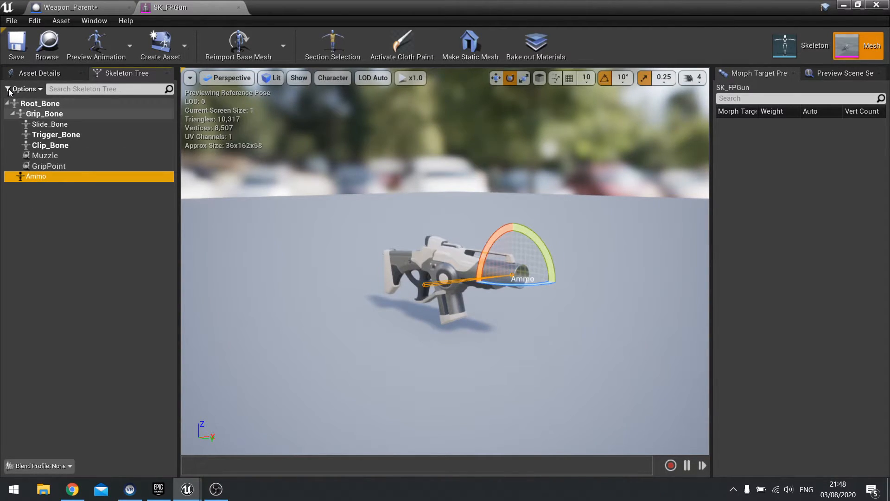
left_click(77, 7)
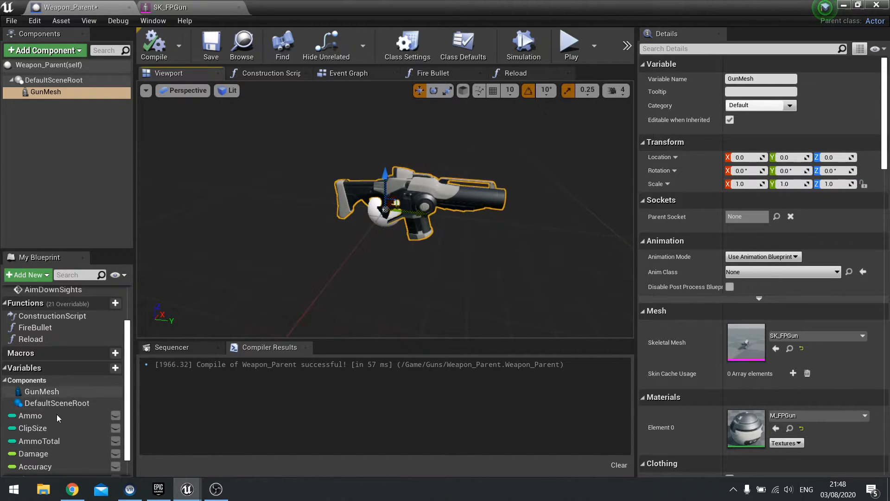
Browse to FirstPersonBP > Blueprints and open the FirstPersonCharacter blueprint.
scroll("down", 3)
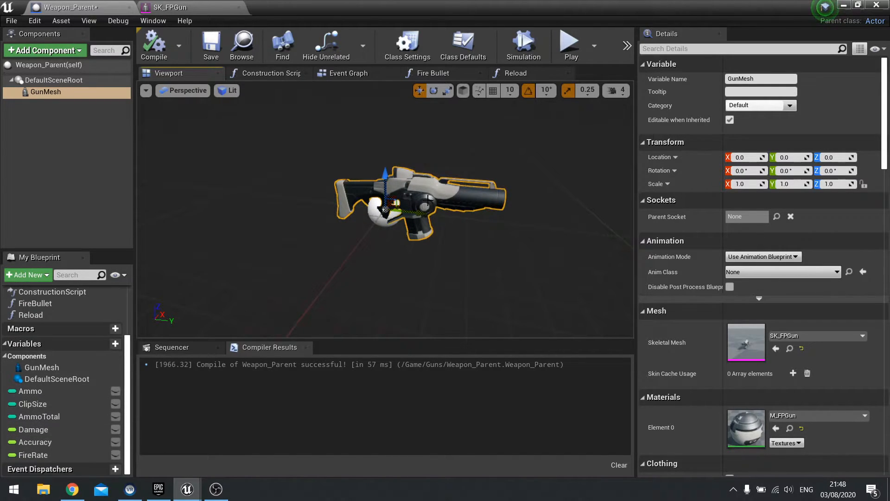
mouse_move(210, 45)
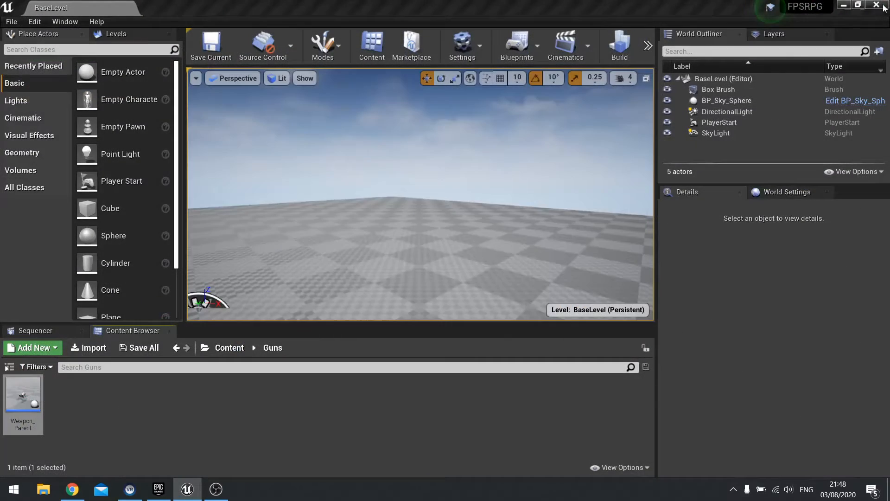
left_click(230, 348)
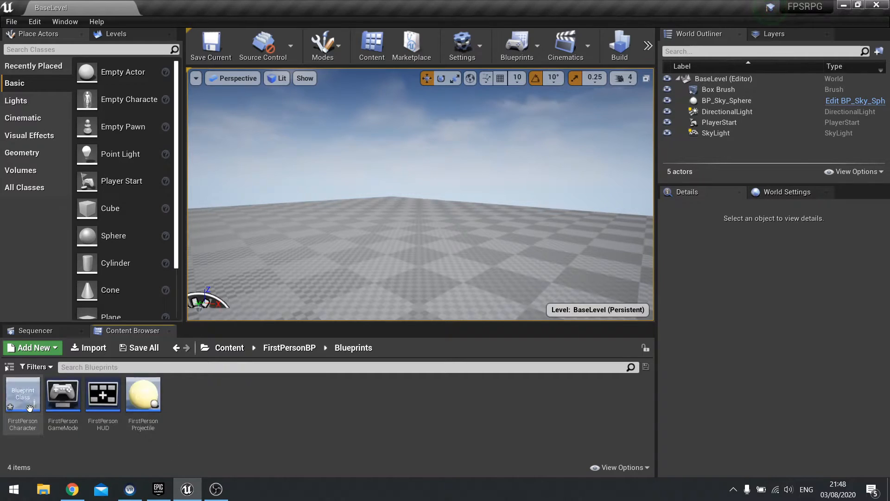
double_click(23, 392)
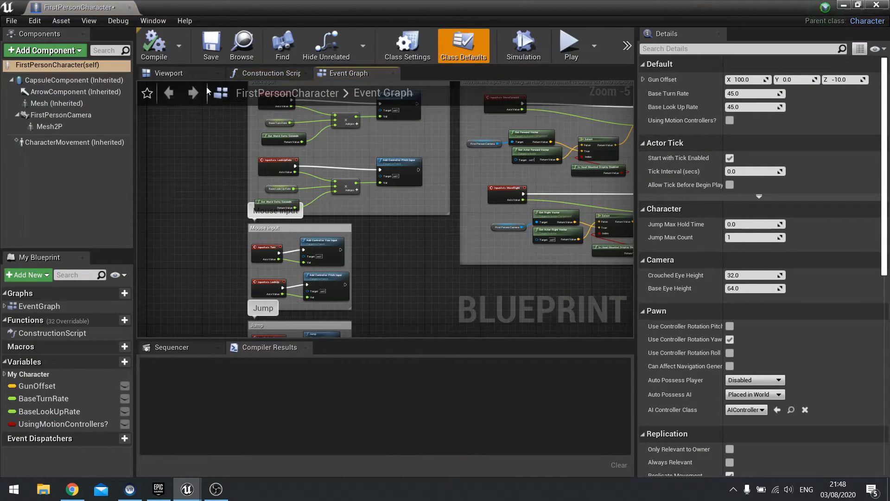
Select Mesh2P in the Viewport, add a Child Actor component, and name it HeldGun.
left_click(168, 73)
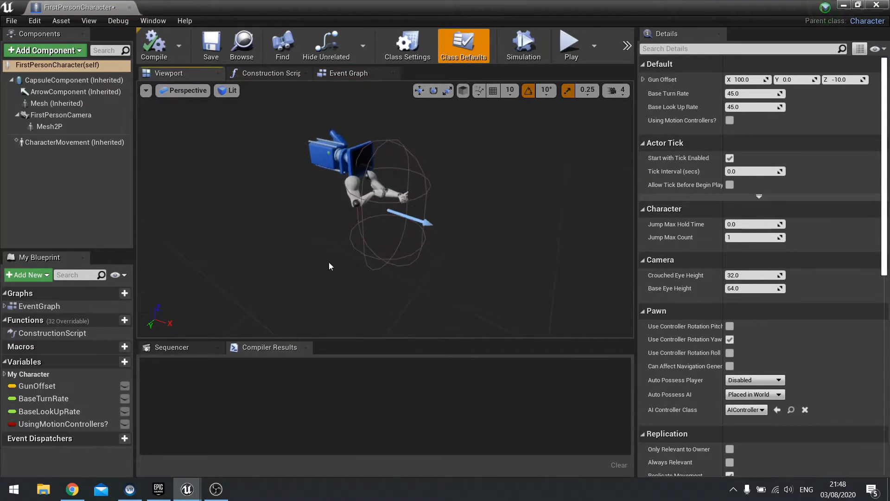
left_click(50, 126)
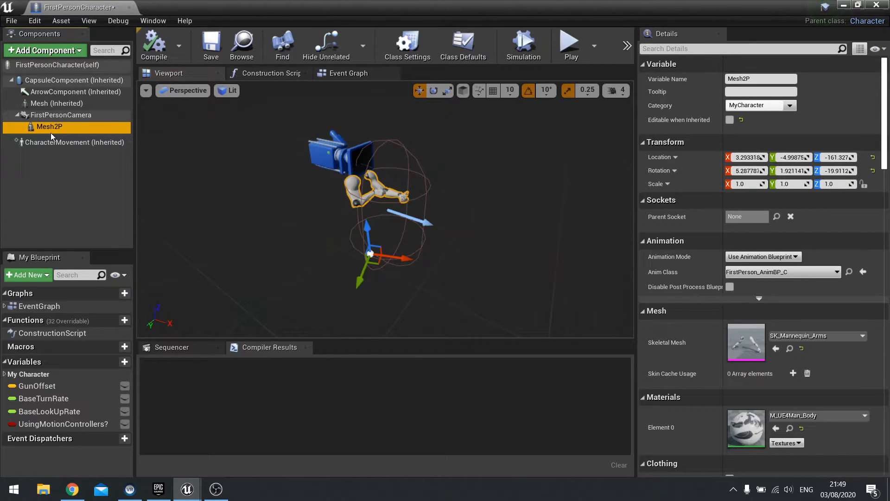
left_click(45, 50)
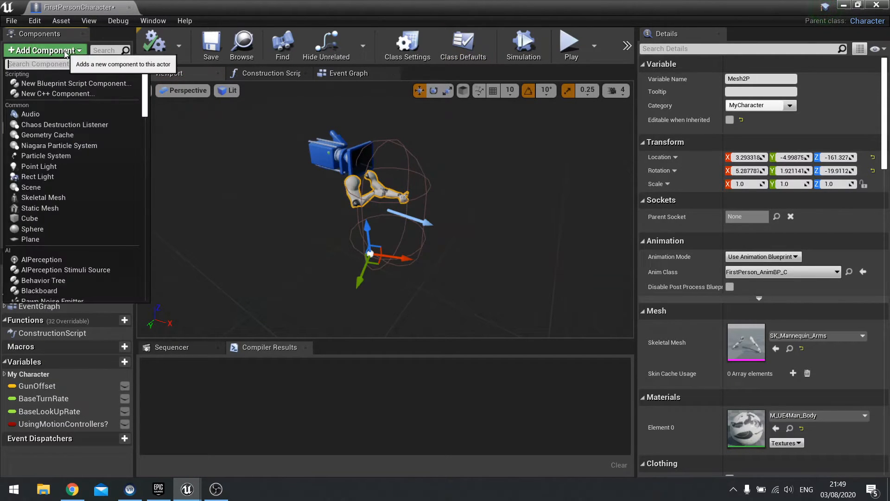
type("child")
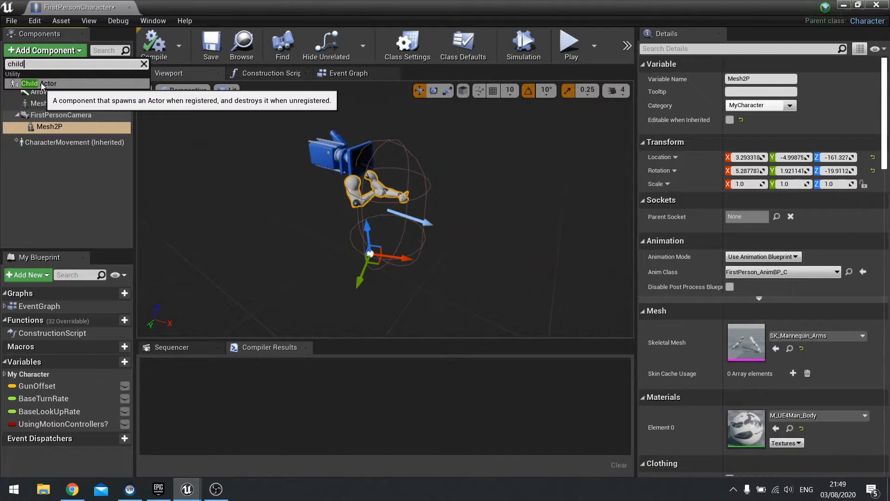
left_click(48, 84)
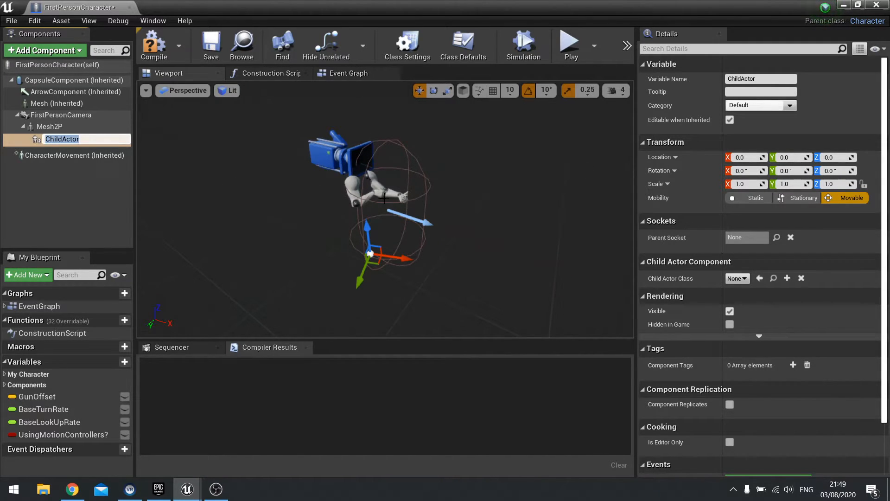
mouse_move(101, 172)
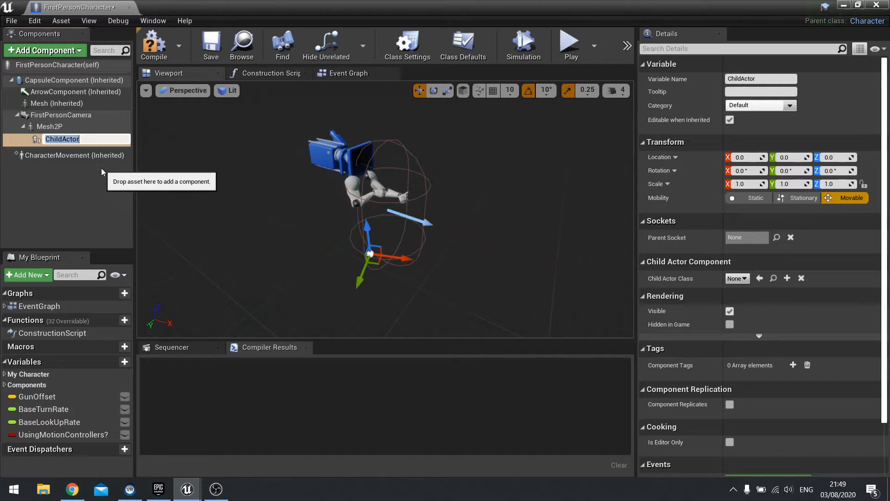
type("Held")
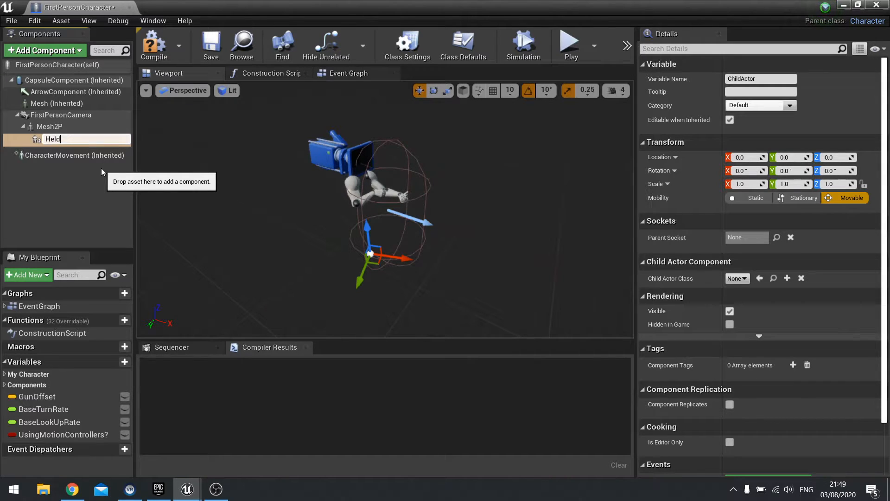
type("Gun")
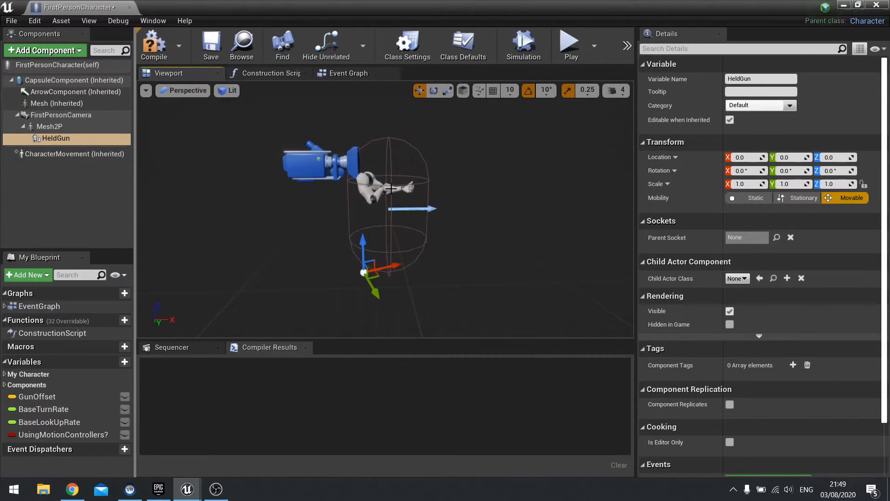
mouse_move(50, 126)
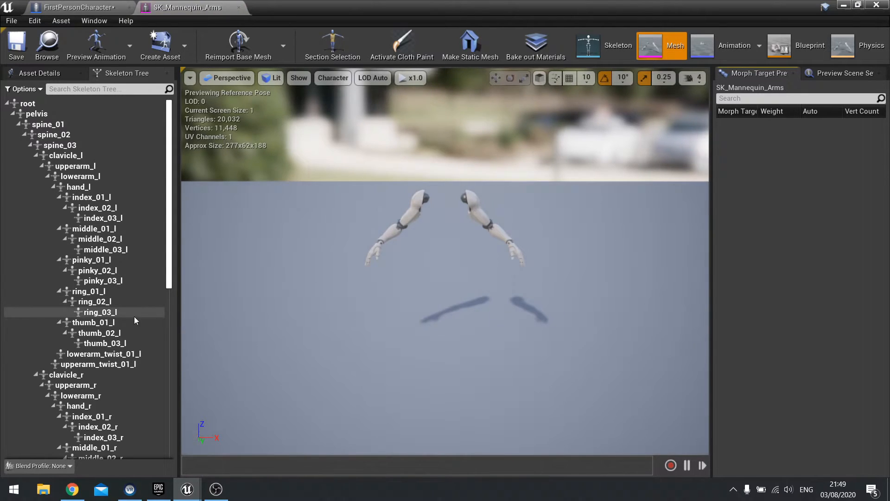
Check the GripPoint socket on SK_Mannequin_Arms' right hand, then reselect HeldGun in FirstPersonCharacter.
left_click(94, 312)
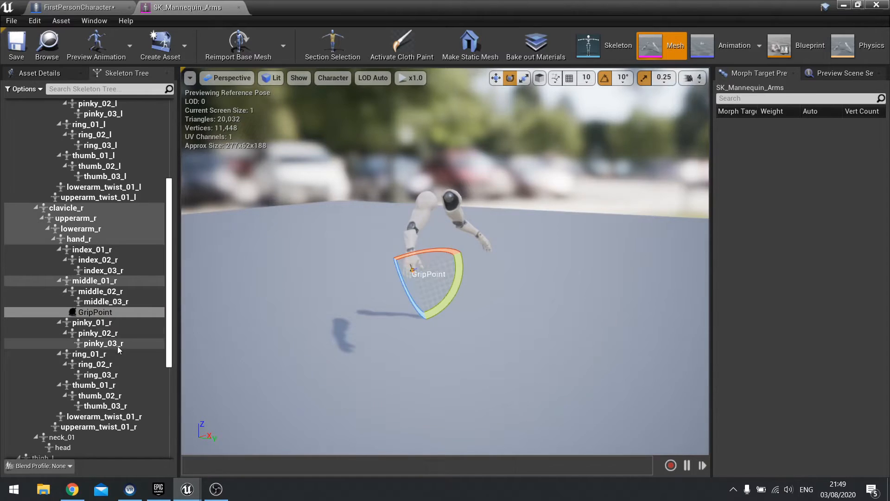
mouse_move(94, 312)
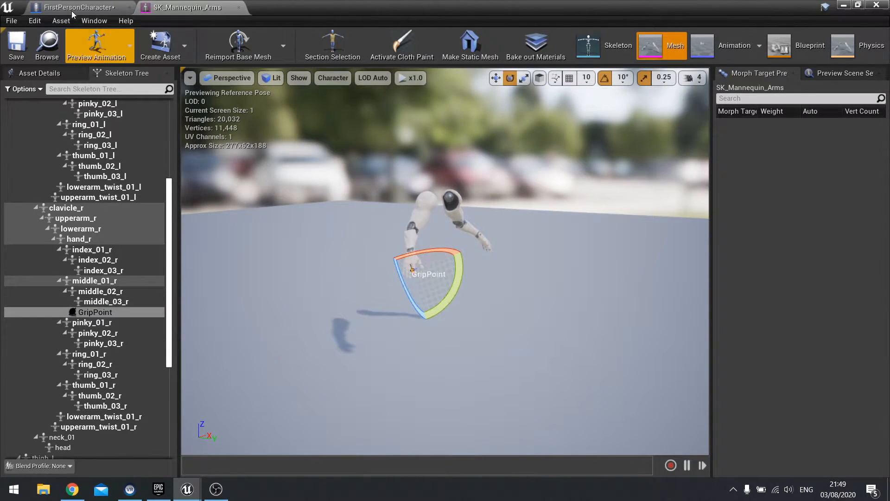
left_click(74, 7)
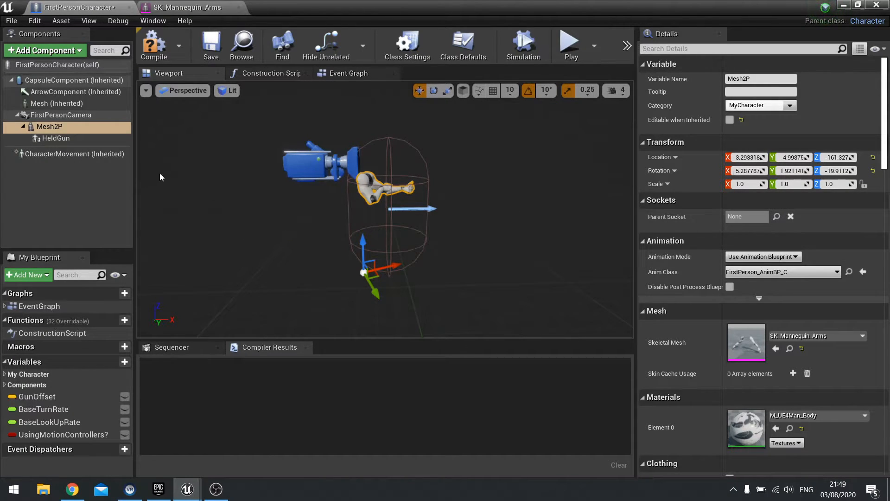
mouse_move(55, 138)
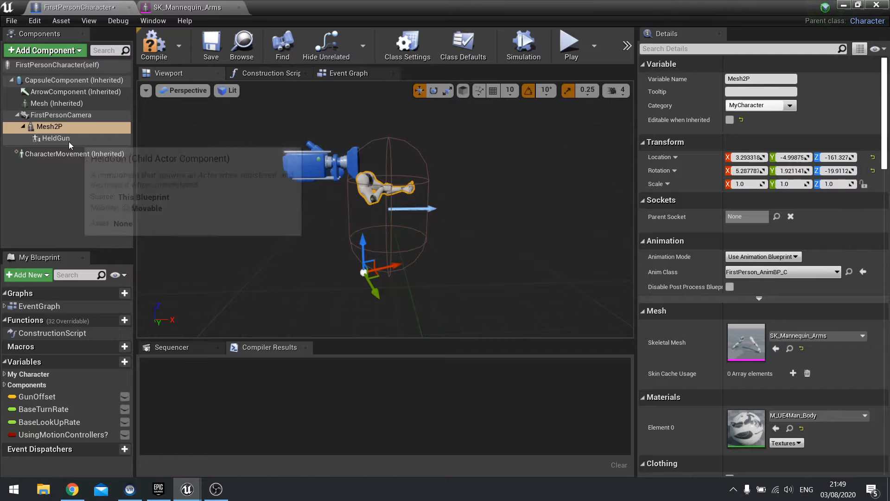
left_click(56, 138)
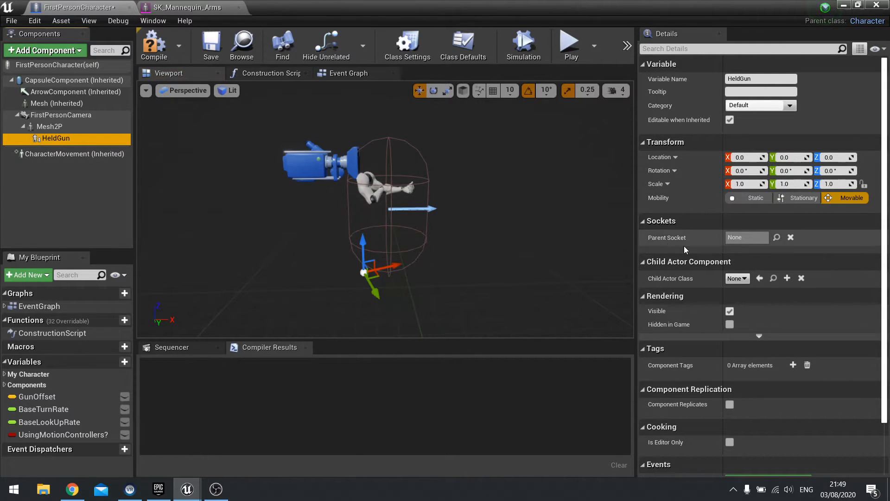
Set HeldGun's Parent Socket to GripPoint and Child Actor Class to Weapon_Parent, then close the editor.
left_click(777, 237)
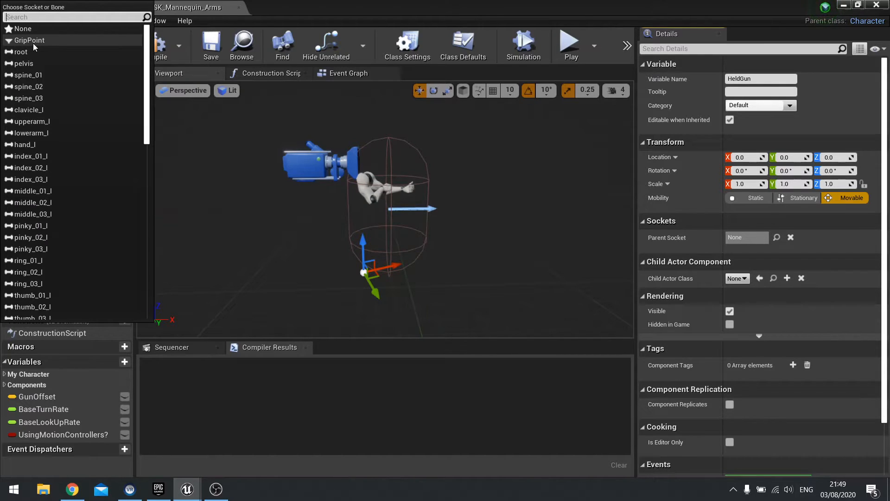
left_click(30, 40)
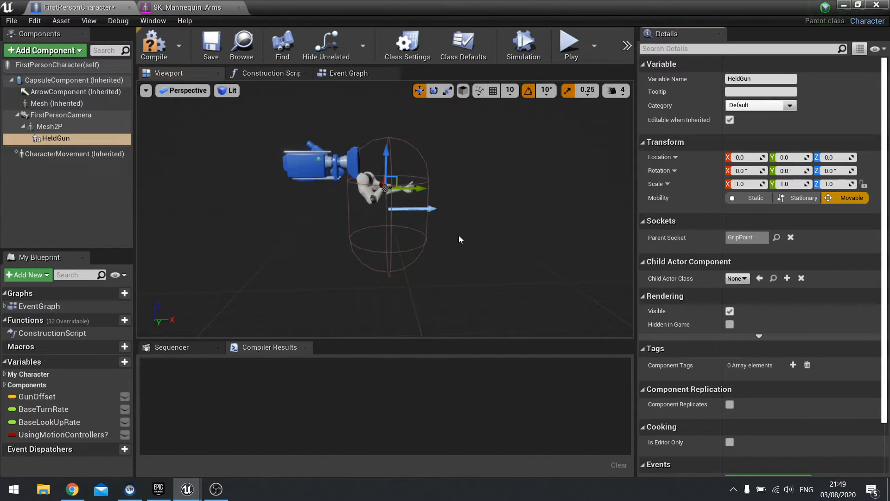
mouse_move(386, 174)
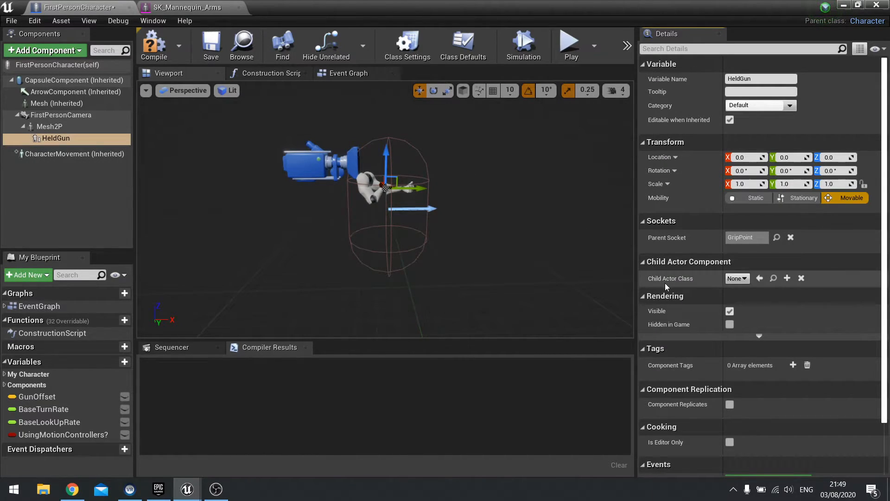
left_click(736, 279)
type("we")
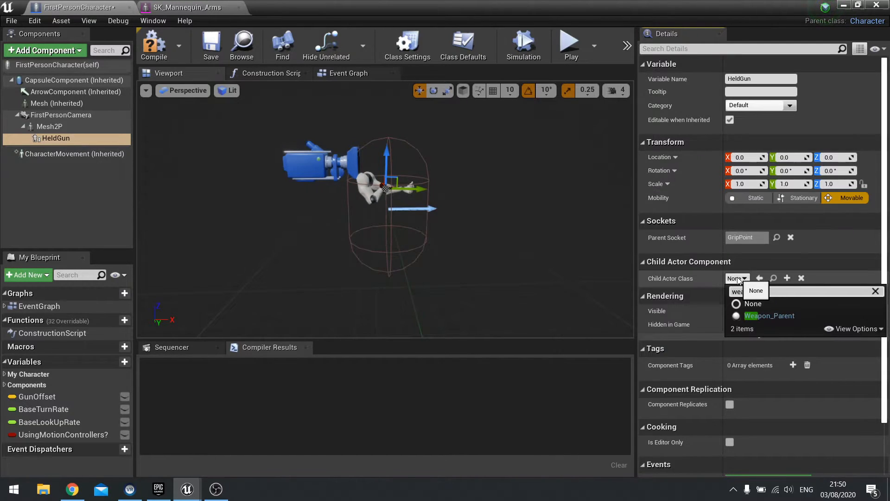
left_click(770, 315)
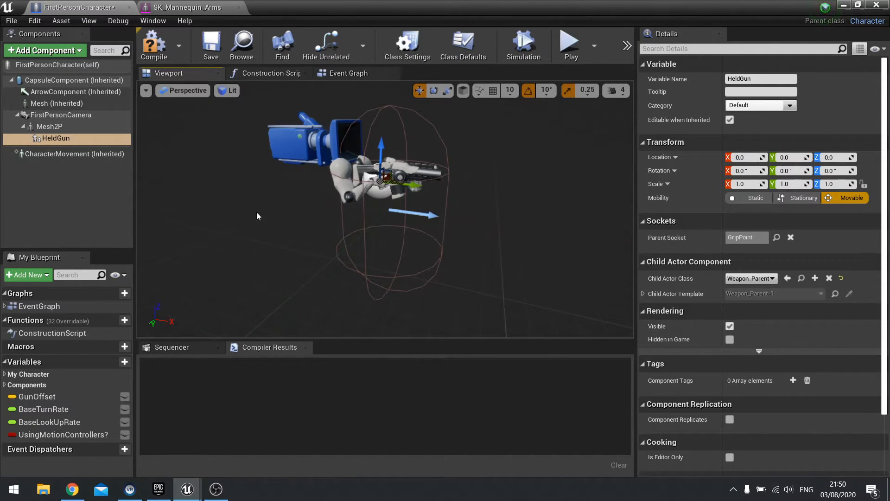
left_click(153, 46)
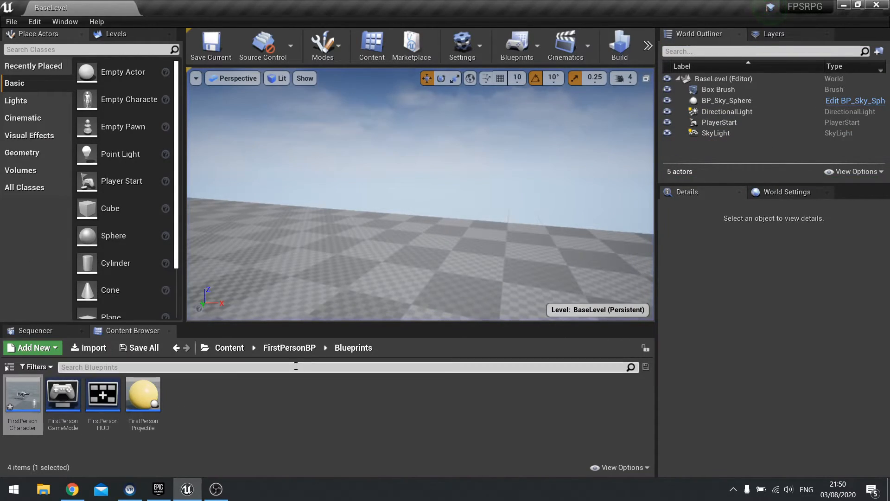
Open the Weapon_Parent blueprint and look over its Reload function graph.
left_click(230, 348)
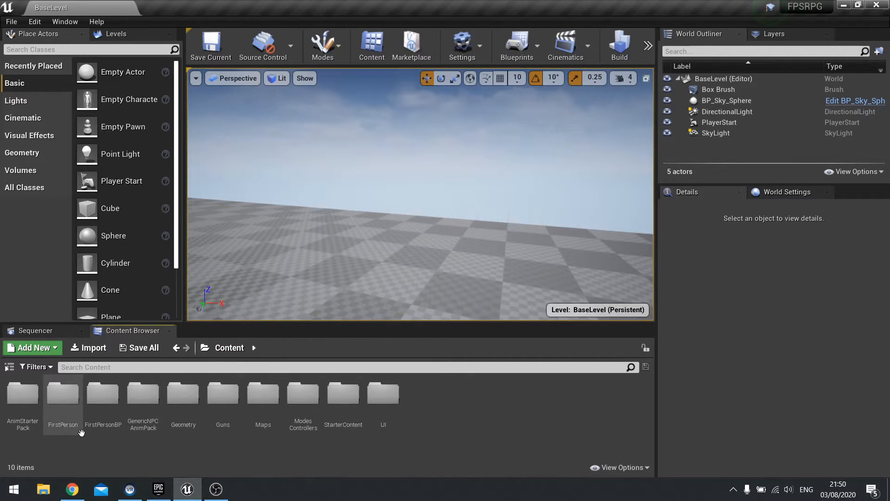
double_click(223, 393)
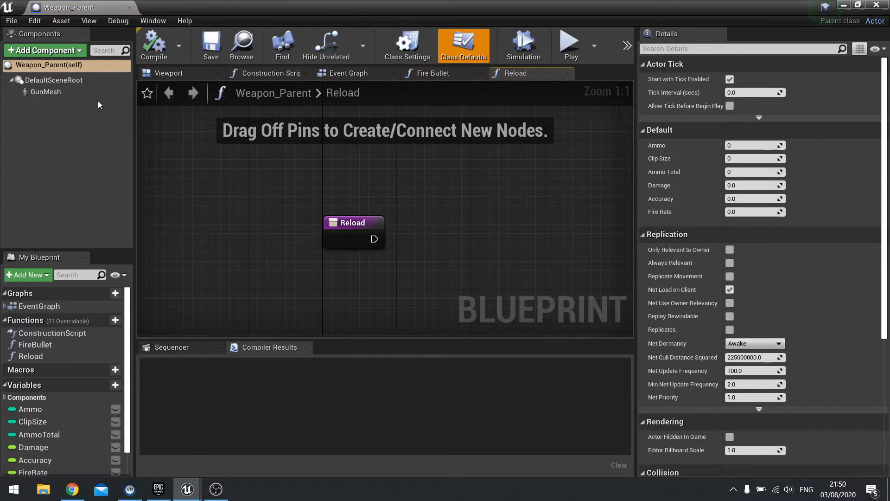
scroll("down", 3)
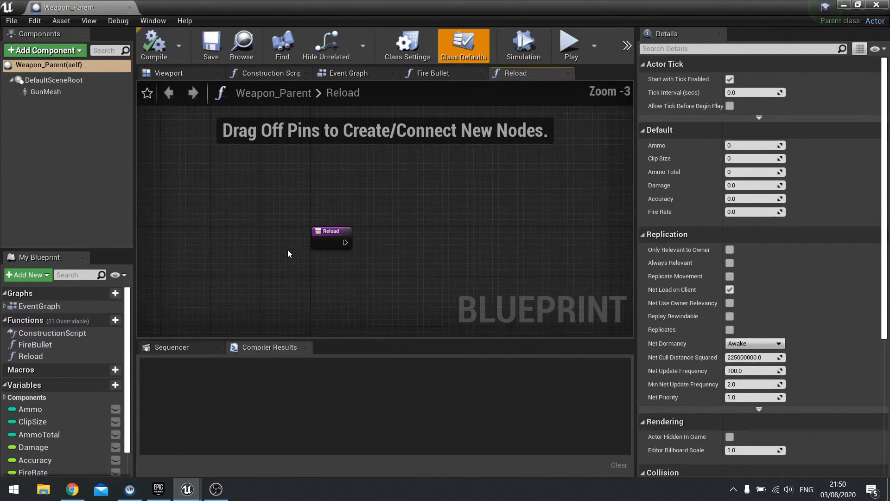
scroll("up", 3)
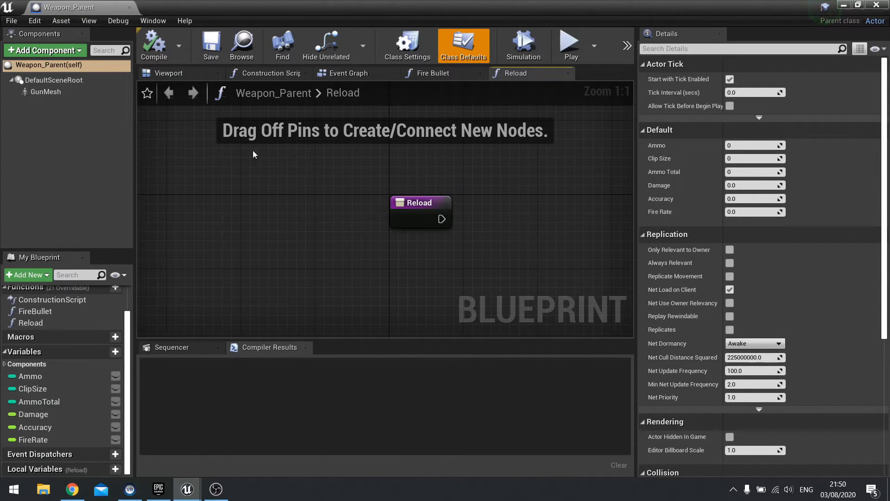
mouse_move(187, 28)
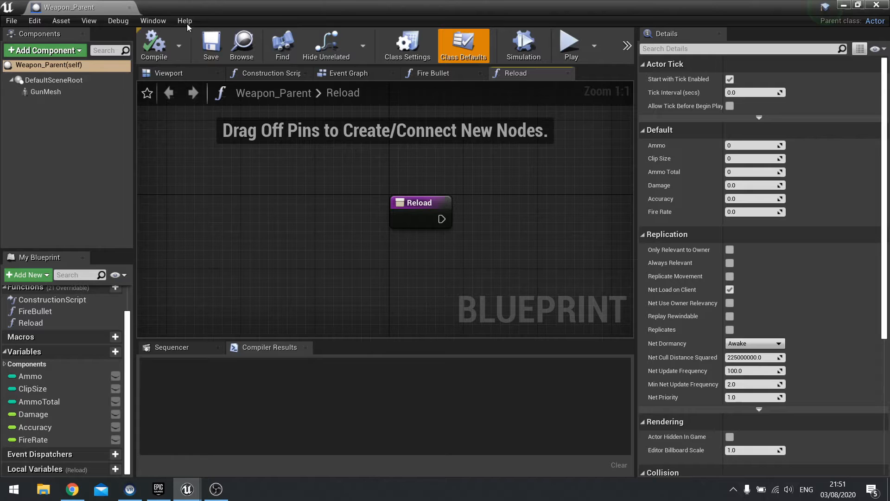
mouse_move(442, 163)
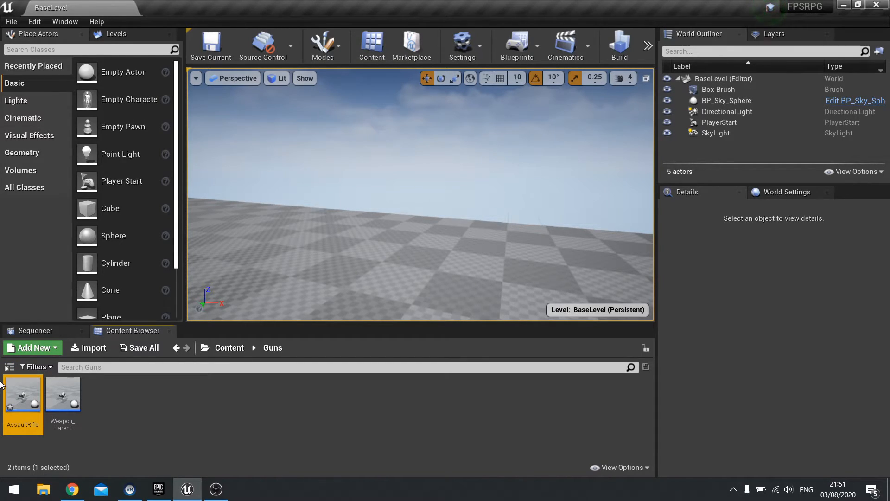
Open the AssaultRifle blueprint and review its inherited Class Defaults.
double_click(23, 392)
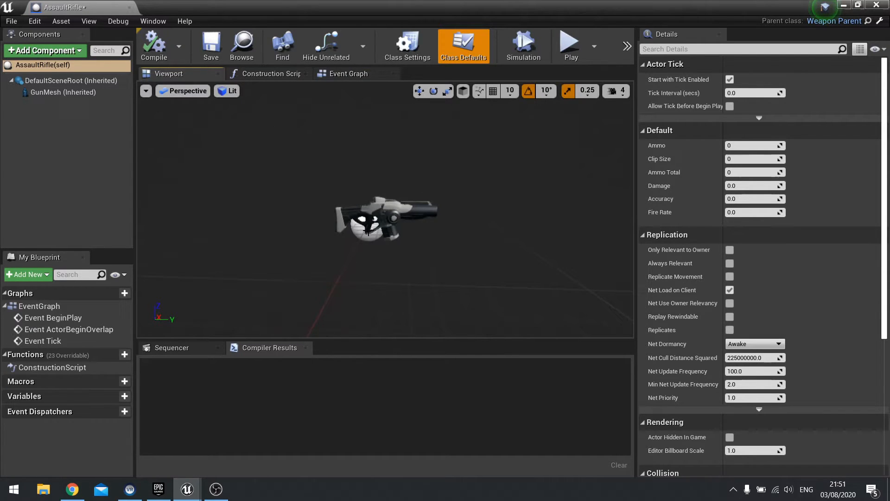
left_click(66, 92)
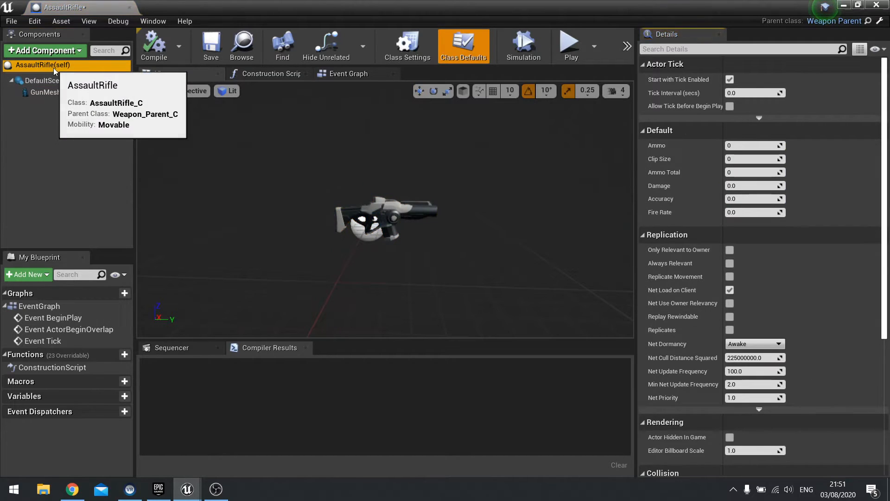
mouse_move(667, 164)
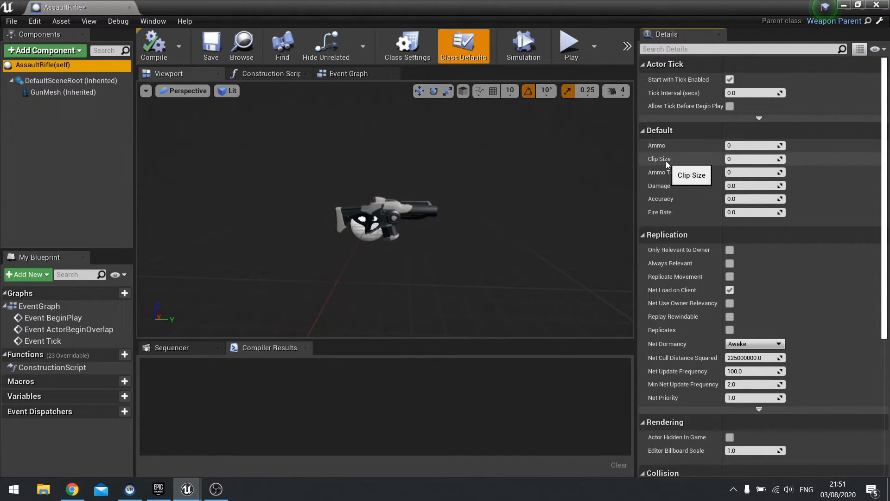
mouse_move(669, 214)
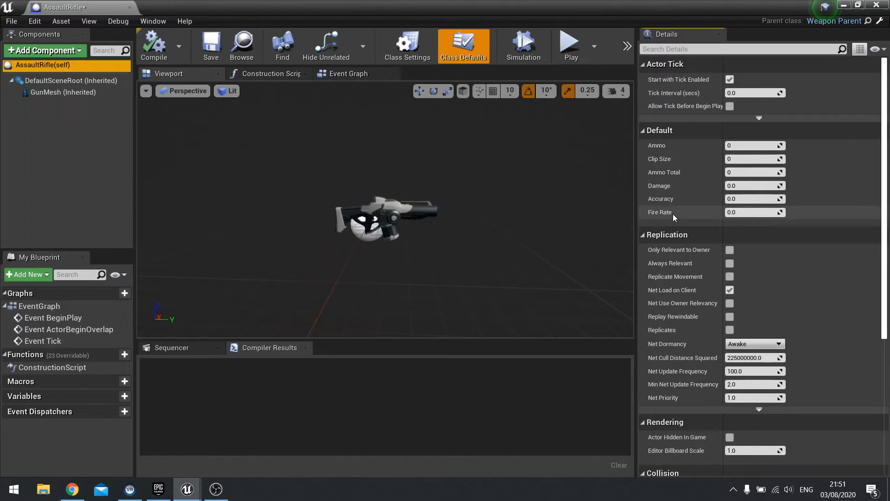
mouse_move(749, 199)
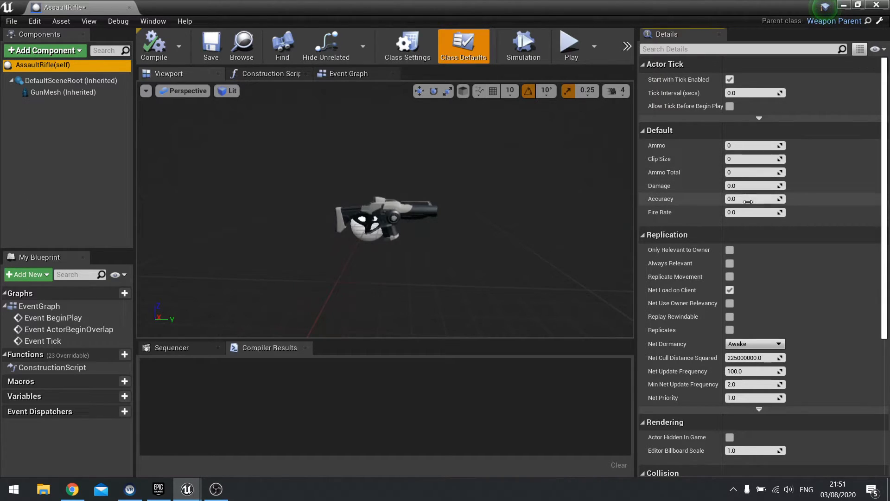
mouse_move(613, 219)
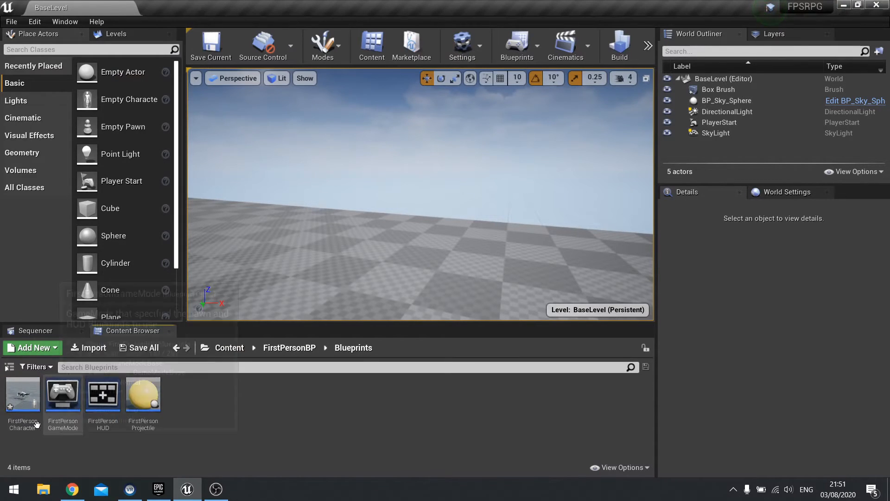
In FirstPersonCharacter, set HeldGun's Child Actor Class to AssaultRifle and compile.
double_click(23, 394)
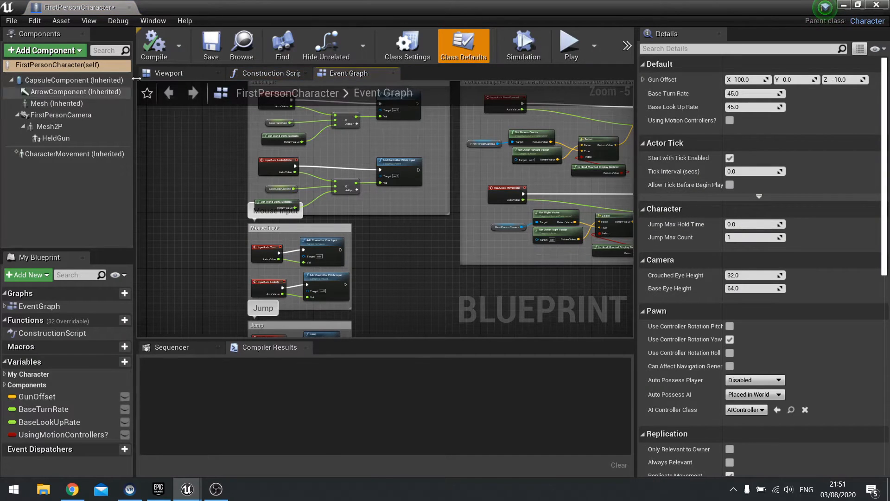
left_click(57, 138)
type("ass")
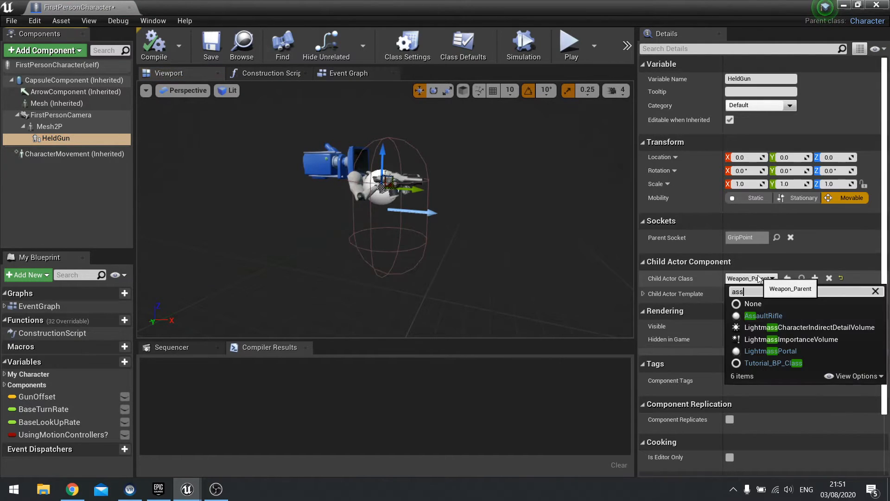
left_click(763, 315)
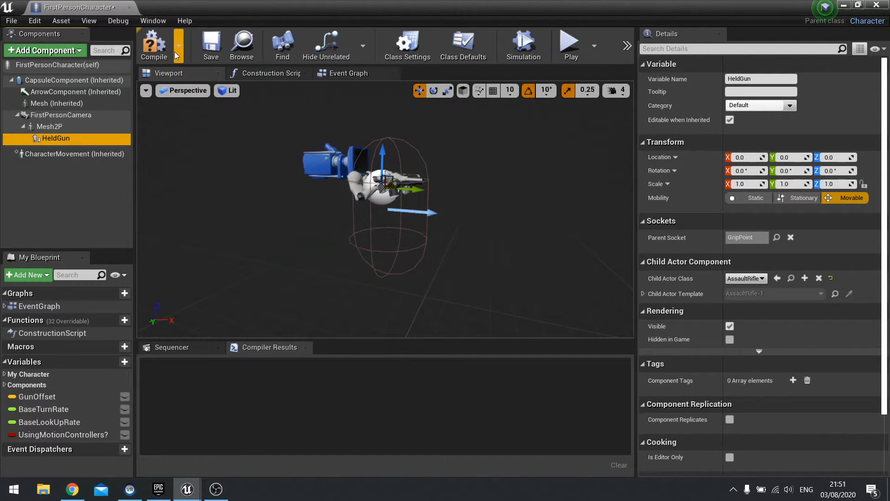
left_click(153, 43)
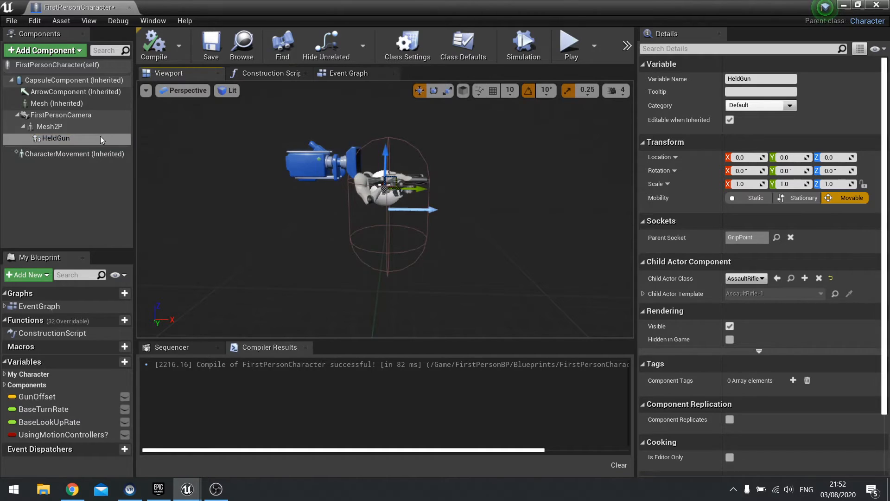
mouse_move(55, 138)
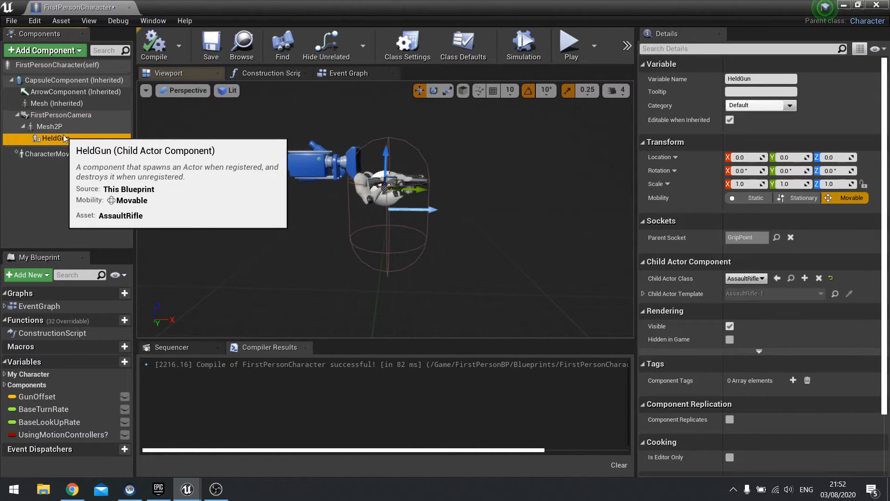
mouse_move(50, 126)
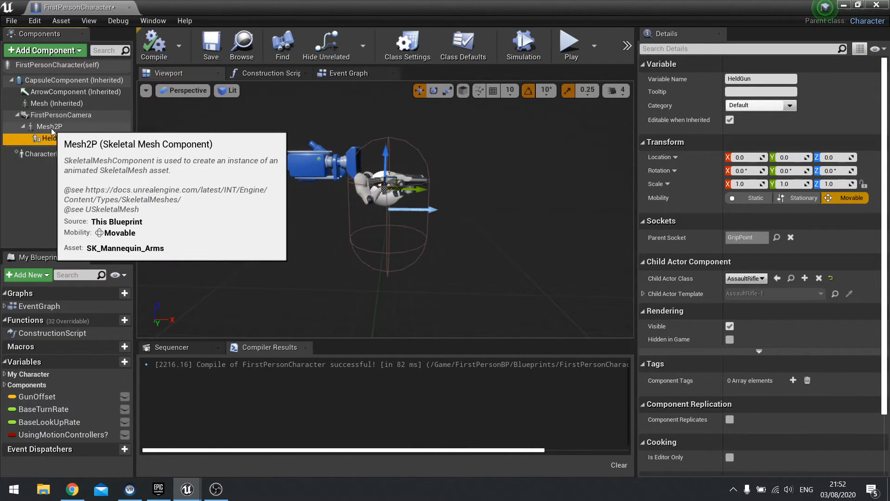
Add a Child Actor 'SecondGun' under Mesh2P, rename HeldGun to 'FirstGun', and select SecondGun.
left_click(48, 126)
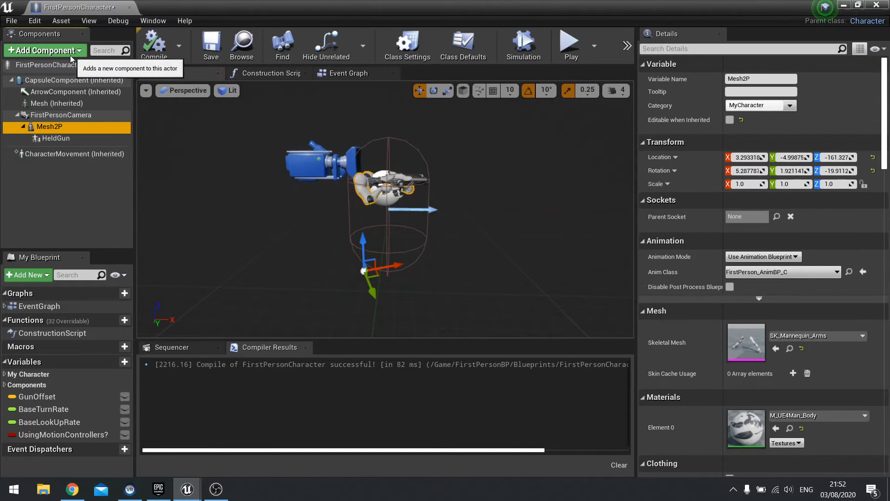
left_click(43, 50)
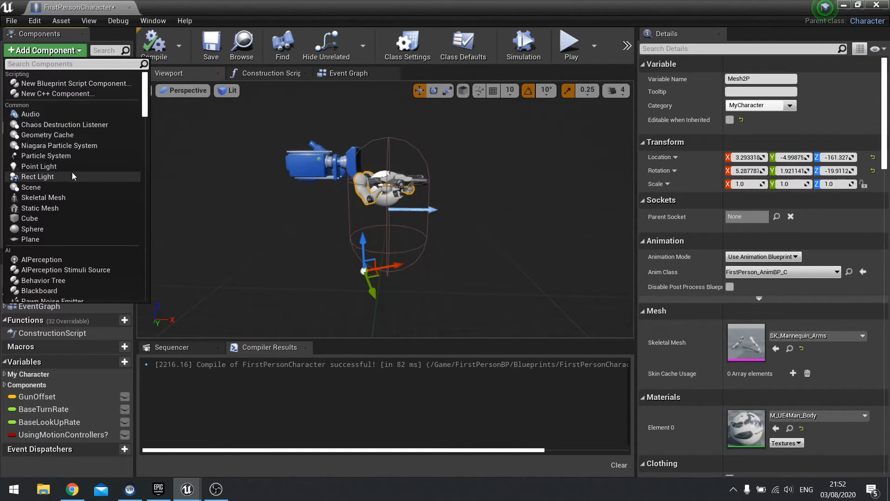
type("child")
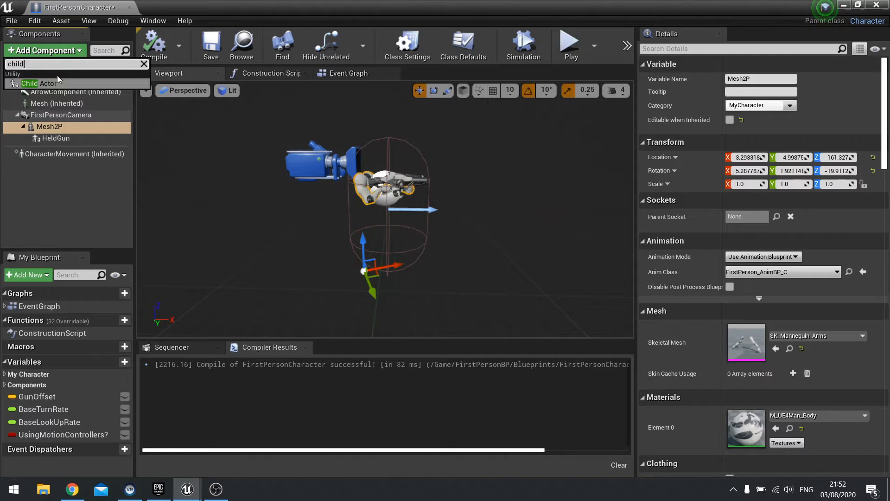
left_click(37, 83)
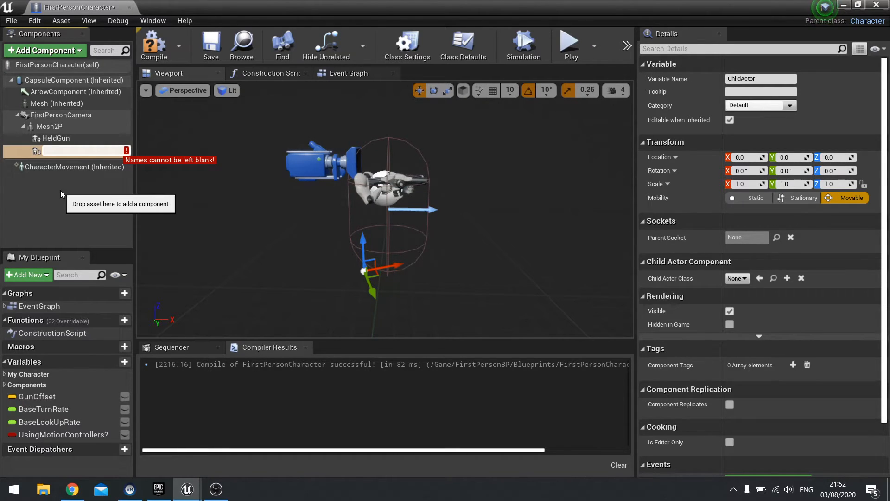
type("S")
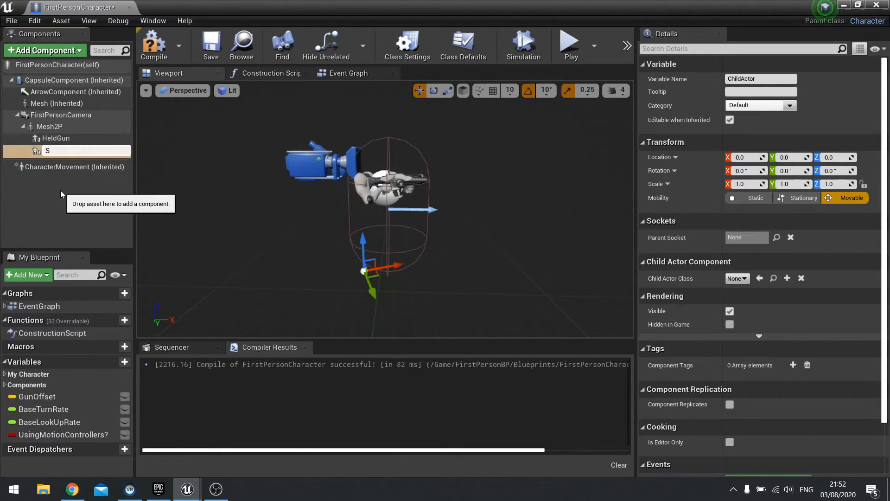
type("i")
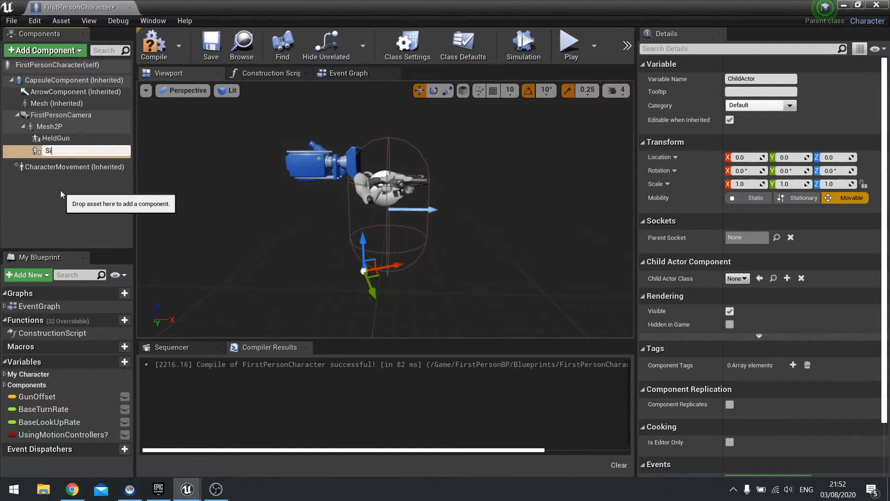
key("ctrl+a")
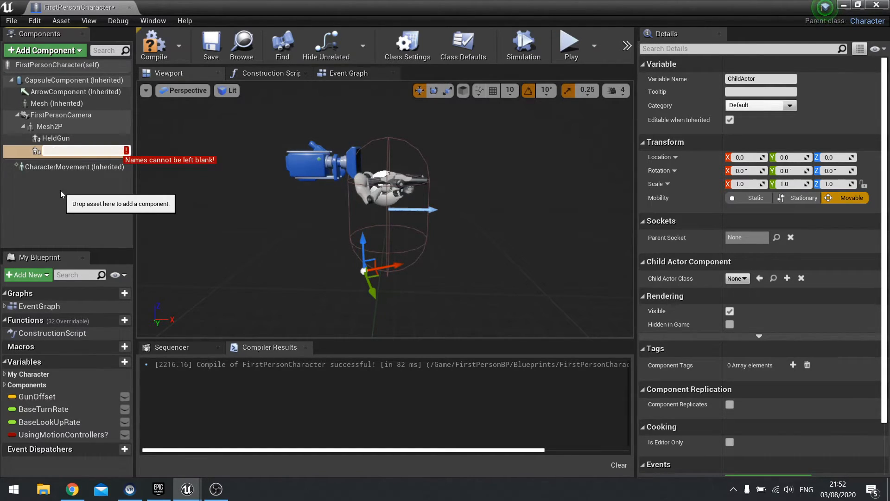
type("SecondGun")
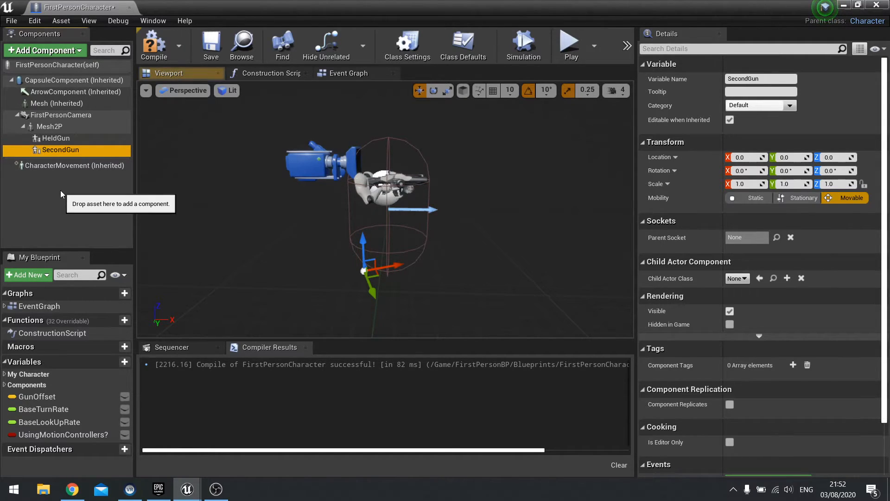
left_click(58, 139)
type("FirstGun")
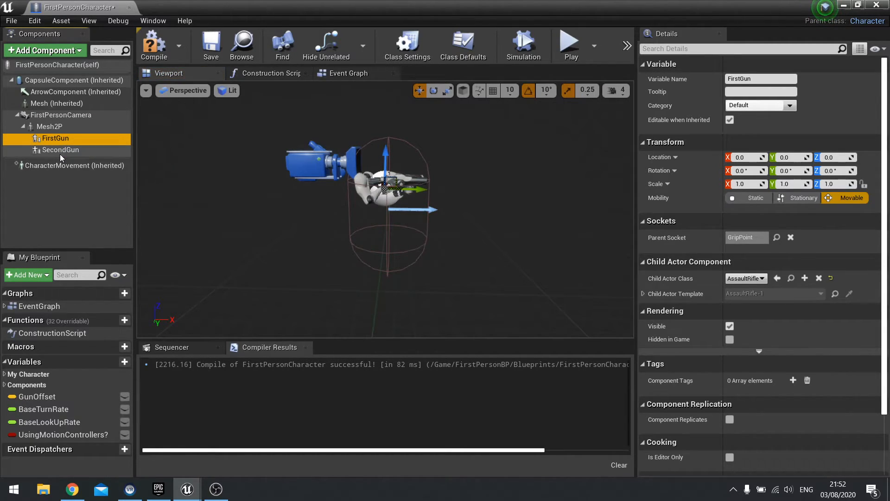
left_click(60, 149)
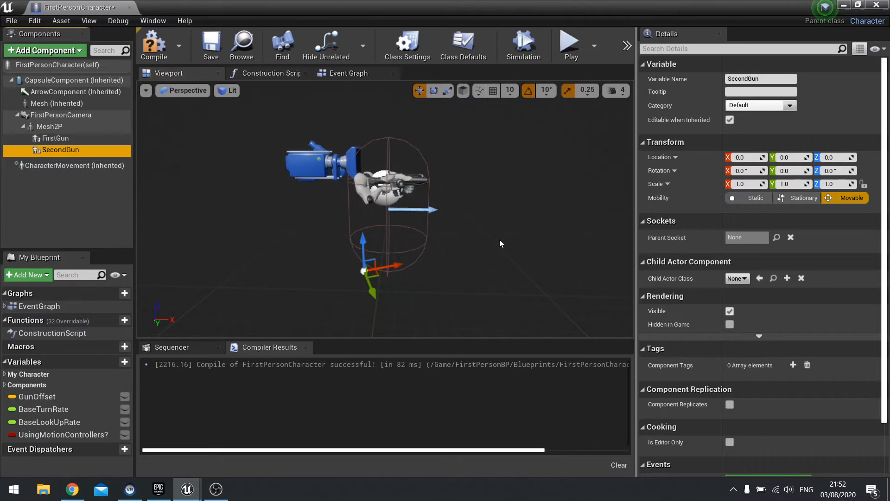
Set SecondGun's Child Actor Class to AssaultRifle and undo the accidental move.
left_click(736, 278)
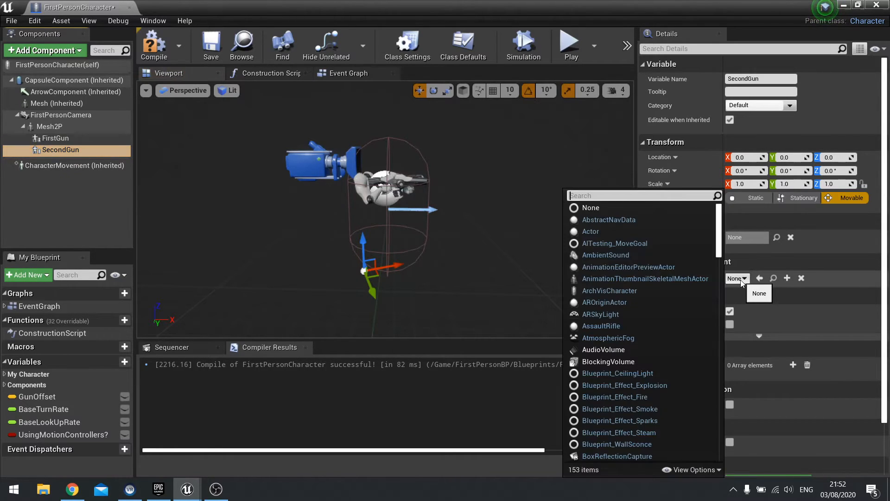
mouse_move(618, 334)
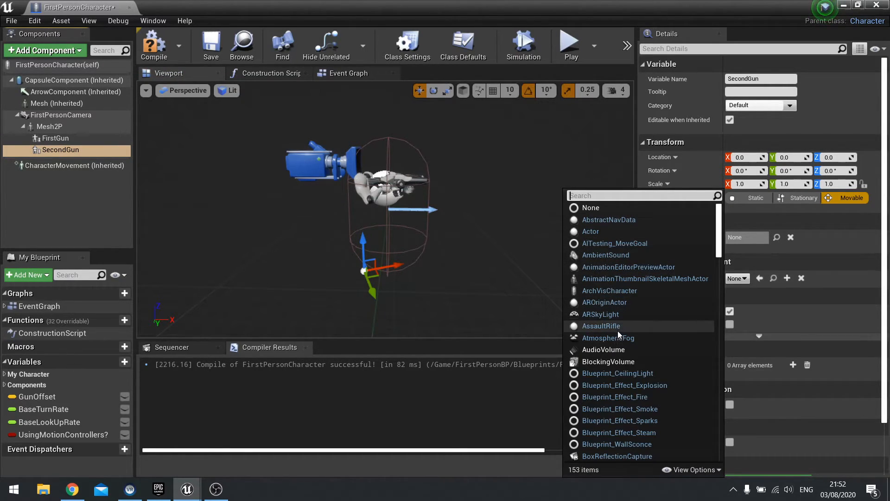
left_click(601, 326)
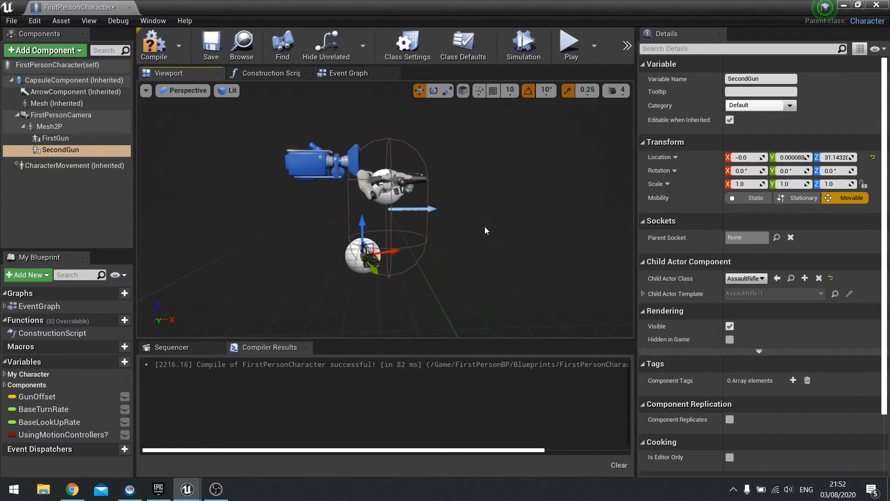
key("ctrl+z")
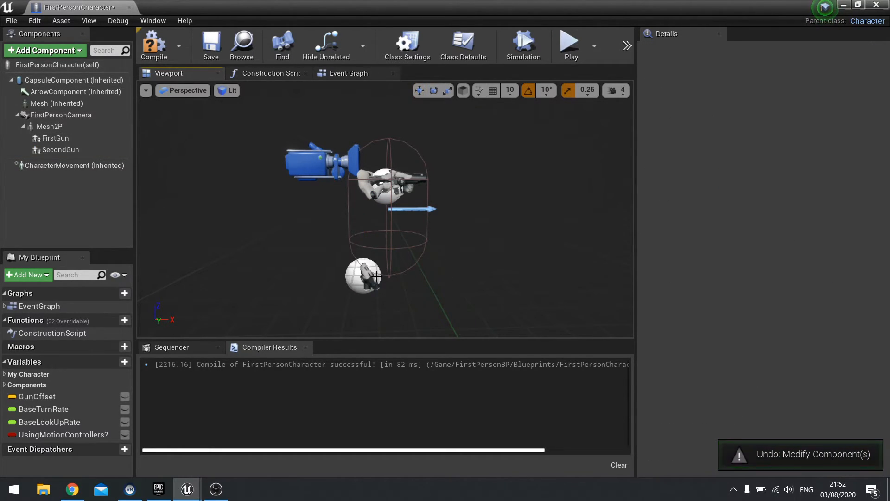
Uncheck Rendering > Visible on SecondGun to hide the second gun.
left_click(60, 149)
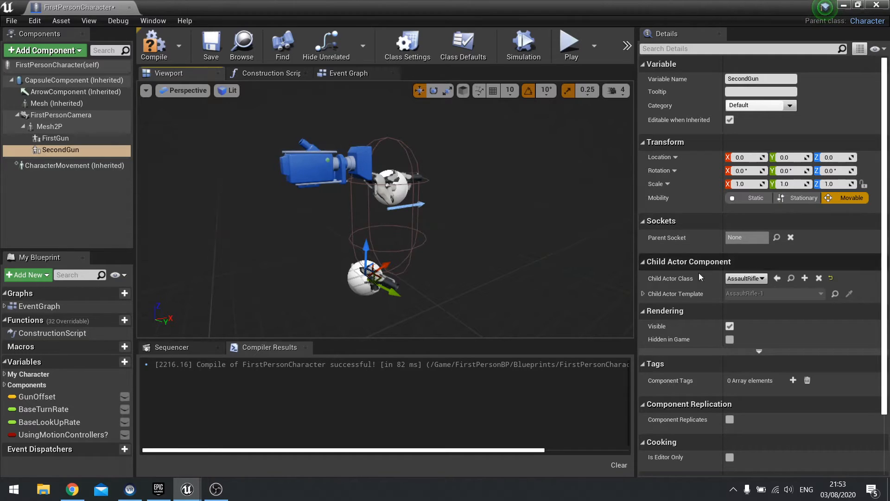
scroll("down", 3)
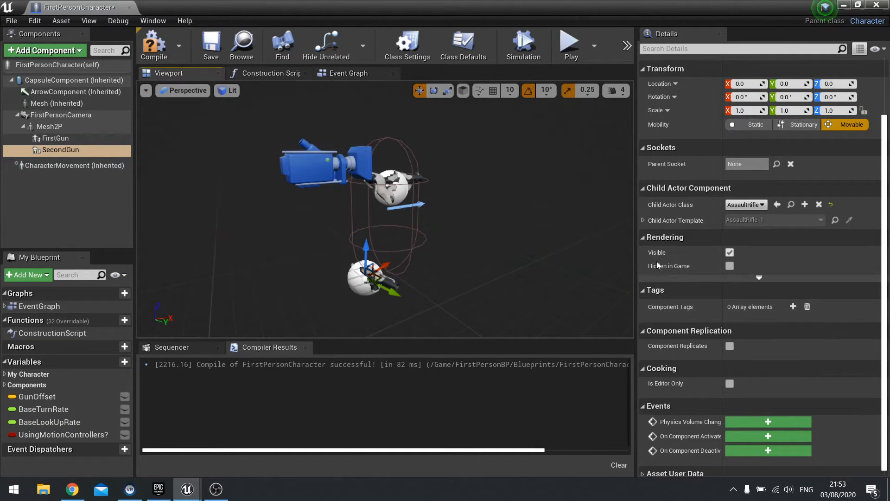
left_click(730, 252)
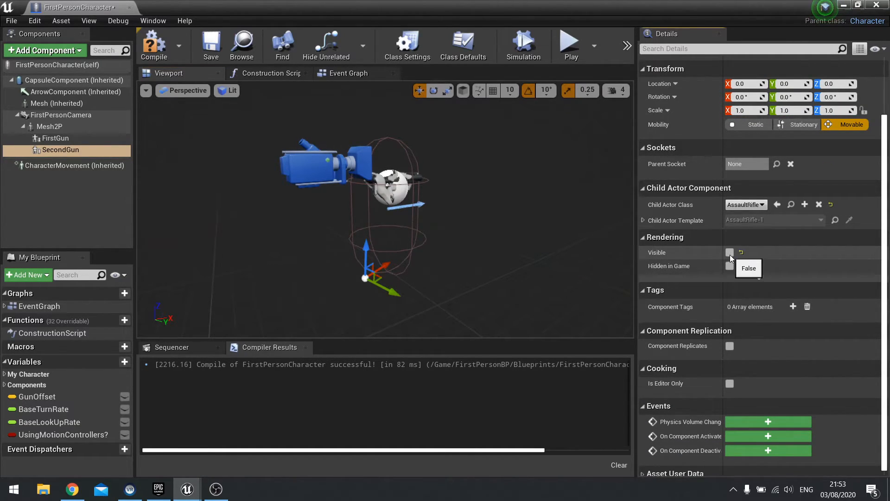
mouse_move(56, 141)
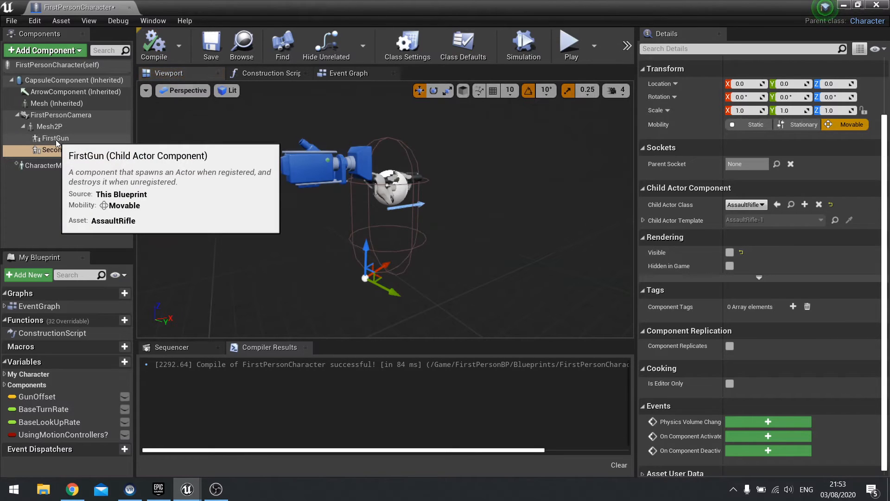
left_click(61, 150)
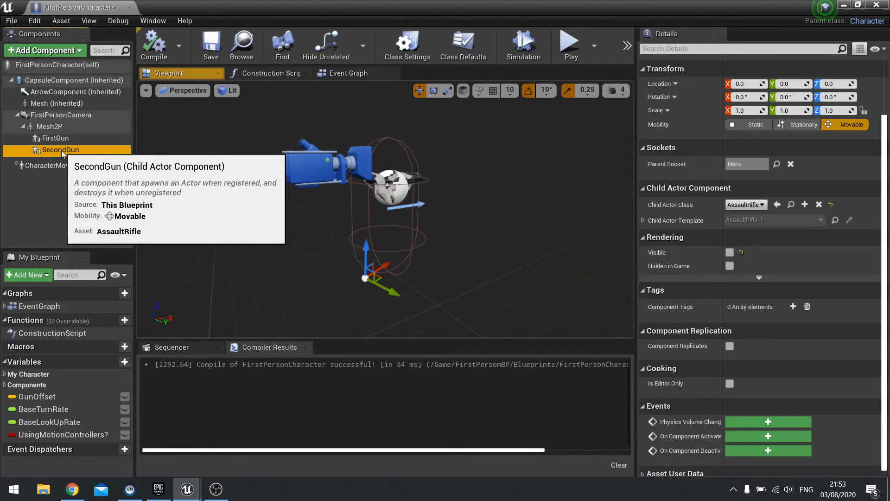
mouse_move(74, 149)
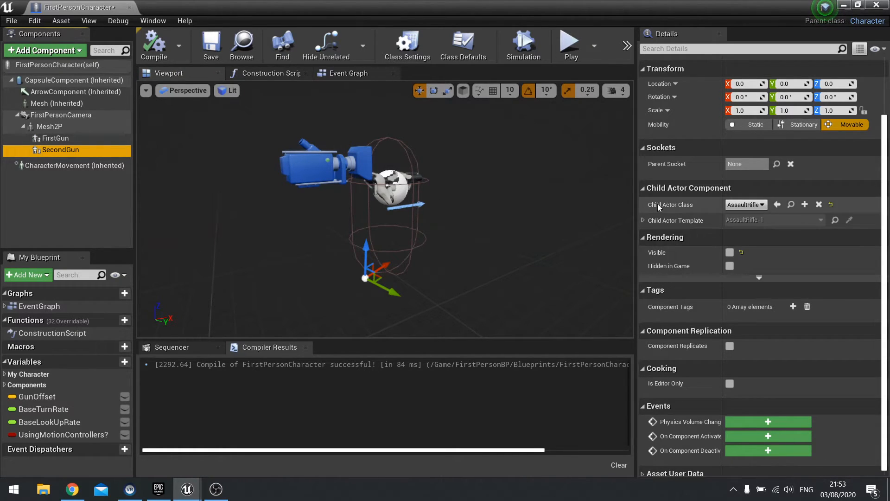
mouse_move(147, 161)
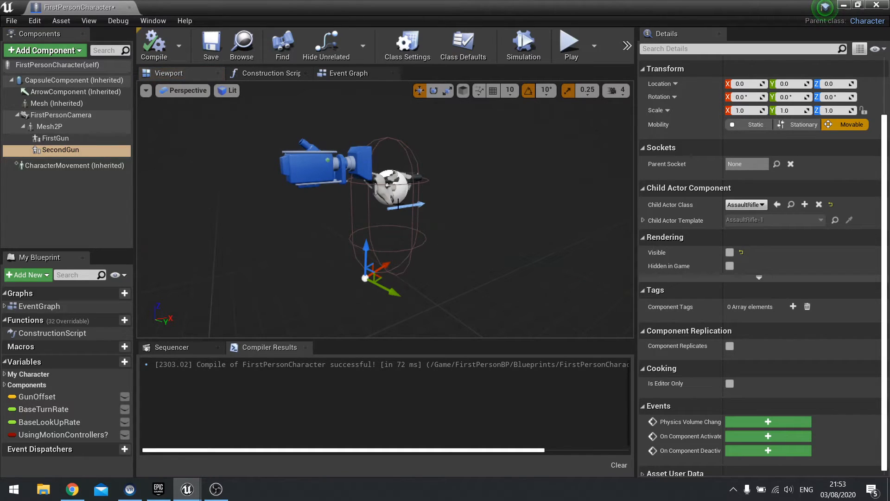
Compare the FirstGun and SecondGun component settings, then return to the level editor.
left_click(55, 138)
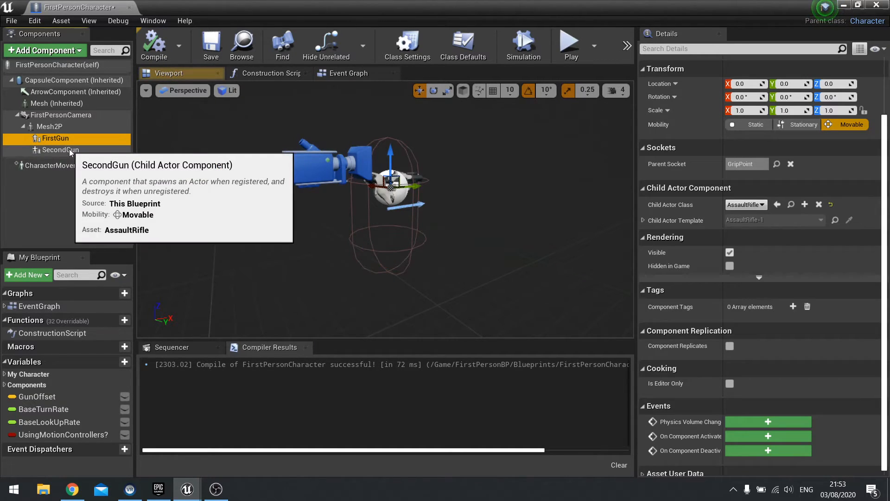
left_click(59, 149)
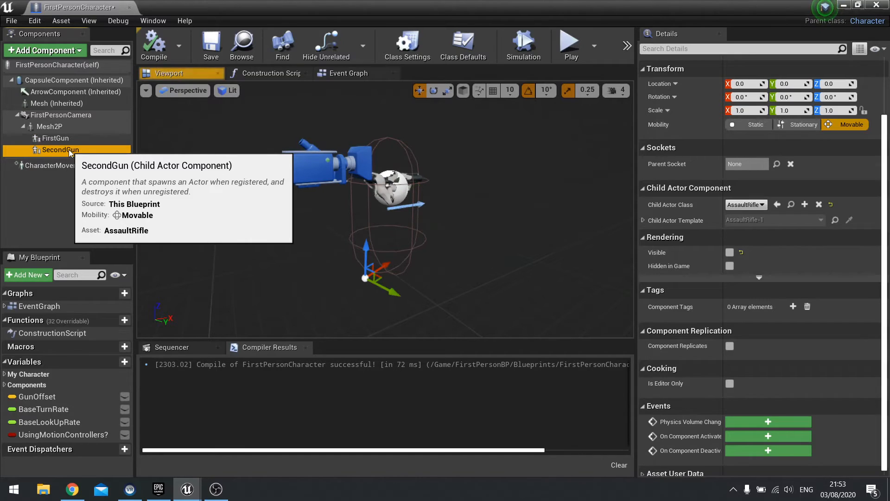
mouse_move(50, 126)
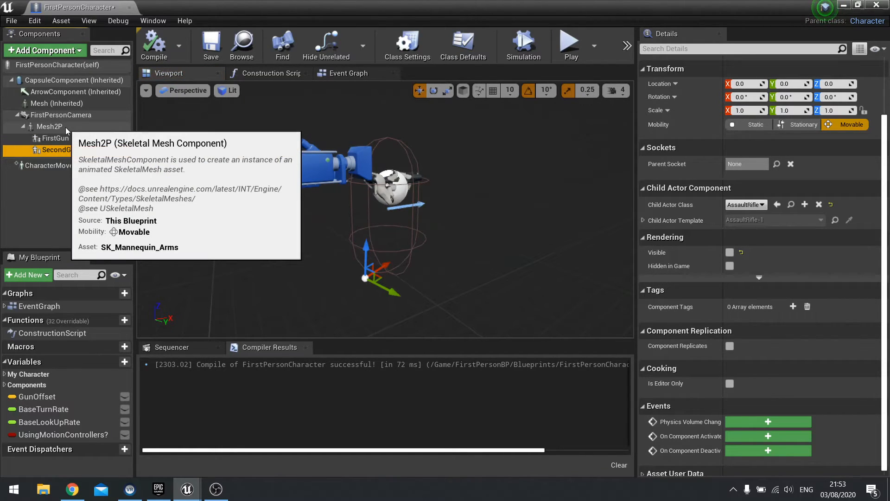
mouse_move(175, 59)
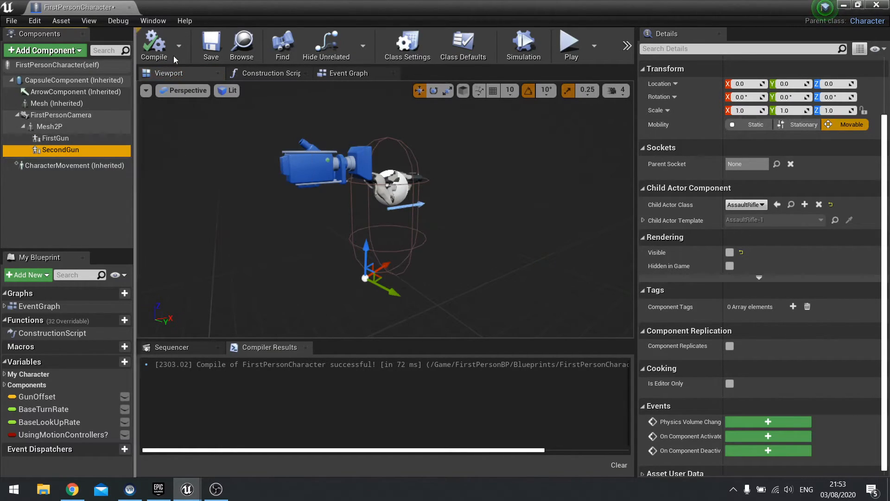
mouse_move(113, 102)
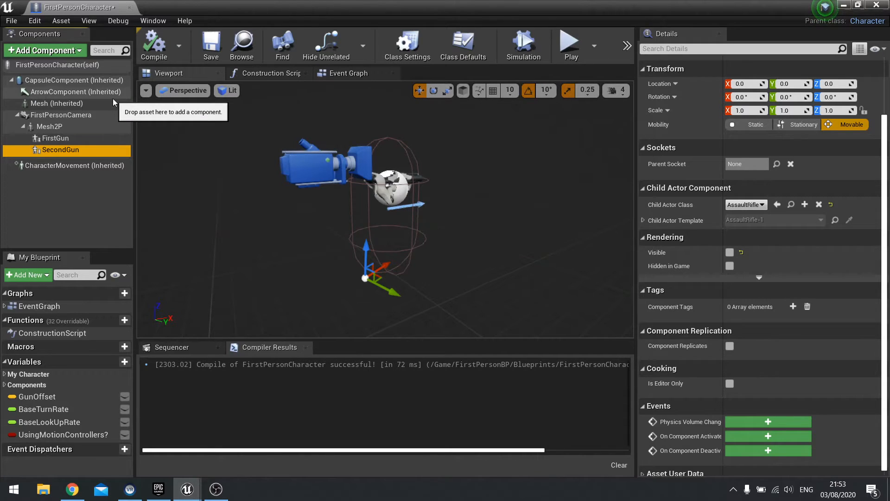
mouse_move(289, 240)
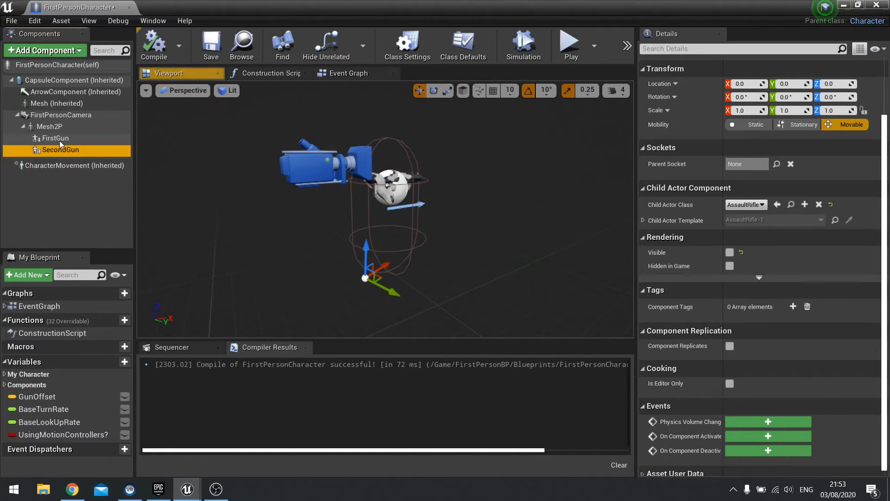
left_click(55, 138)
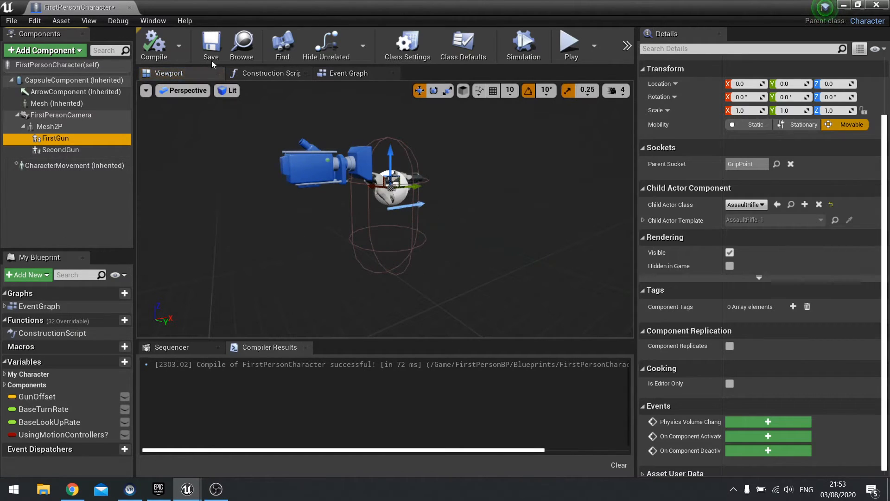
left_click(211, 46)
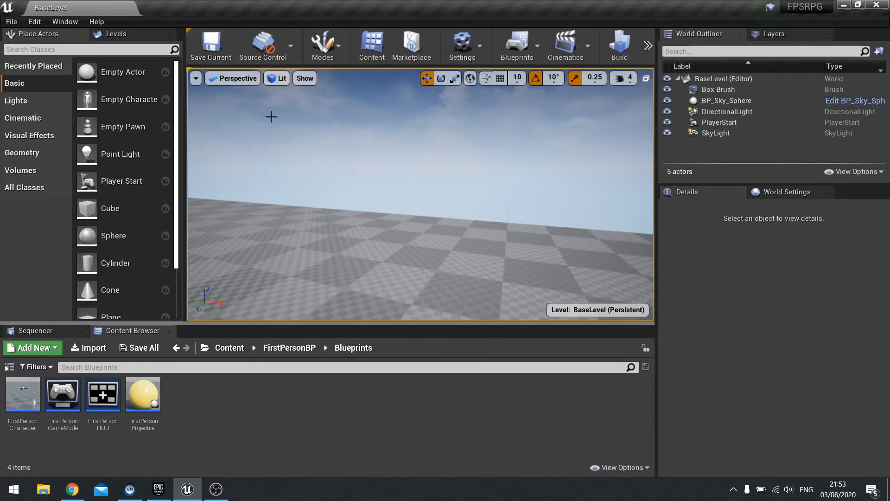
mouse_move(65, 22)
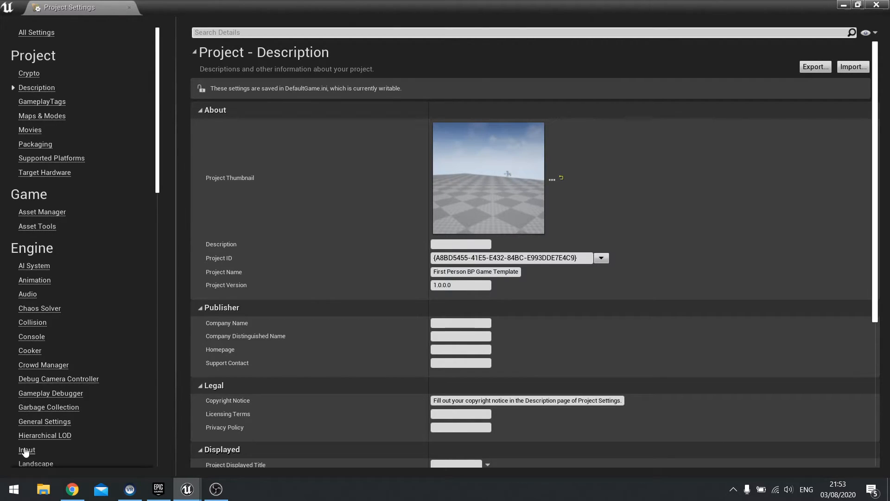
Select Engine > Input in Project Settings to show Jump, Fire, ResetVR and Menu mappings.
left_click(26, 450)
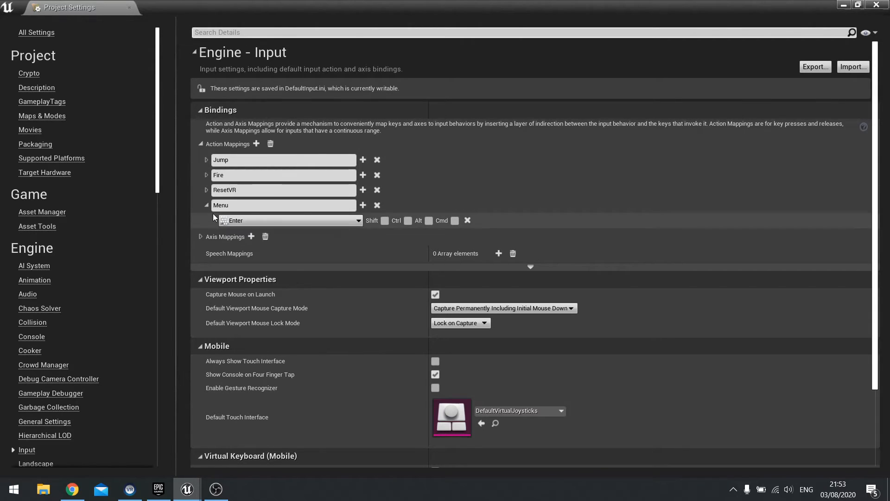
mouse_move(227, 175)
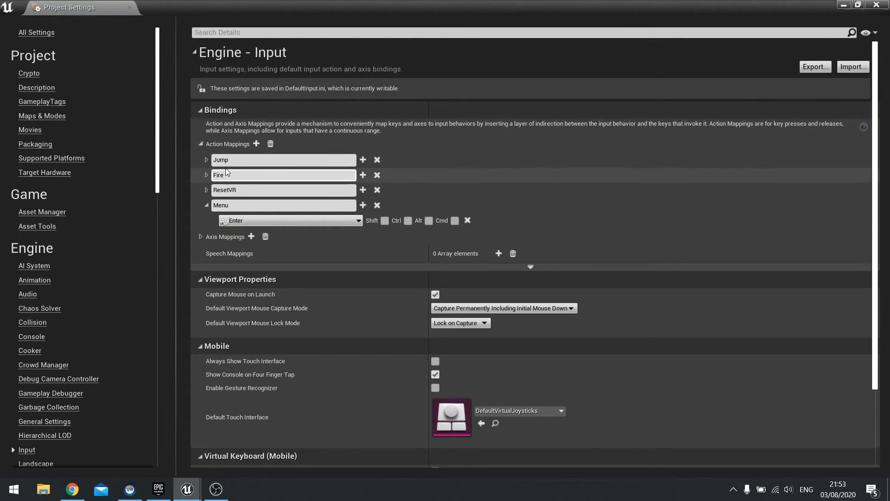
mouse_move(256, 143)
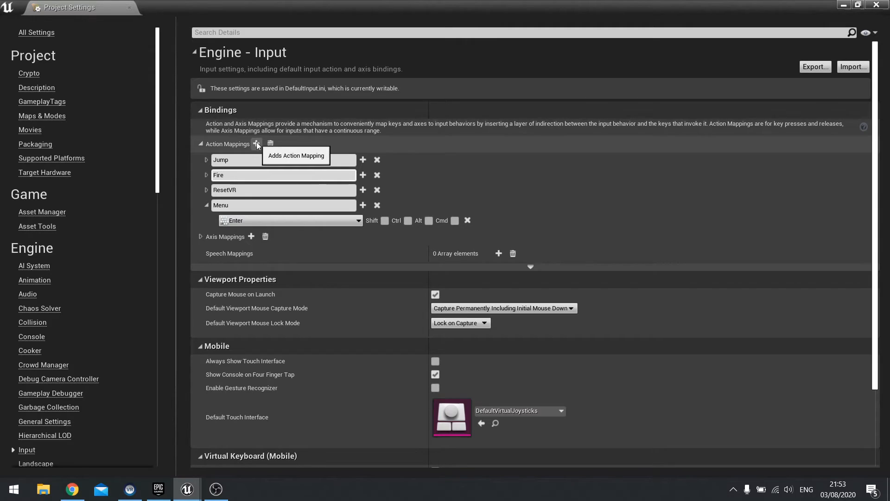
Add an AimDownSights action mapping bound to Right Mouse Button and Gamepad Left Trigger.
left_click(256, 144)
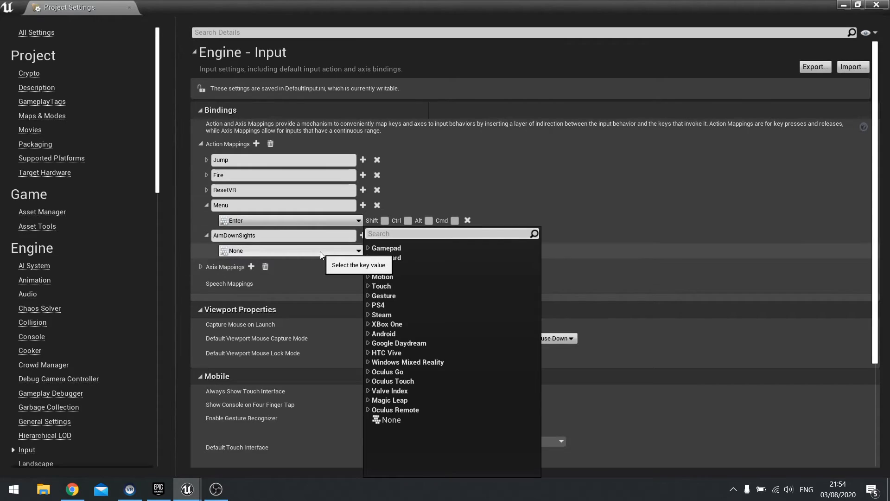
type("right")
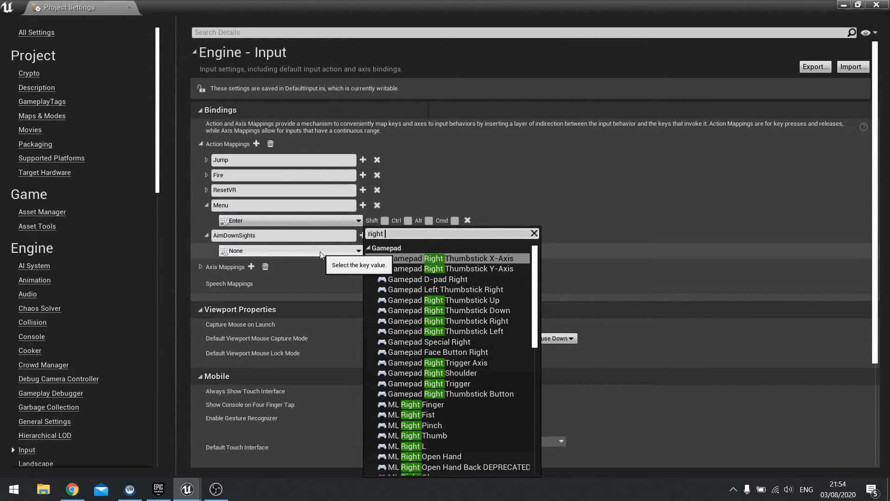
left_click(443, 258)
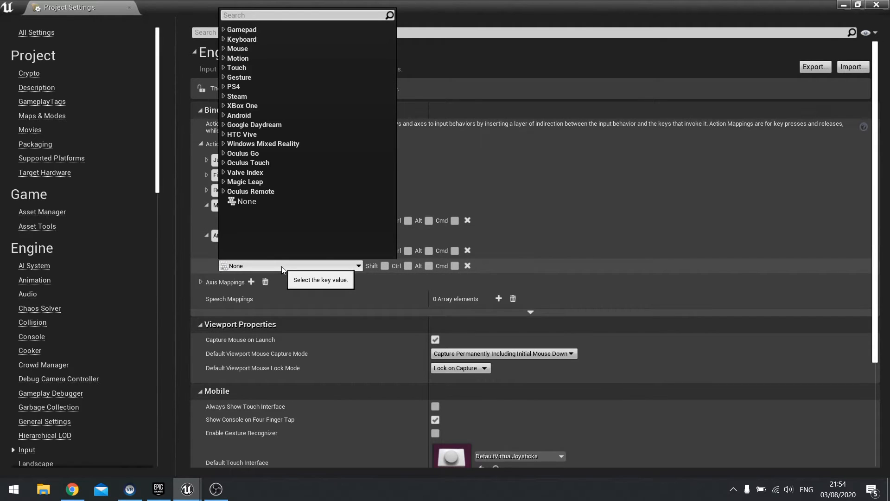
type("gamep")
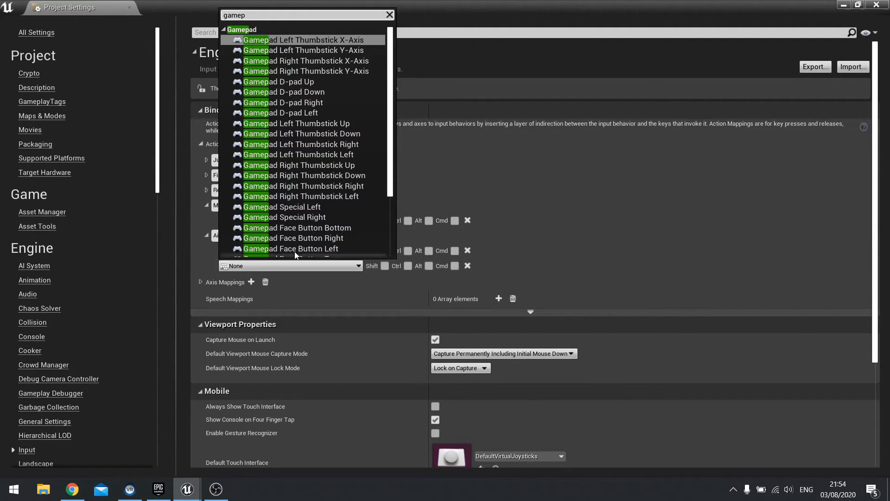
mouse_move(344, 154)
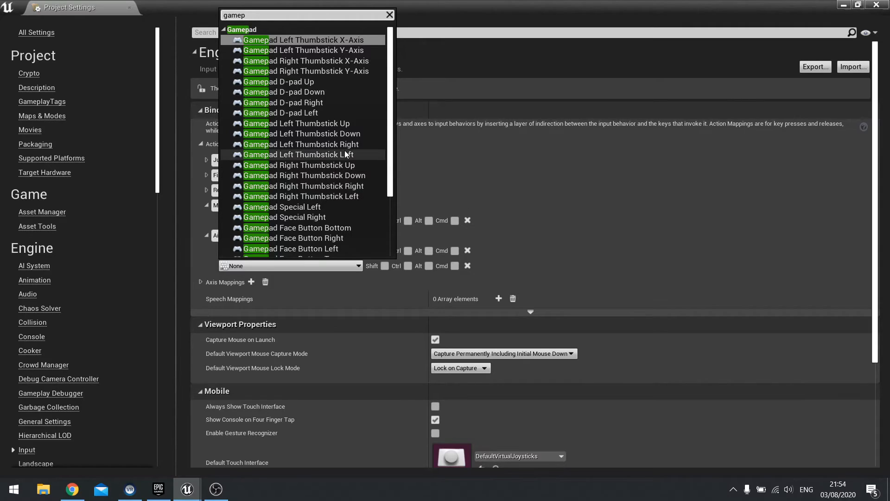
scroll("down", 3)
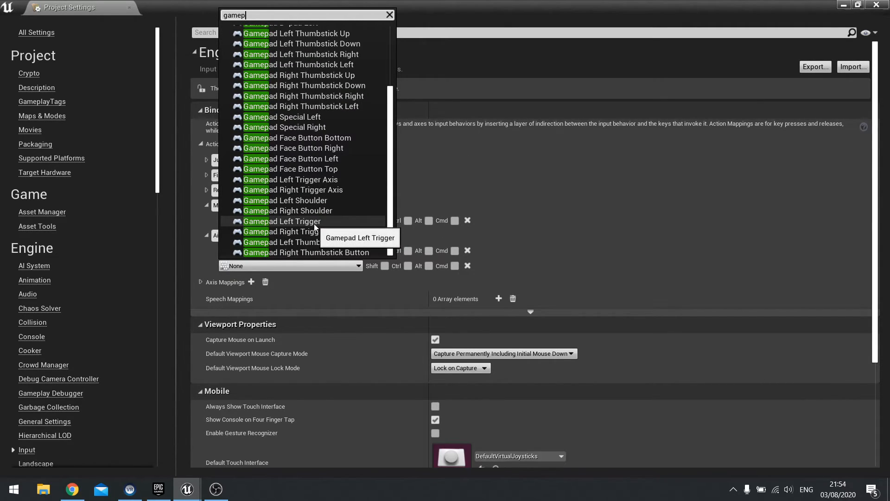
left_click(282, 221)
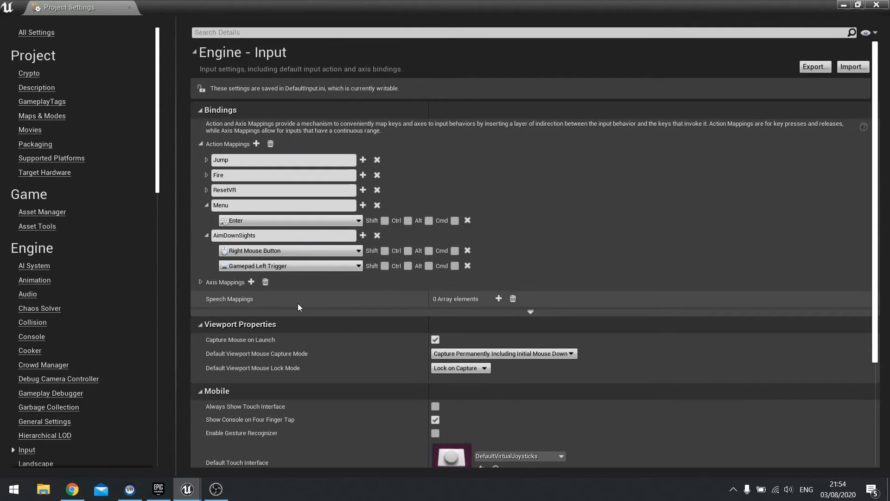
mouse_move(413, 154)
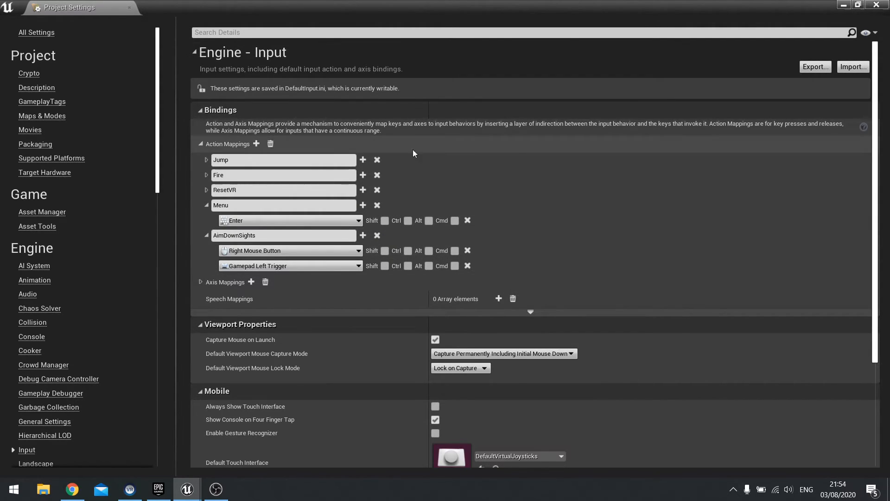
mouse_move(610, 136)
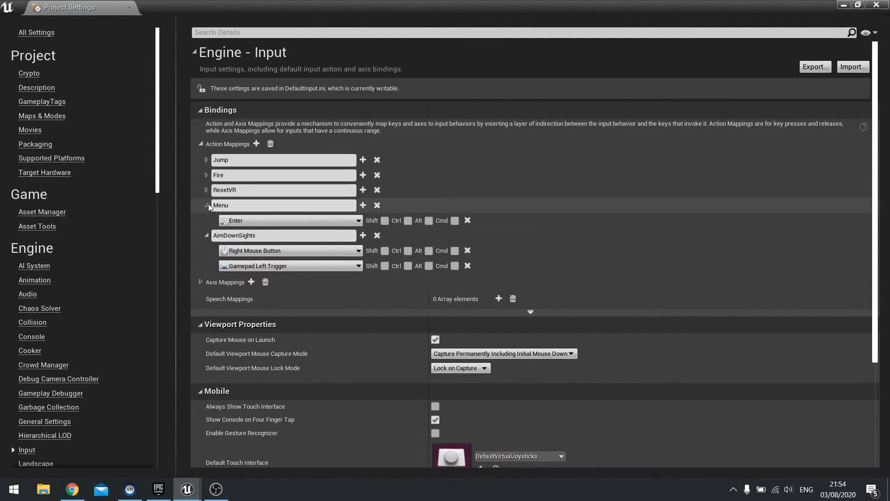
mouse_move(257, 143)
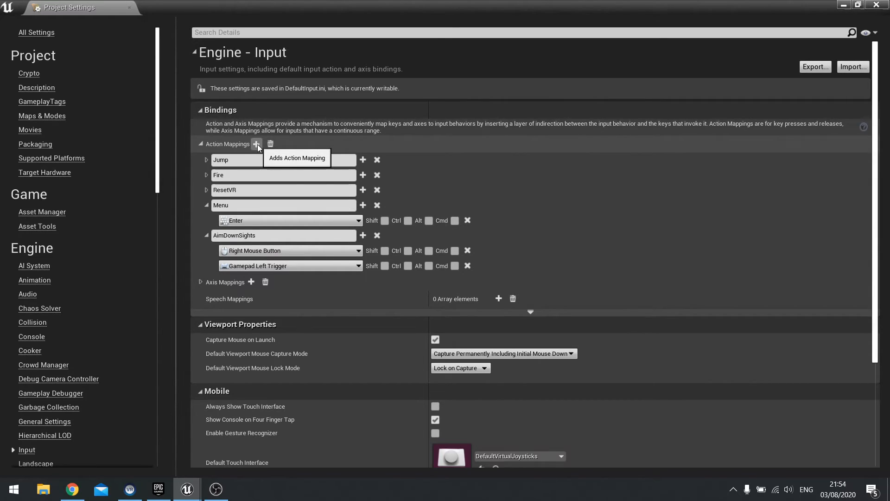
Create a Sprint action mapping bound to Left Ctrl and Gamepad Left Thumbstick Button.
left_click(256, 144)
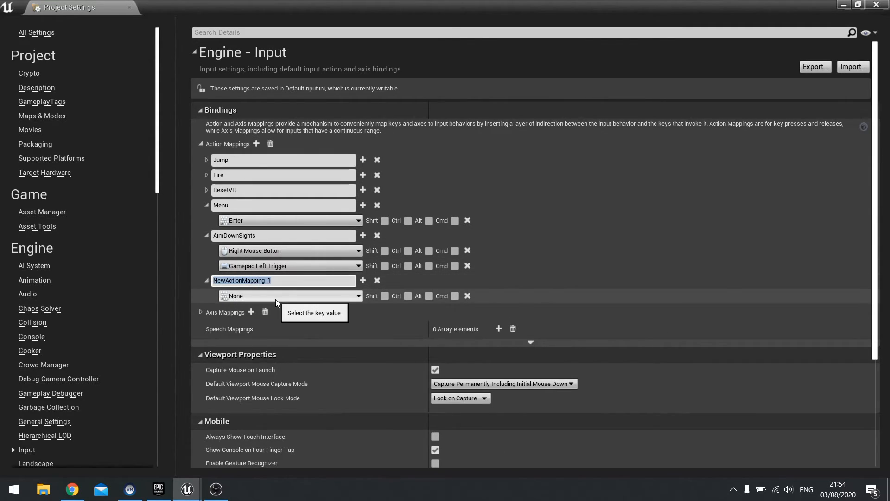
type("Spr")
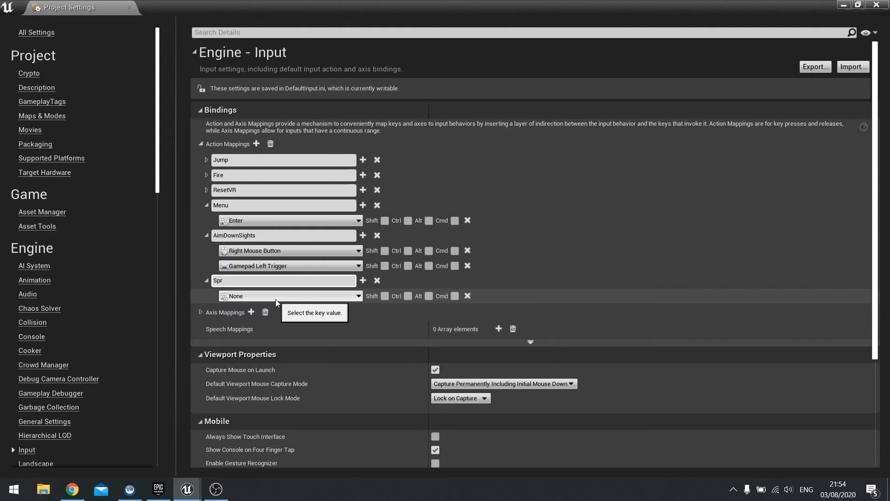
left_click(290, 296)
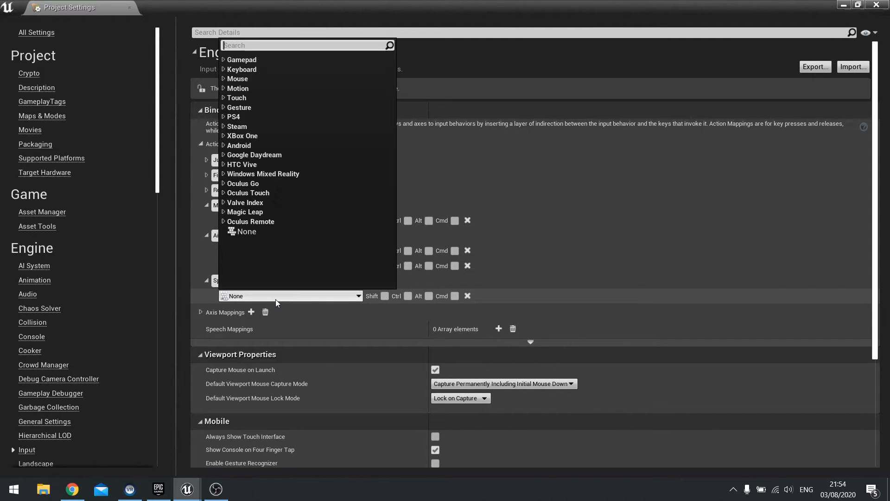
type("left c")
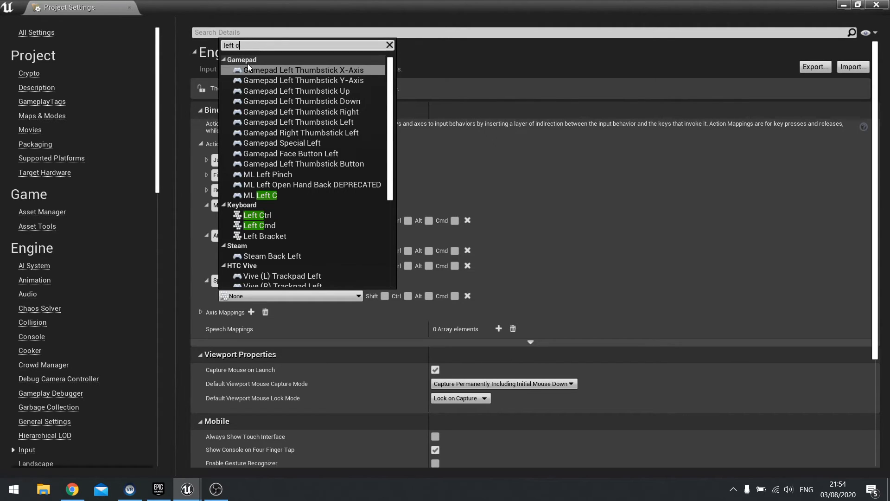
mouse_move(256, 214)
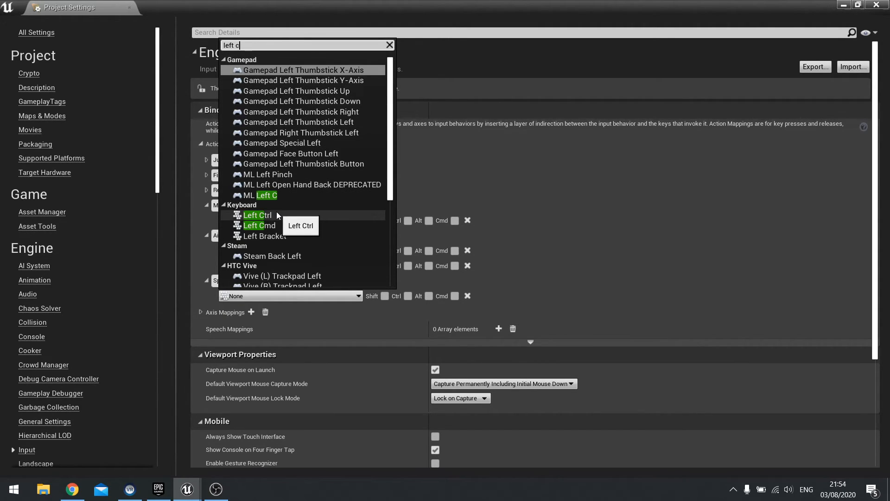
left_click(255, 214)
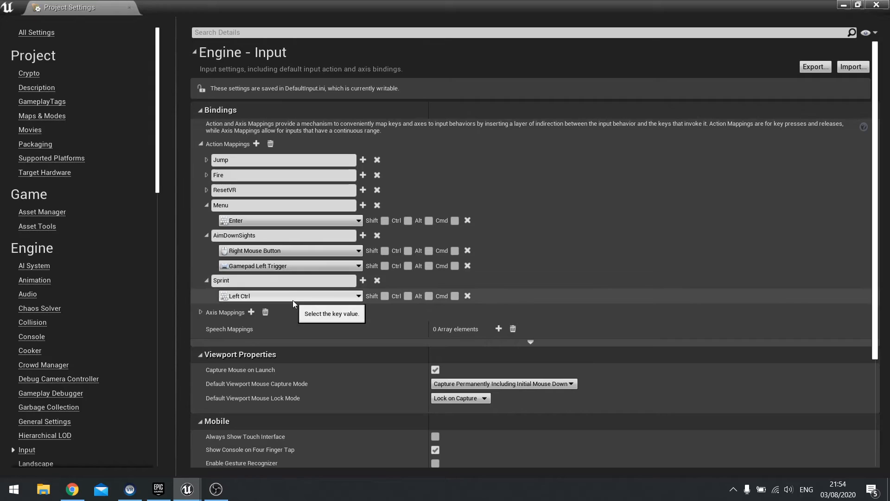
left_click(362, 280)
type("gamepad")
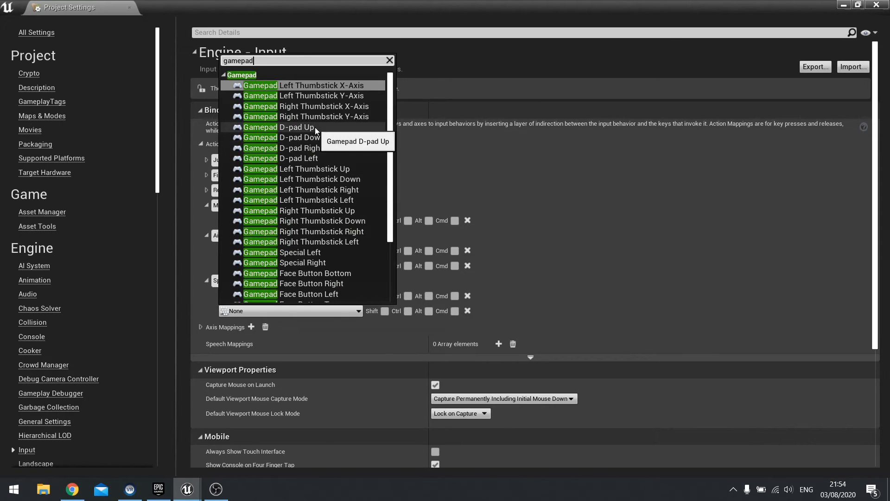
mouse_move(337, 273)
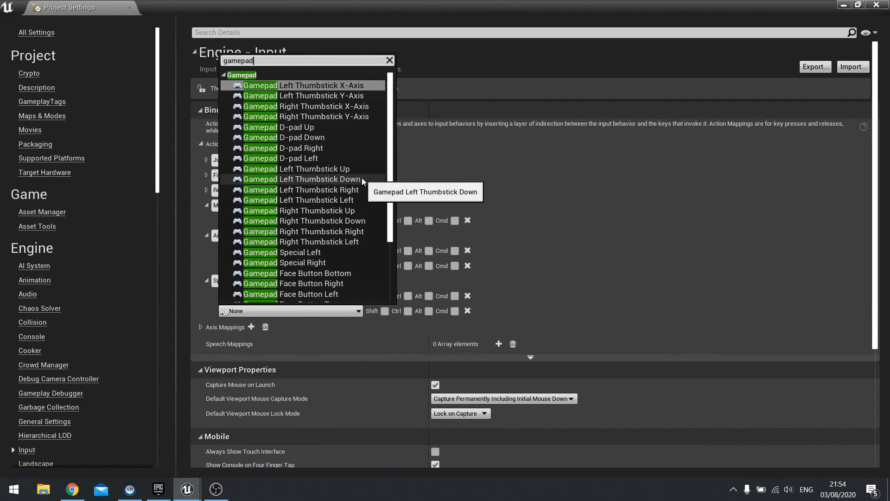
mouse_move(358, 235)
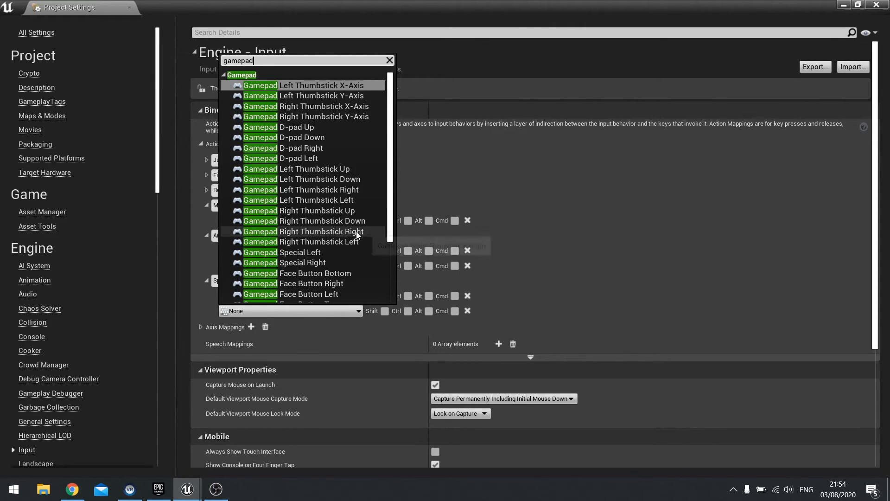
scroll("down", 3)
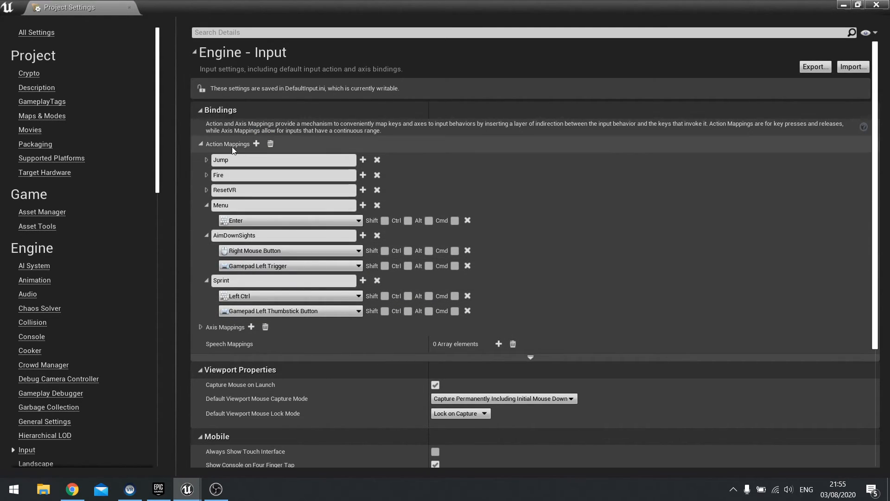
Create a Crouch action mapping bound to Left Shift and the gamepad right thumbstick button.
left_click(256, 144)
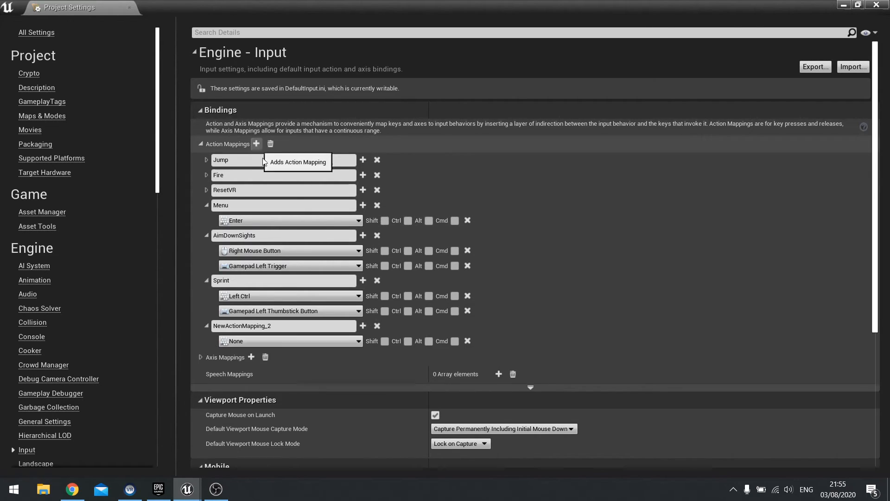
double_click(241, 325)
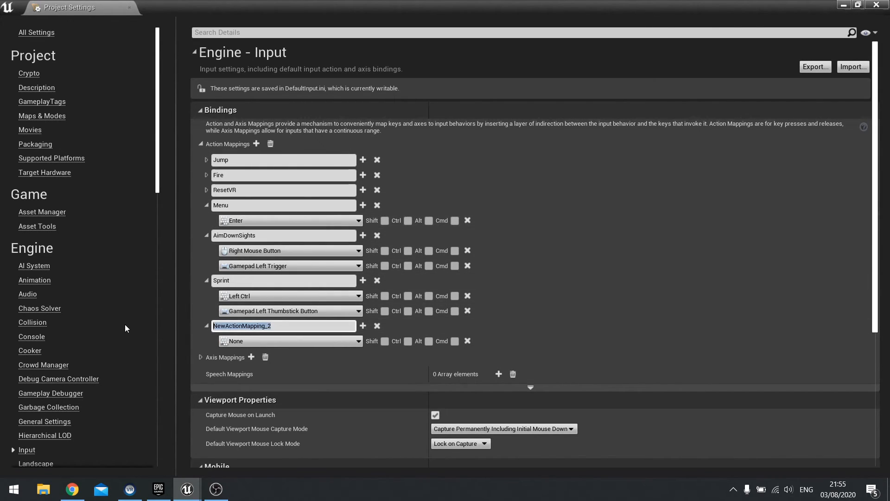
type("Crouch")
type("left sh")
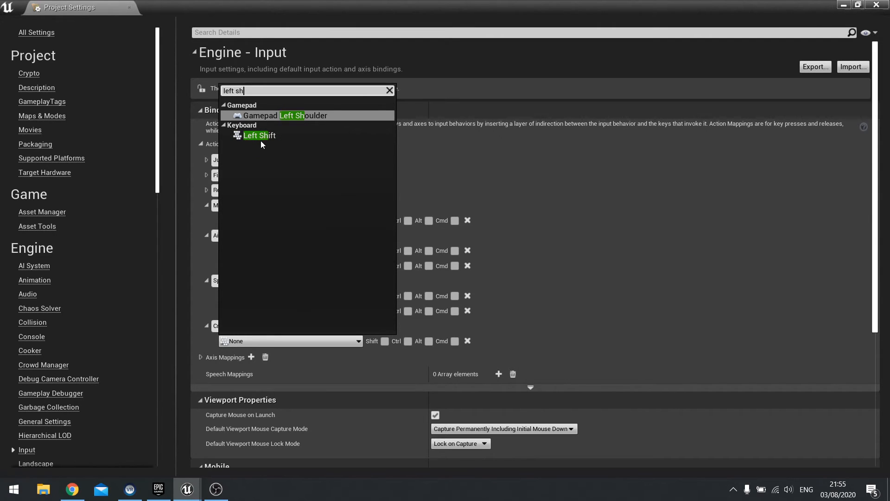
left_click(257, 135)
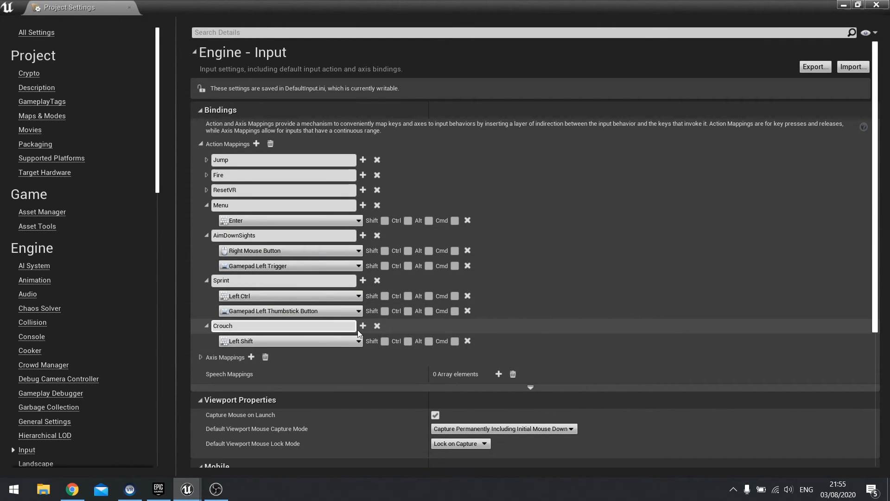
mouse_move(362, 326)
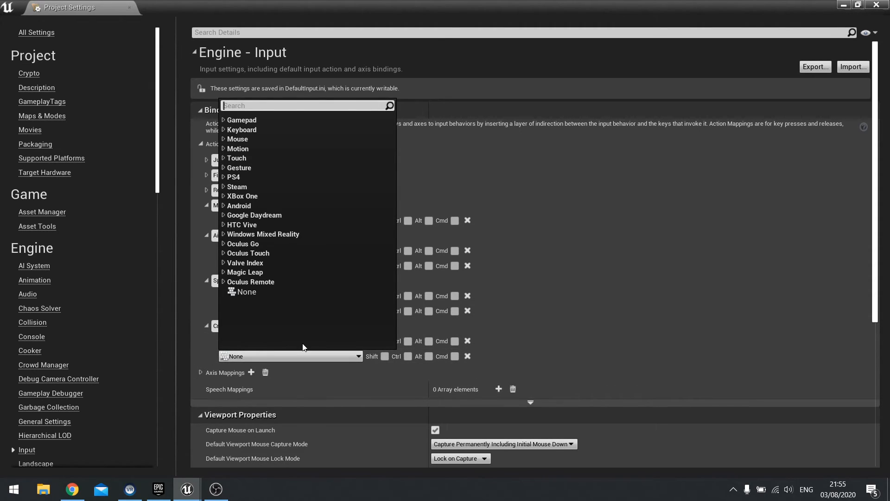
type("right")
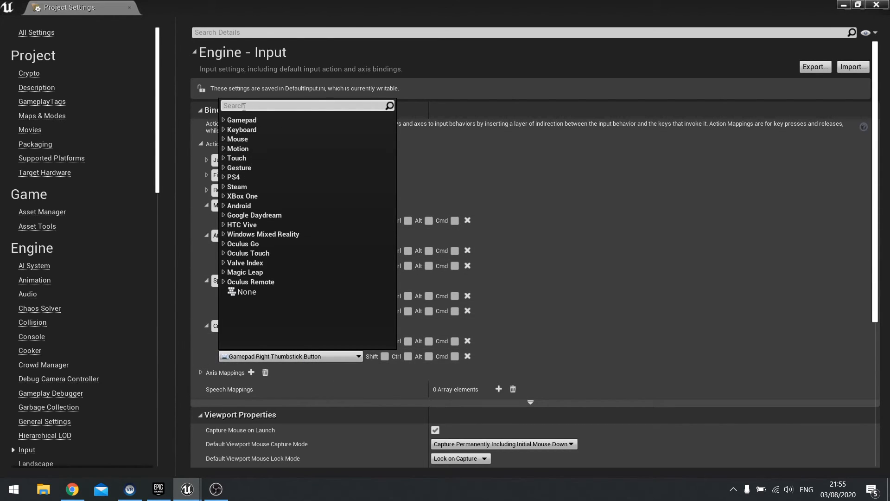
type("face bu")
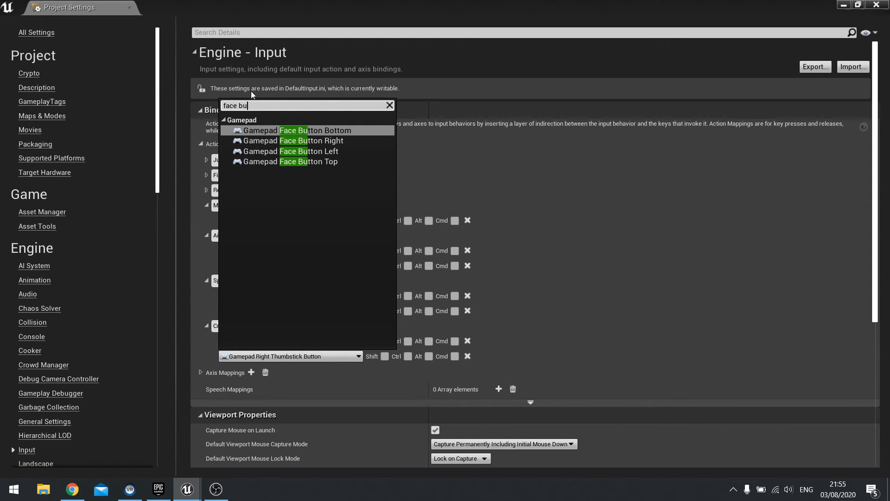
left_click(291, 141)
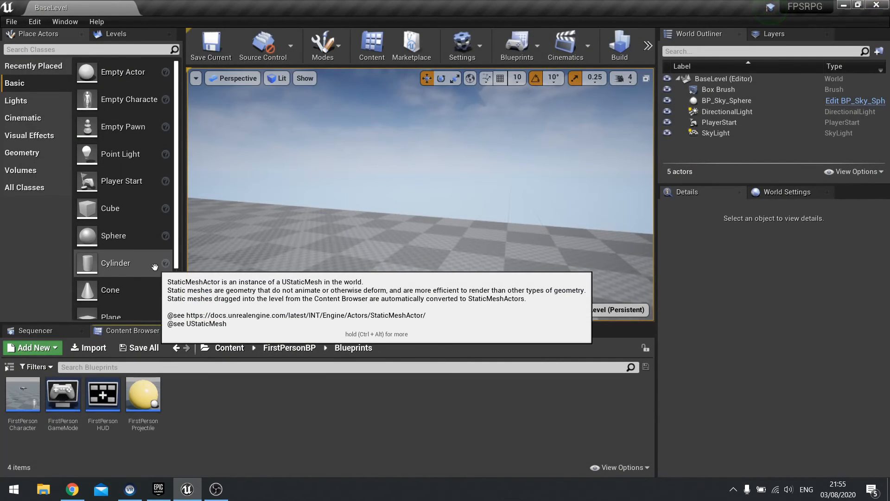
mouse_move(278, 435)
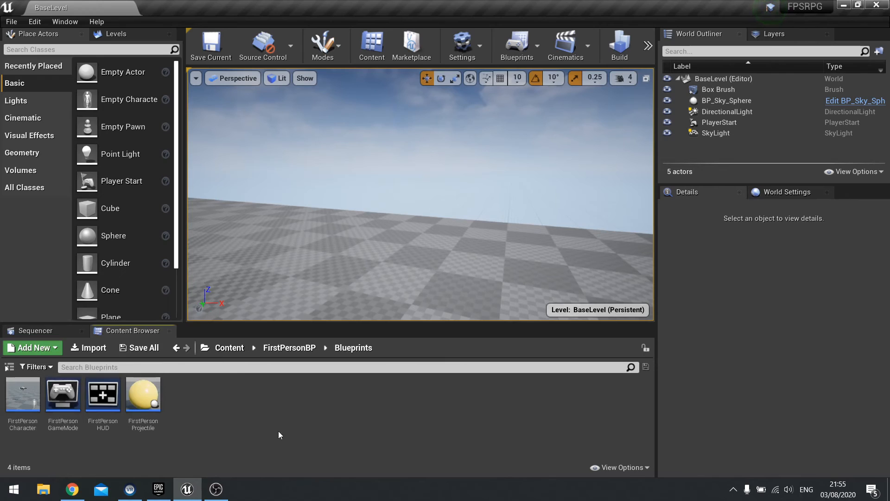
mouse_move(386, 411)
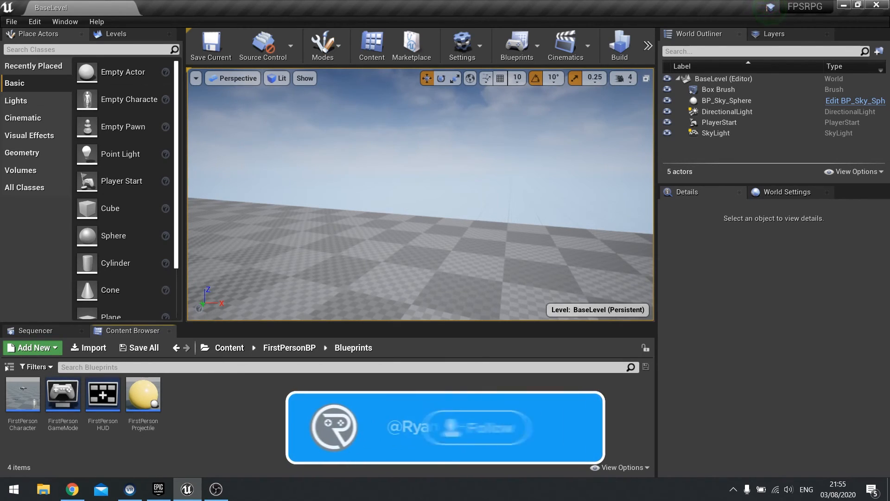
left_click(513, 427)
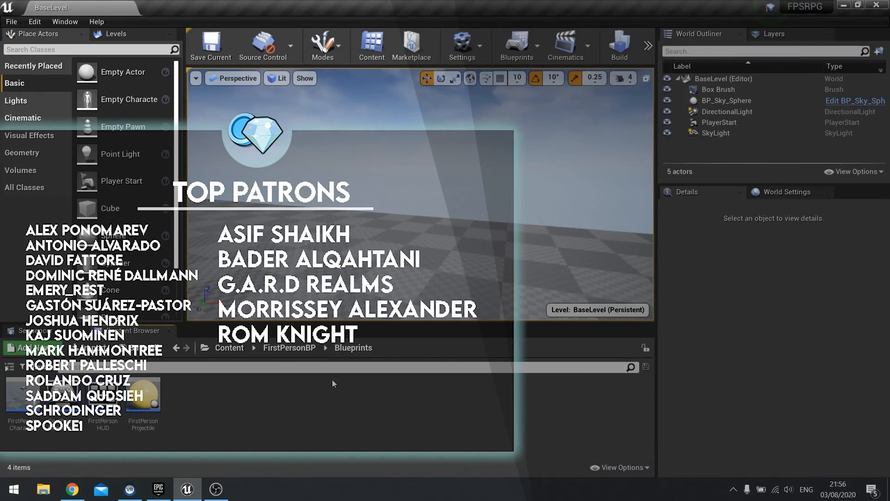
mouse_move(315, 395)
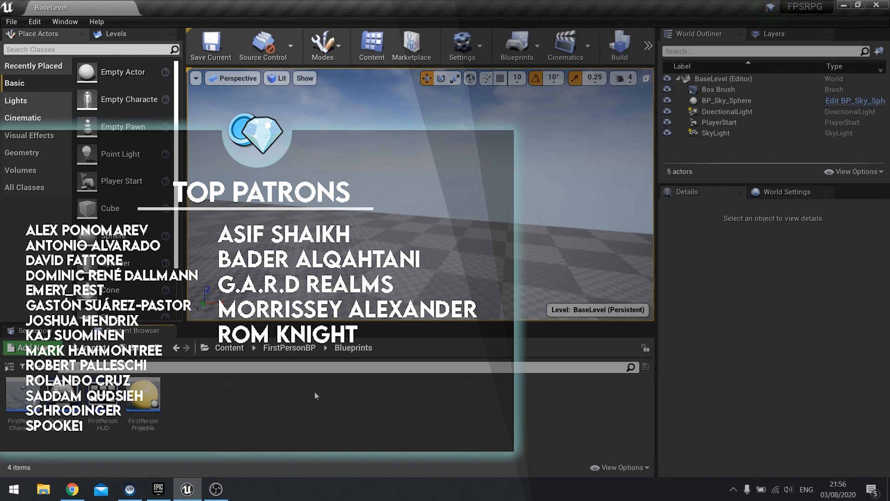